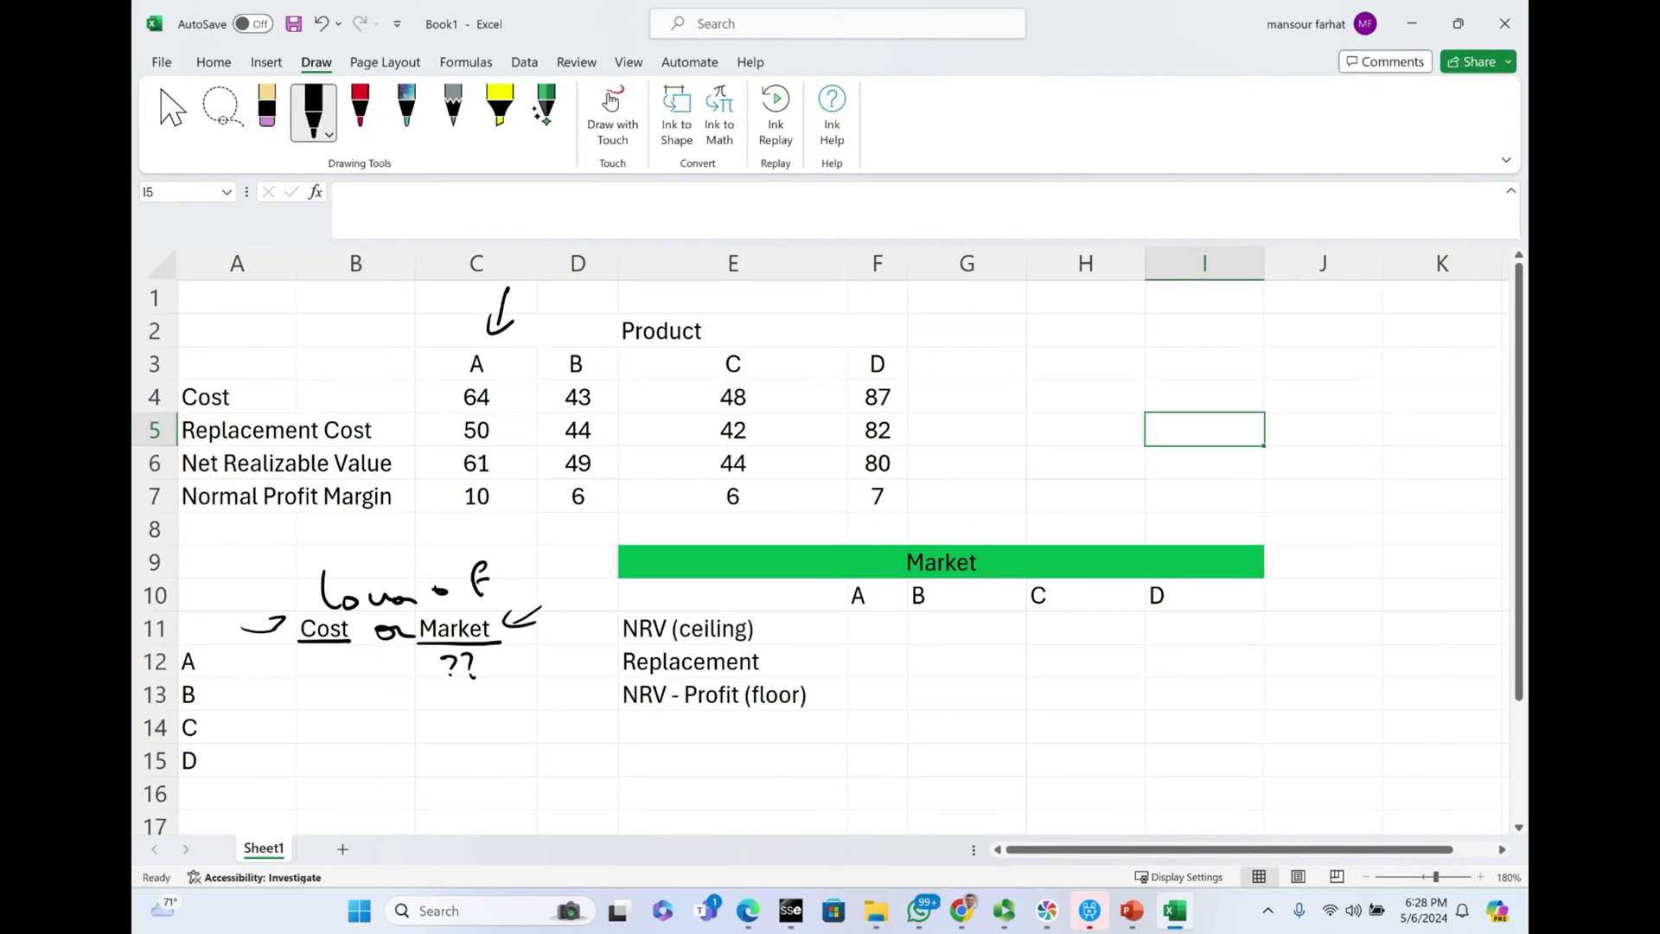
Step: Ink an arrow at product A's Cost row and recolour the cost cells' font from the mini toolbar
left_click_drag(397, 392, 445, 389)
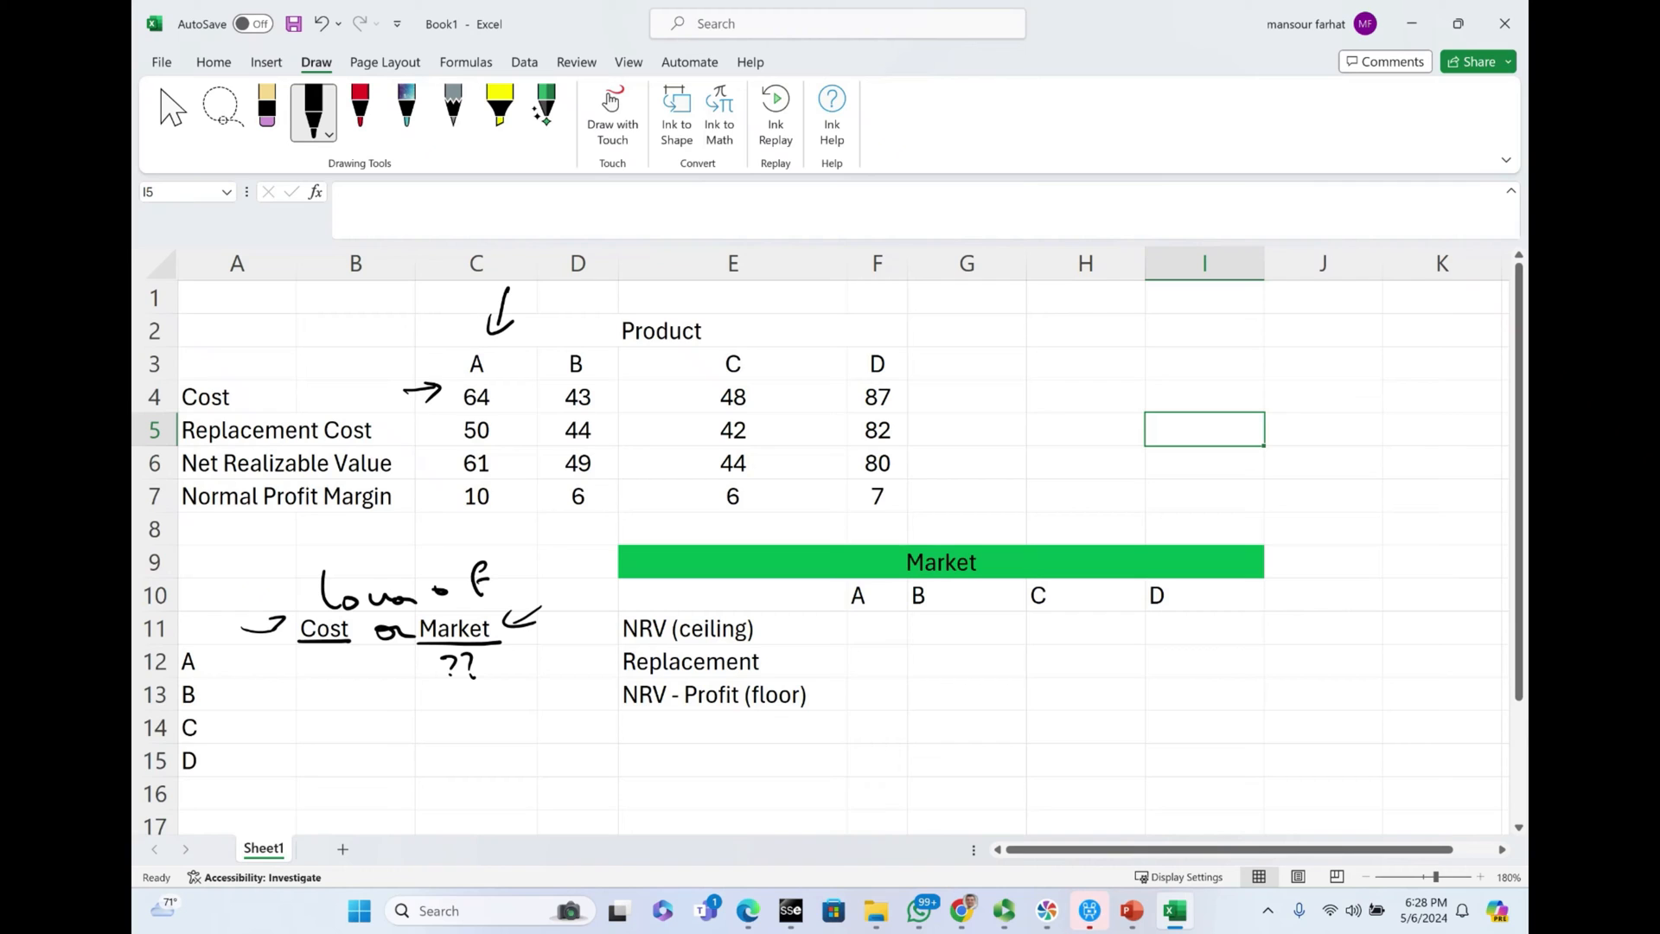
right_click(339, 661)
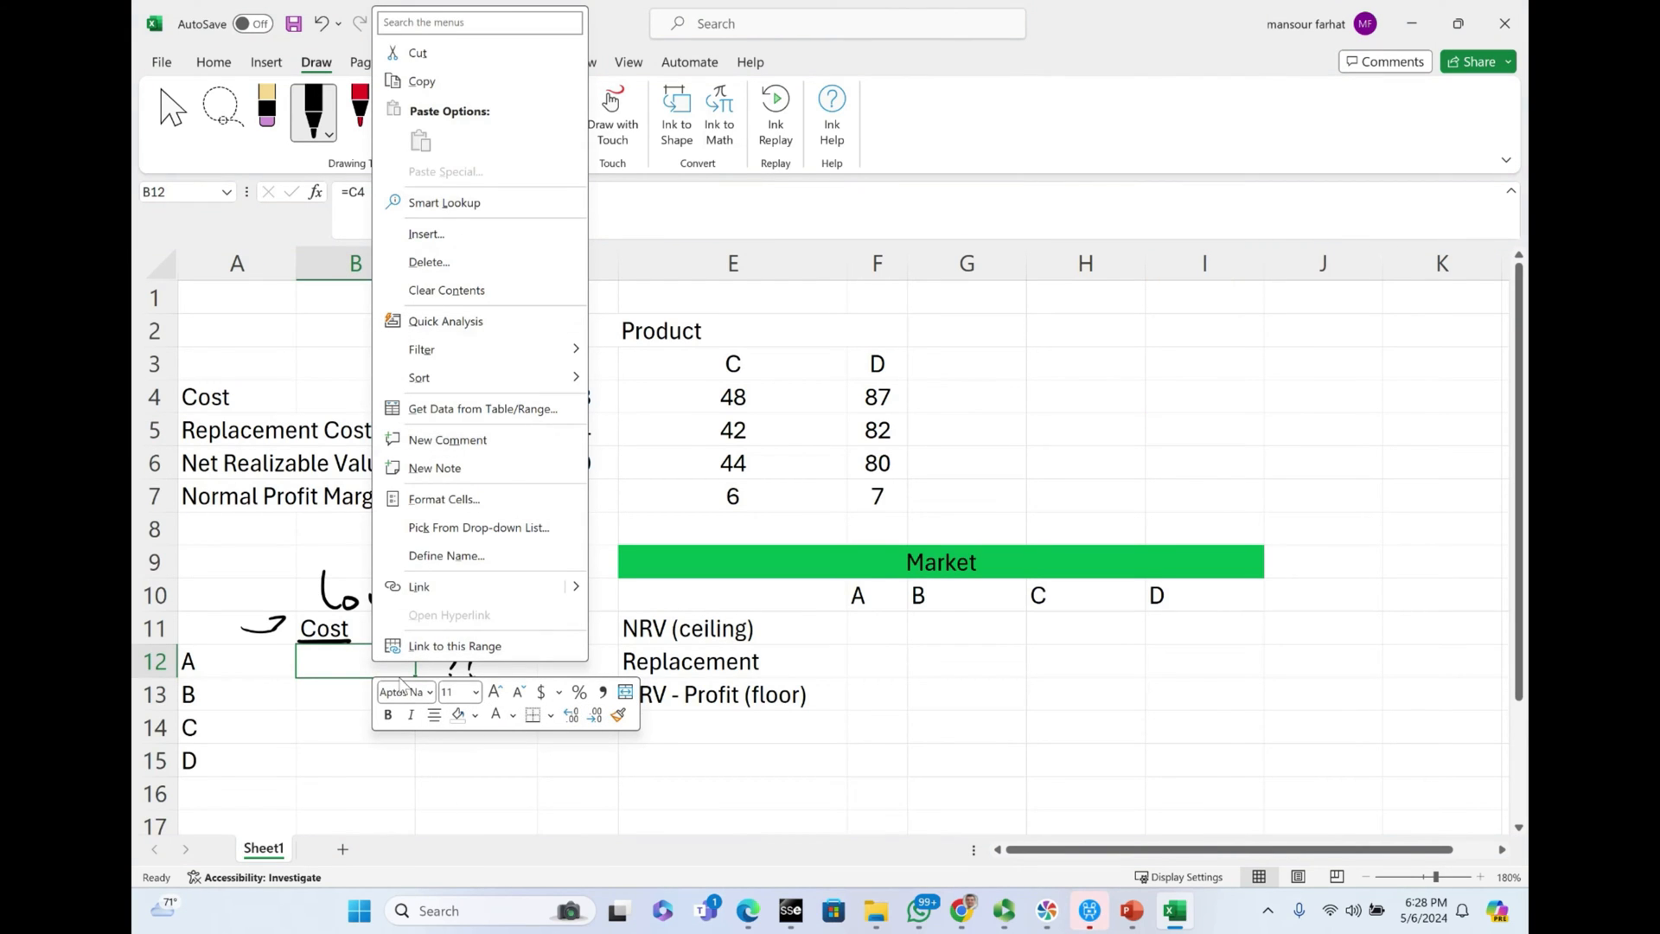
left_click(512, 714)
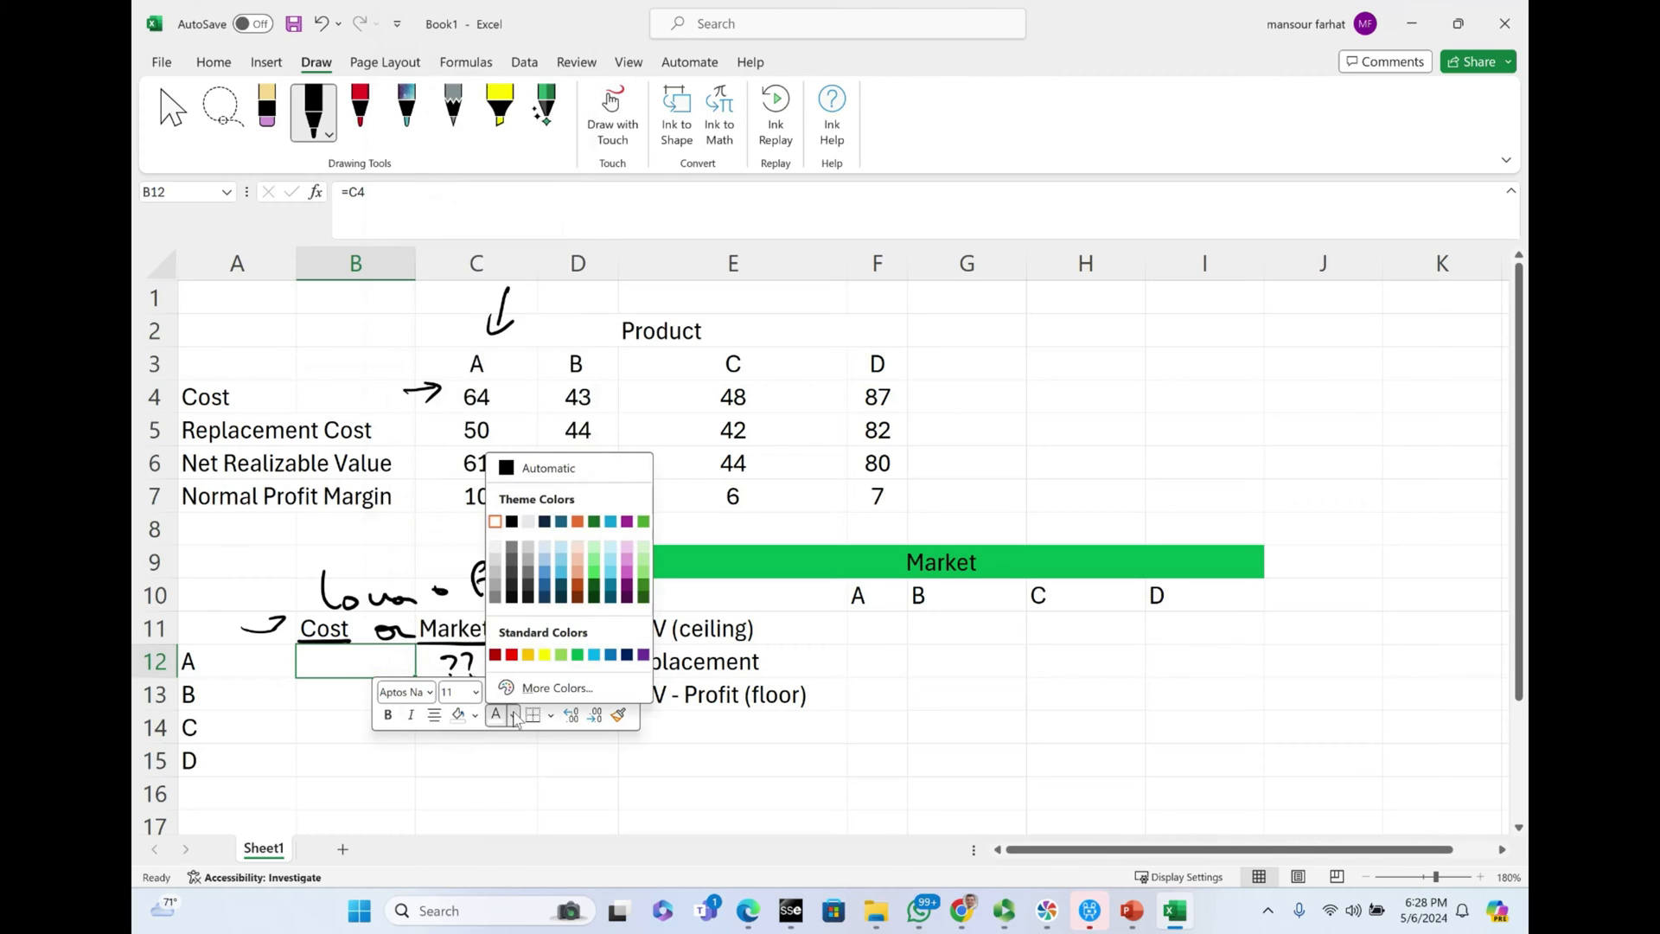
left_click(354, 759)
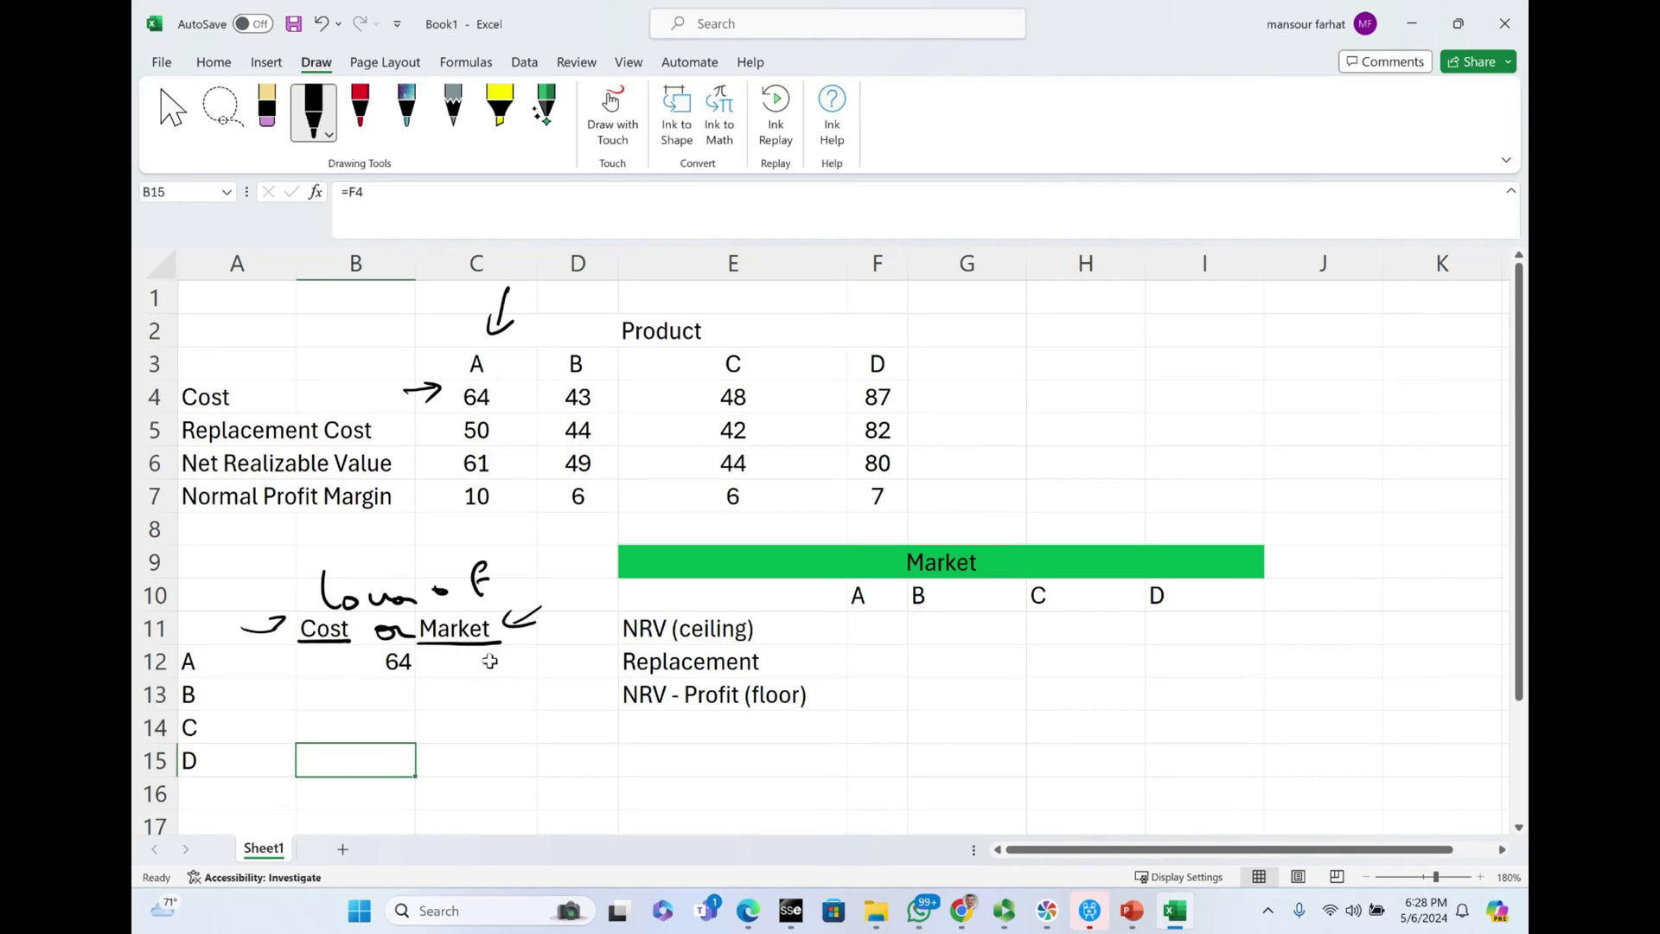
mouse_move(489, 660)
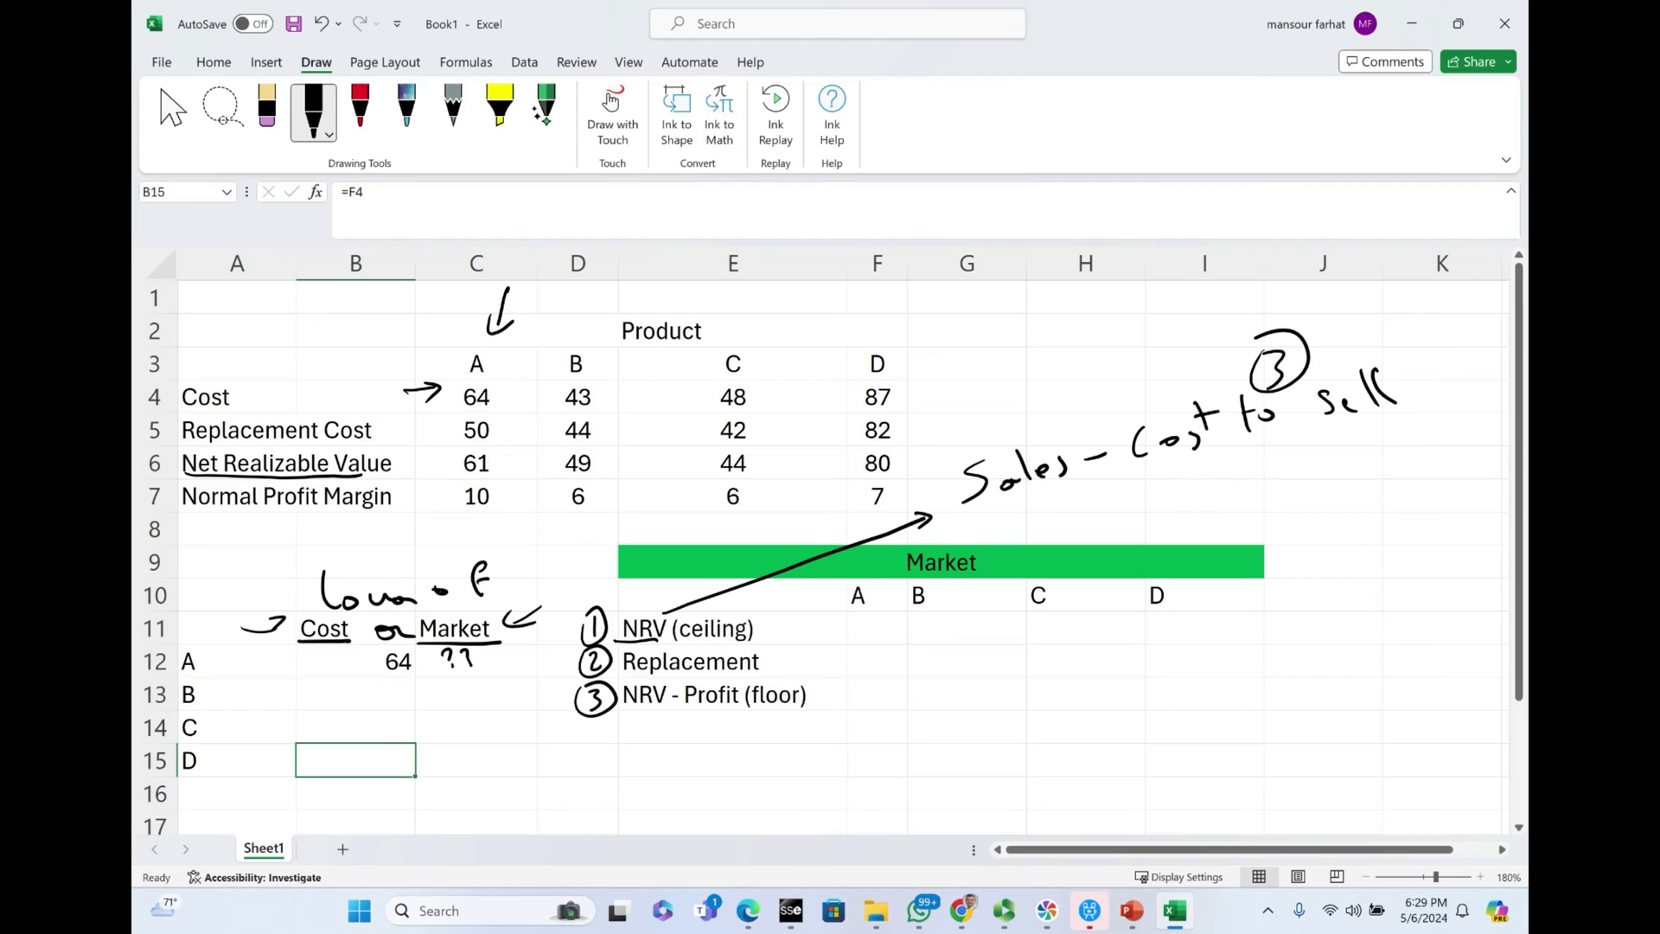
mouse_move(542, 709)
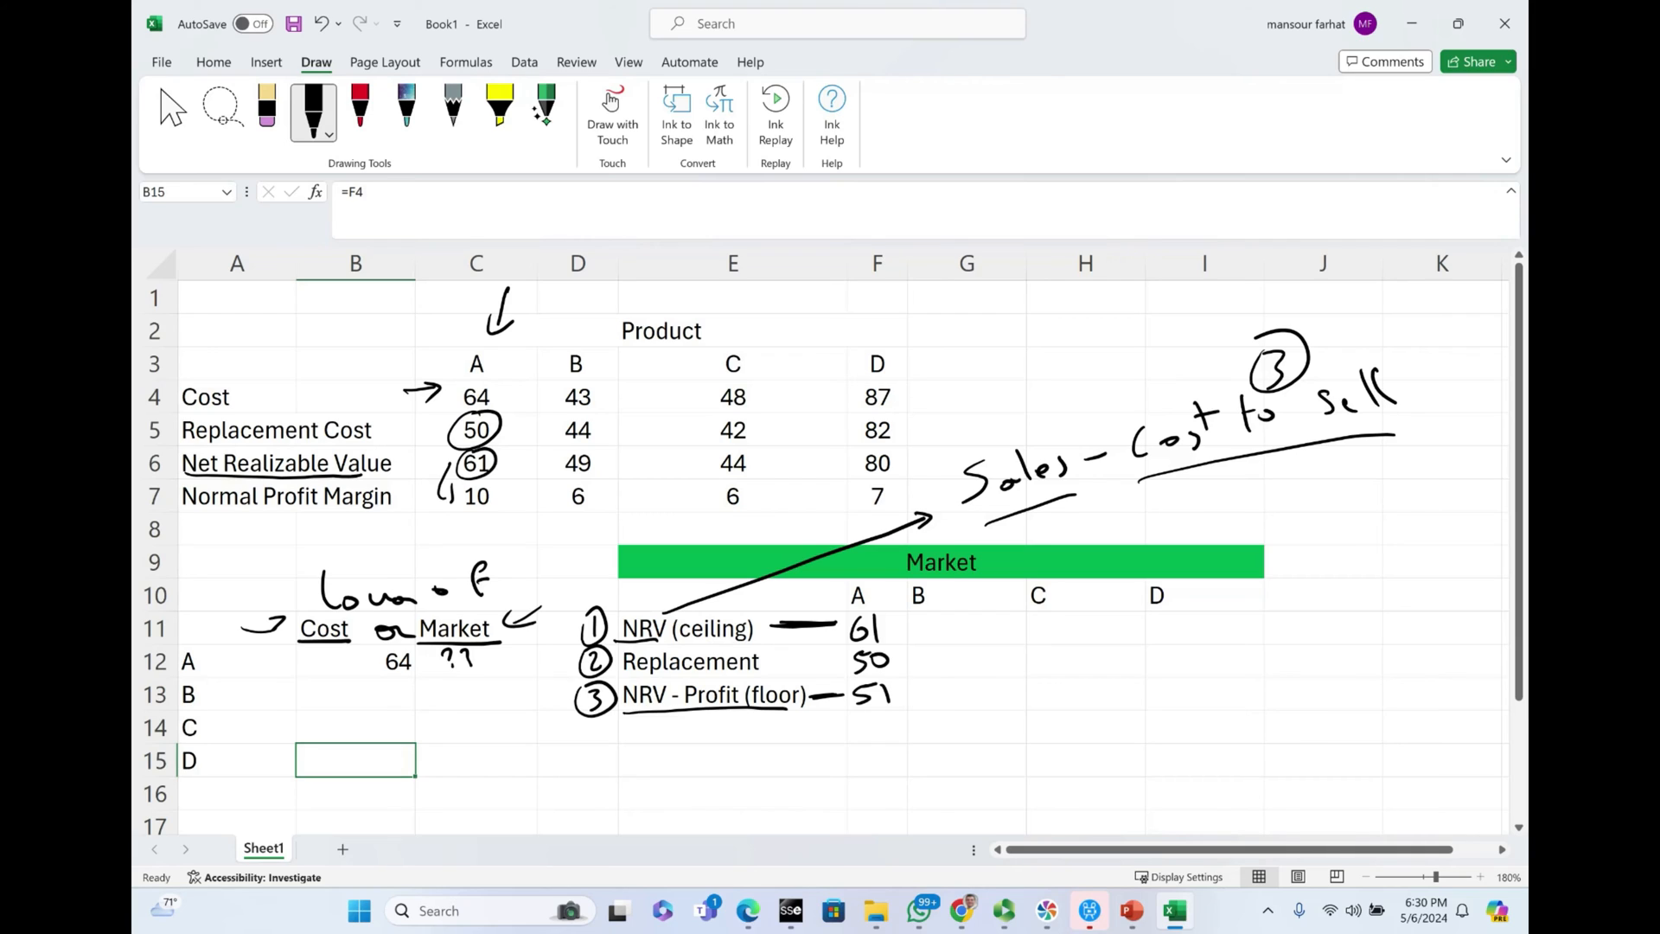
Step: With the red pen circle 51 and underline 64, then delete the handwritten 61 and 50
left_click(360, 106)
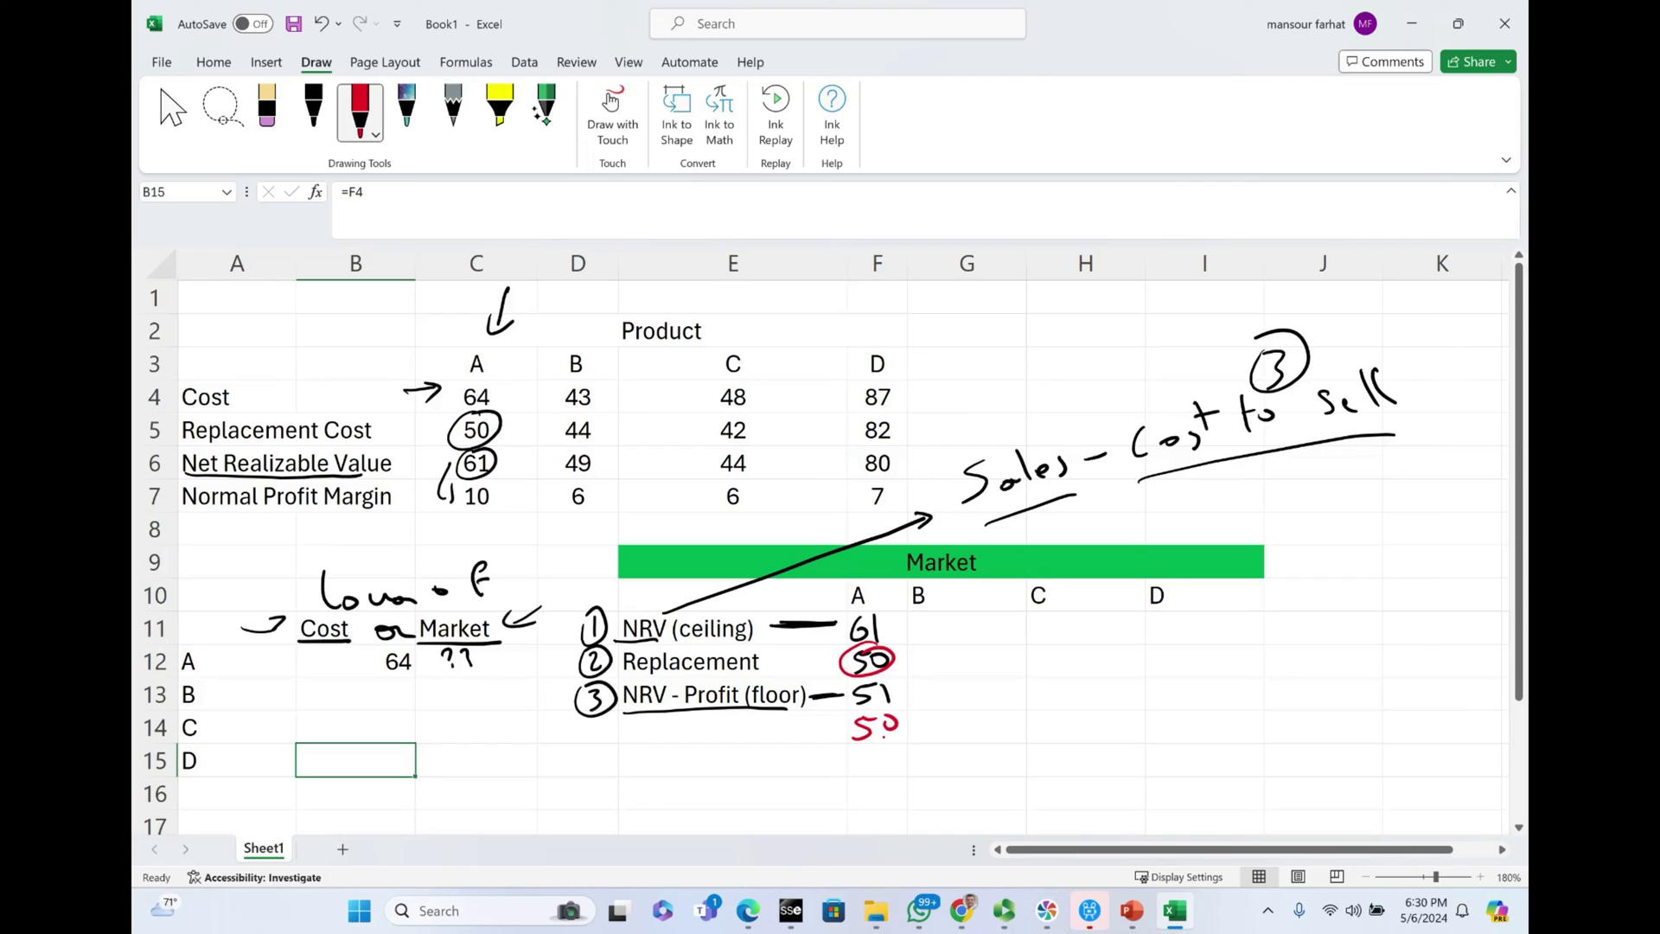
mouse_move(899, 662)
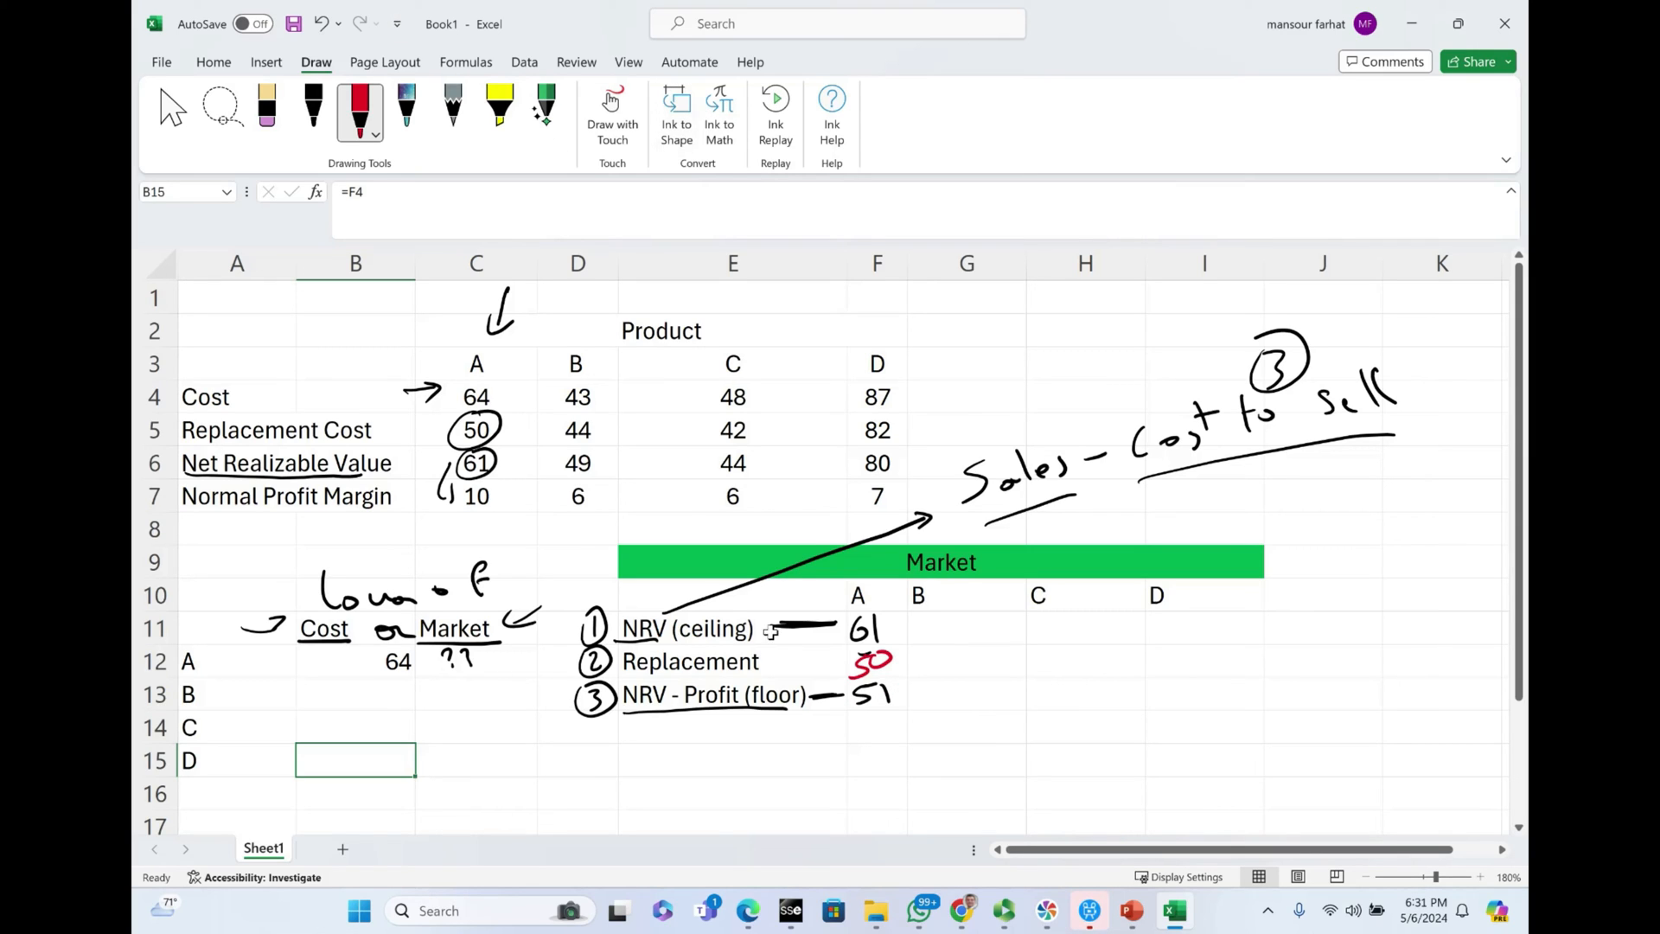
left_click(454, 659)
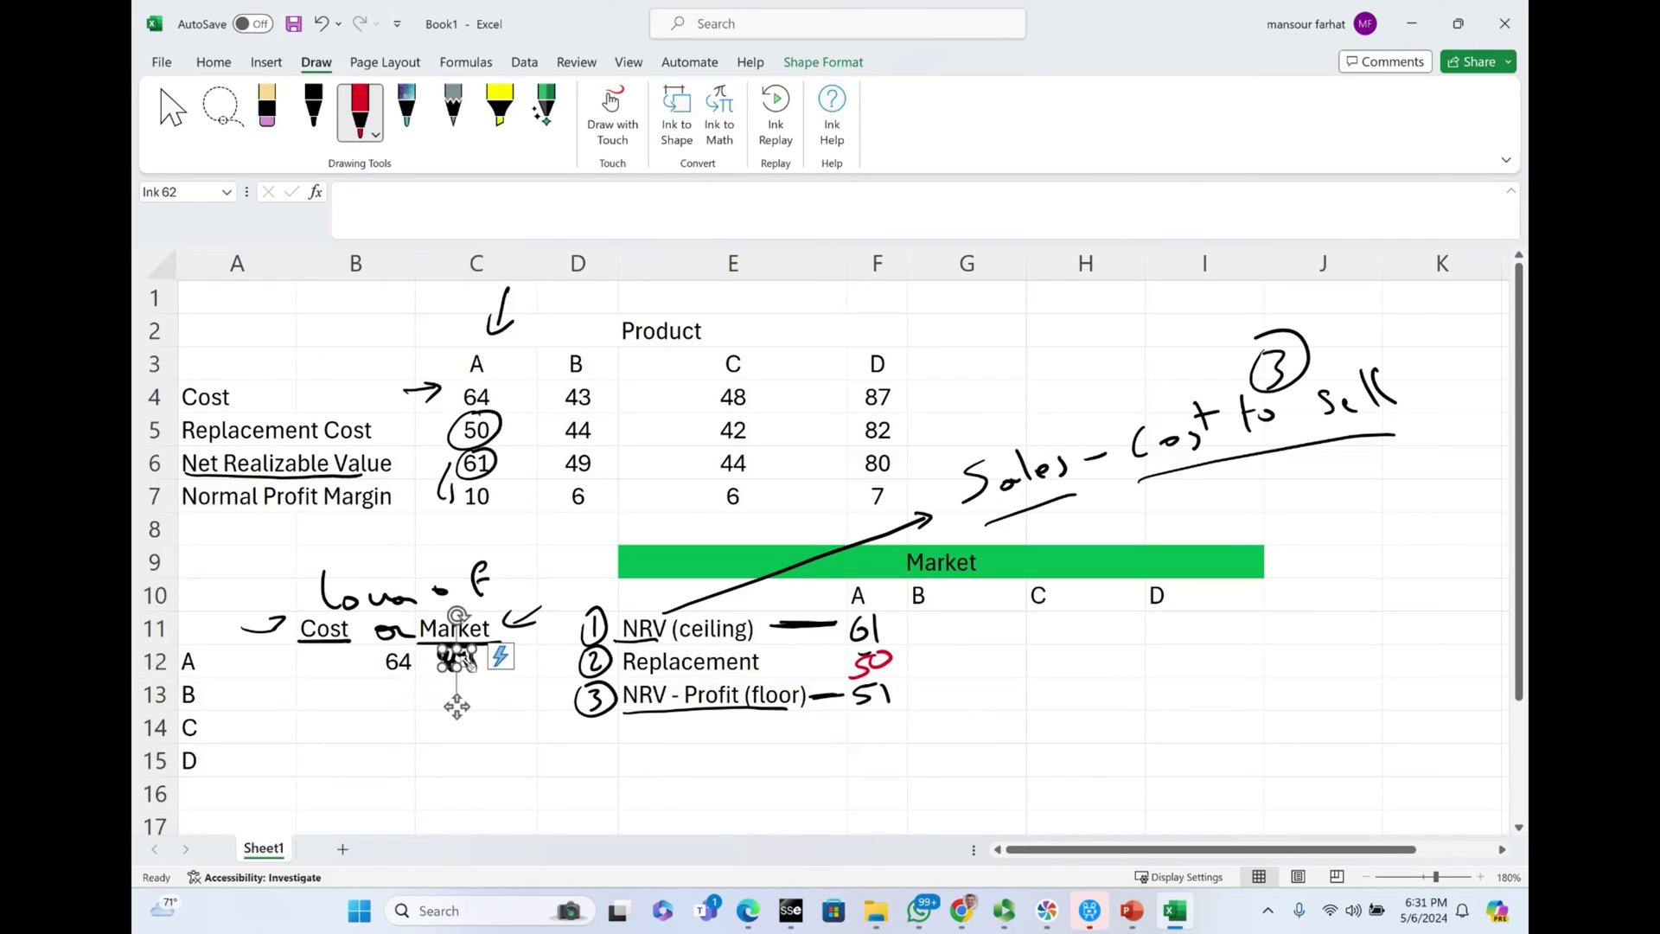
left_click(475, 660)
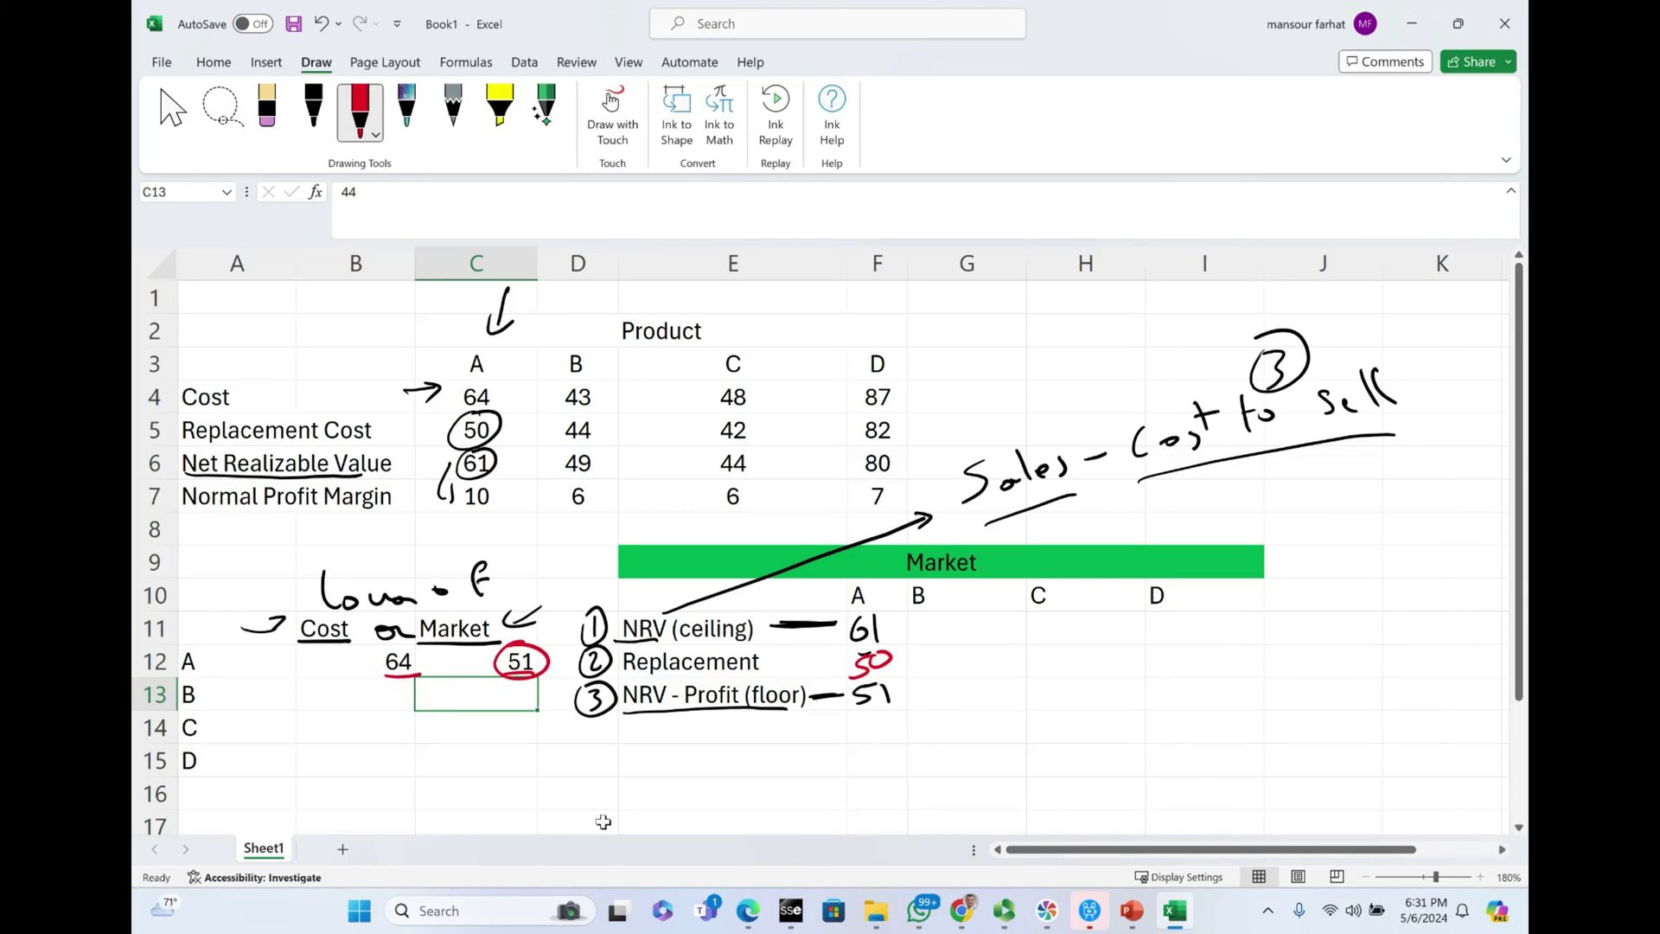
left_click(863, 624)
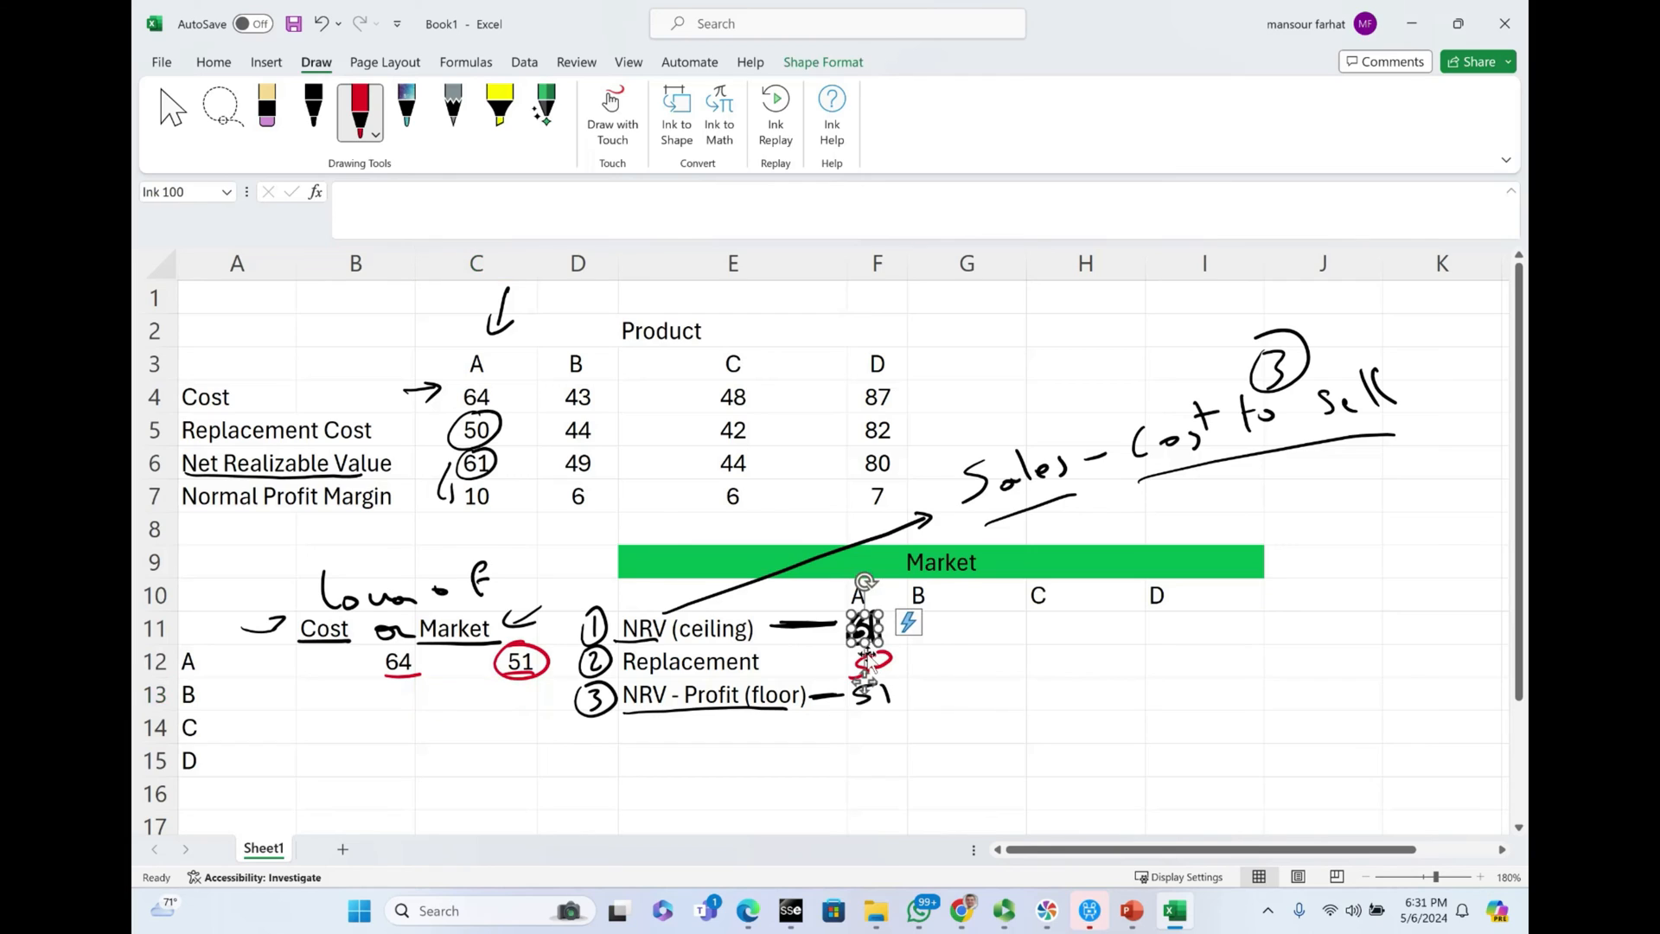
left_click(876, 695)
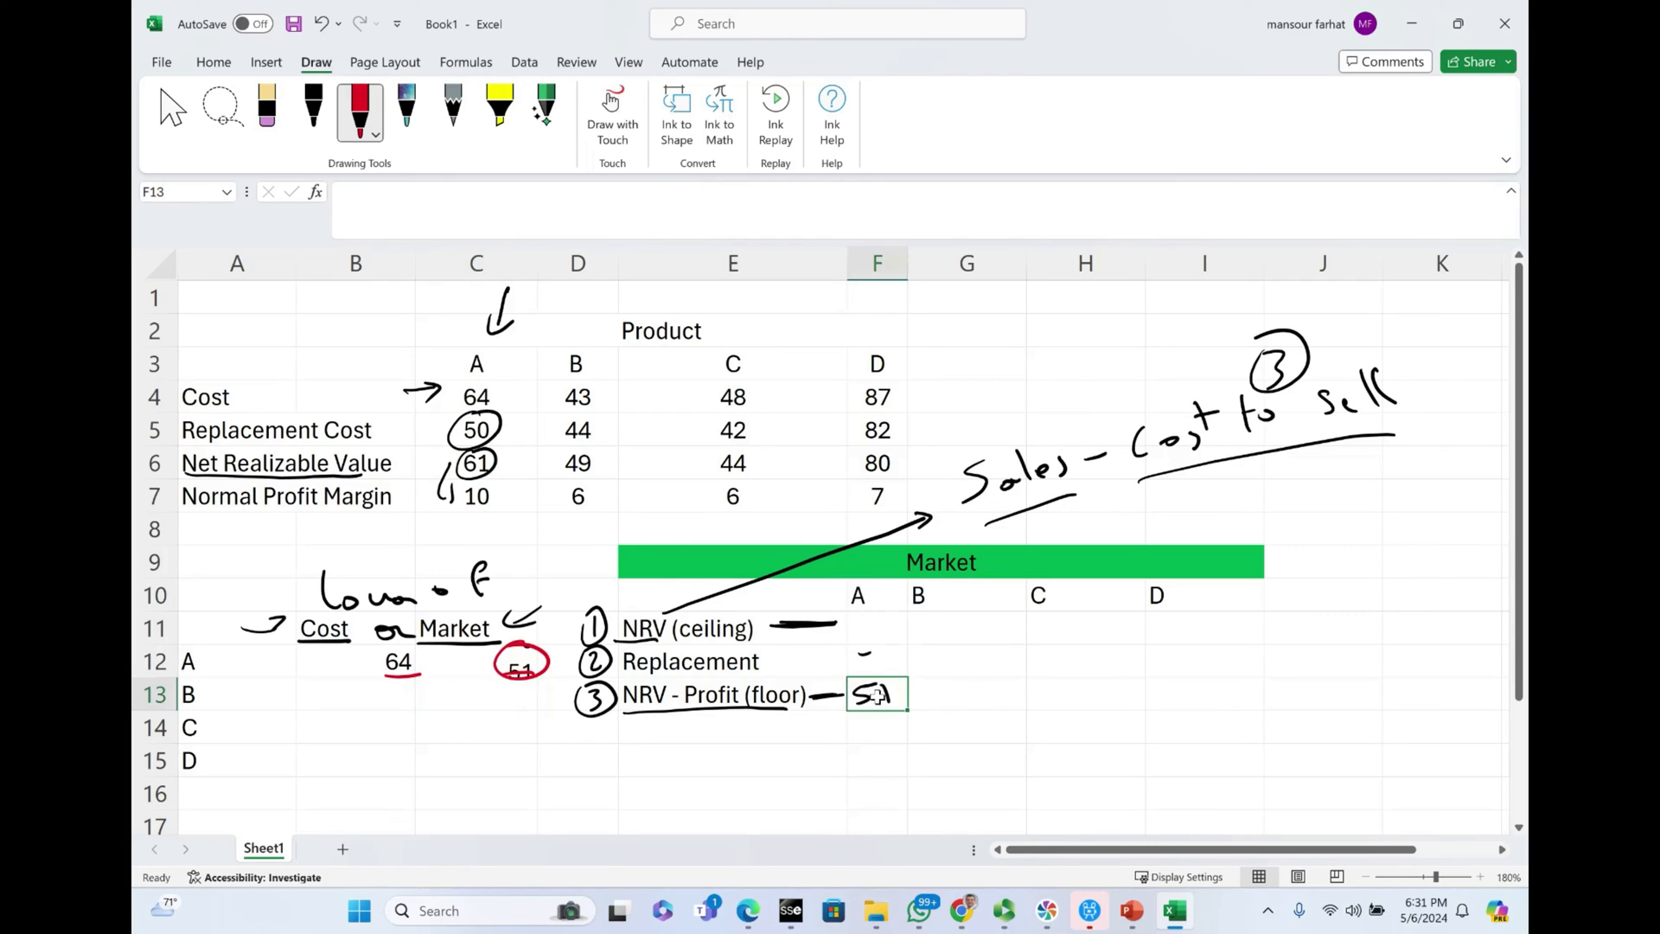
Step: Enter product A's ceiling 61, replacement 50 and NRV-minus-profit floor 51, then clear the ink notes
left_click(873, 693)
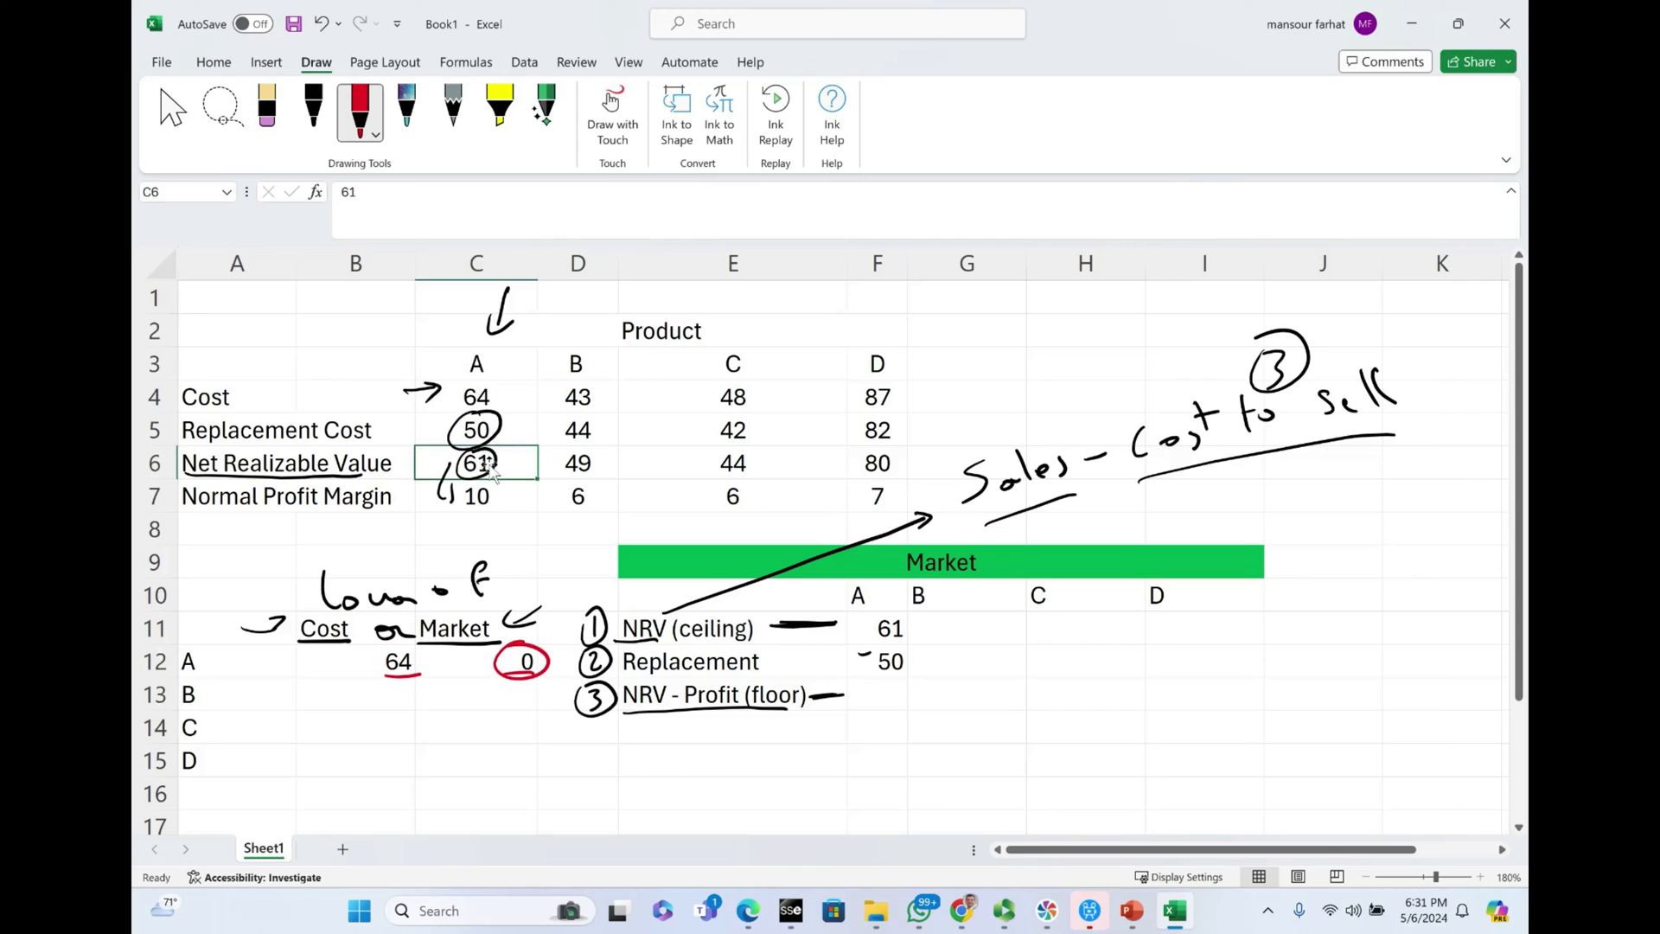
right_click(476, 463)
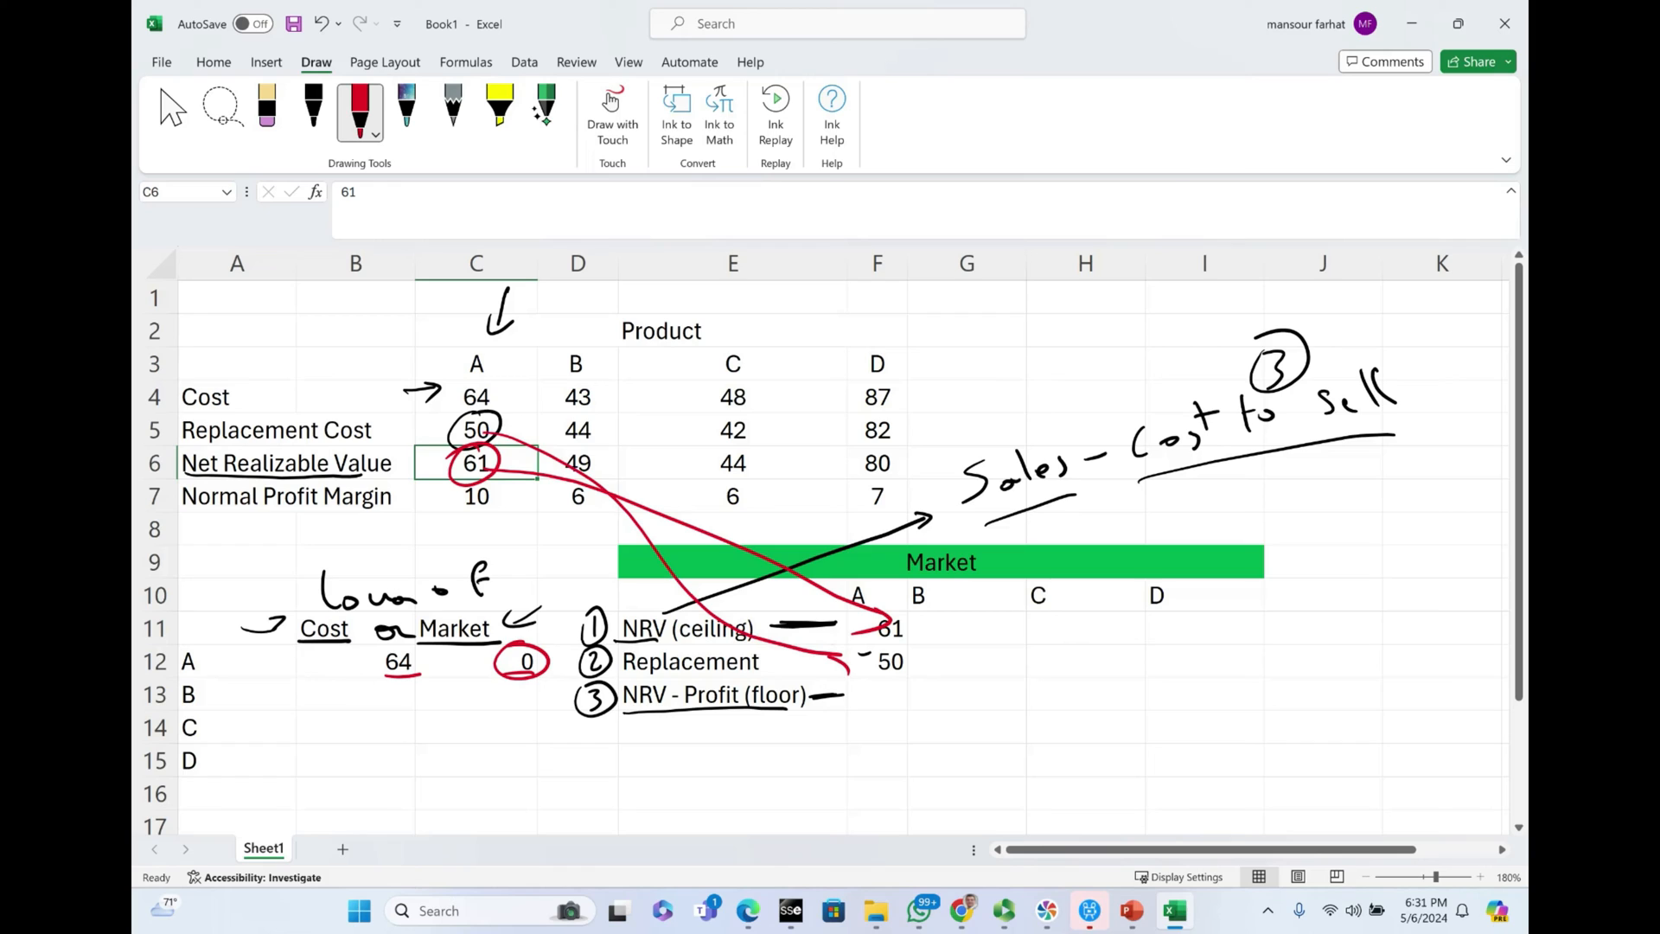
left_click(876, 695)
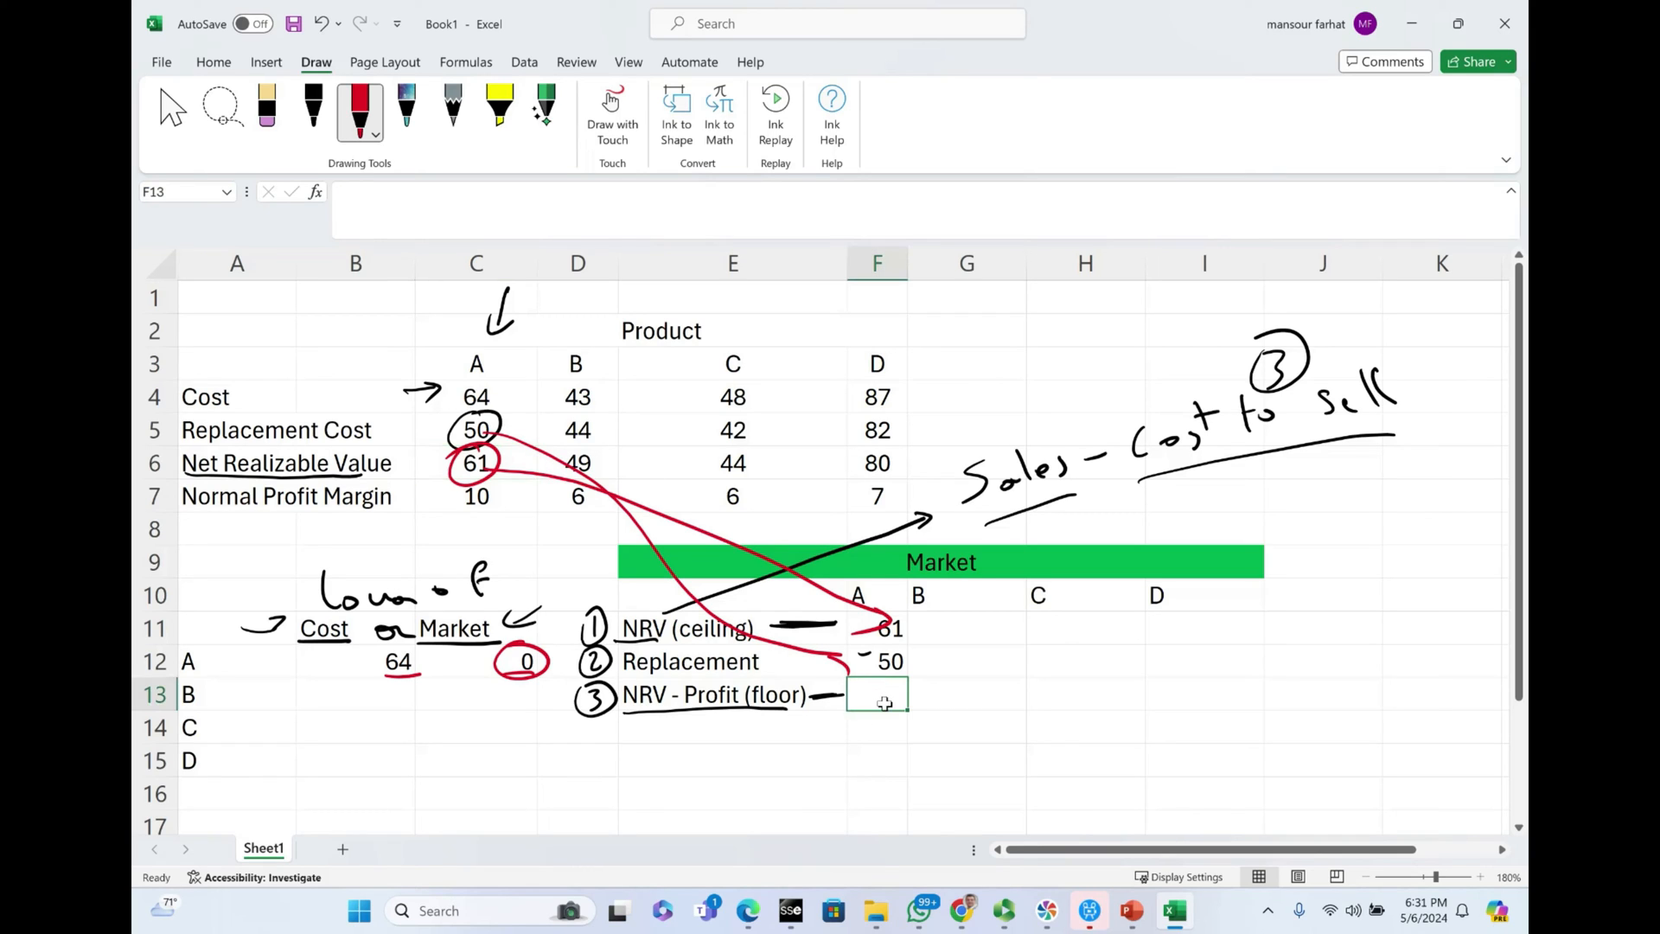
type("=")
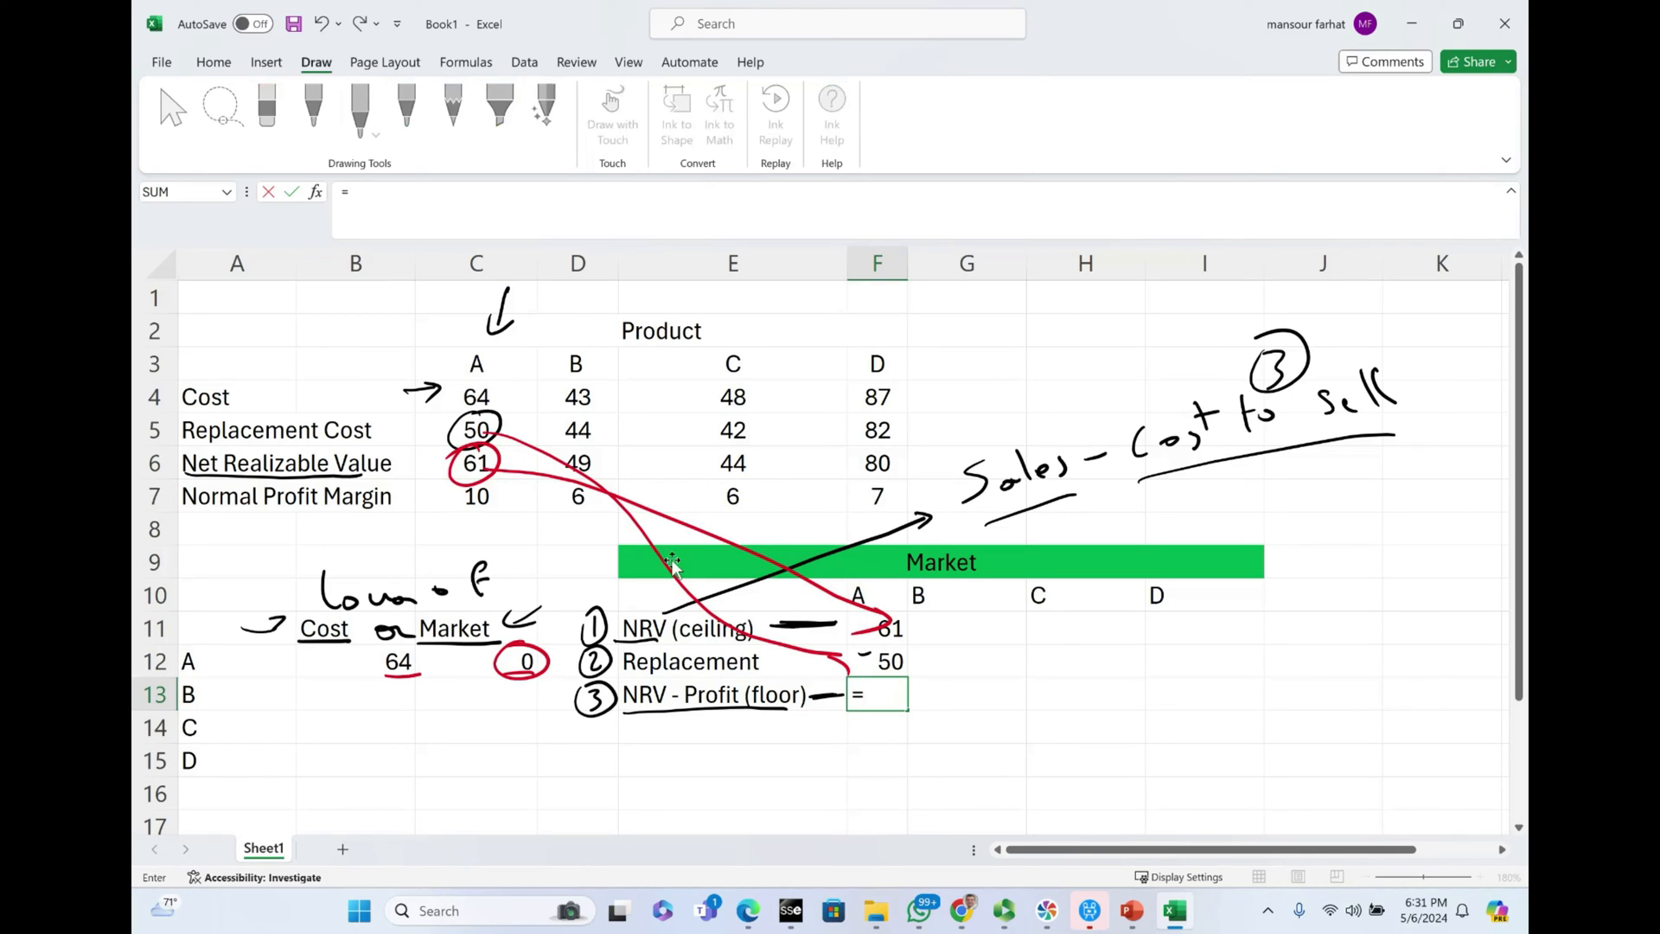
left_click(476, 464)
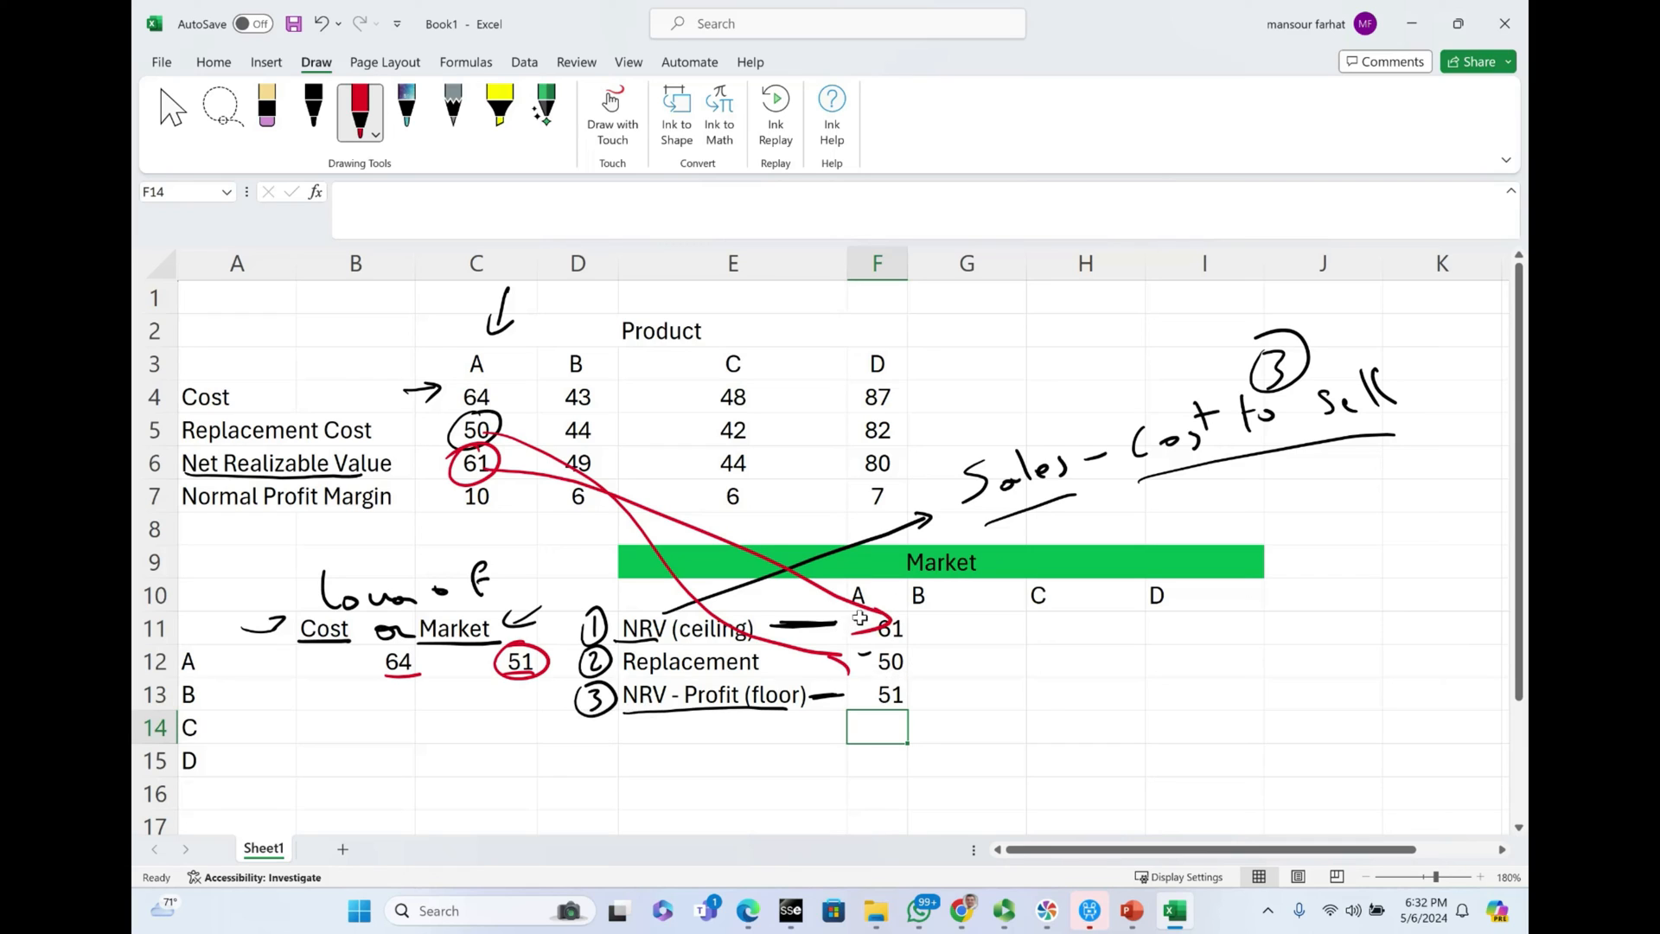
left_click(1037, 465)
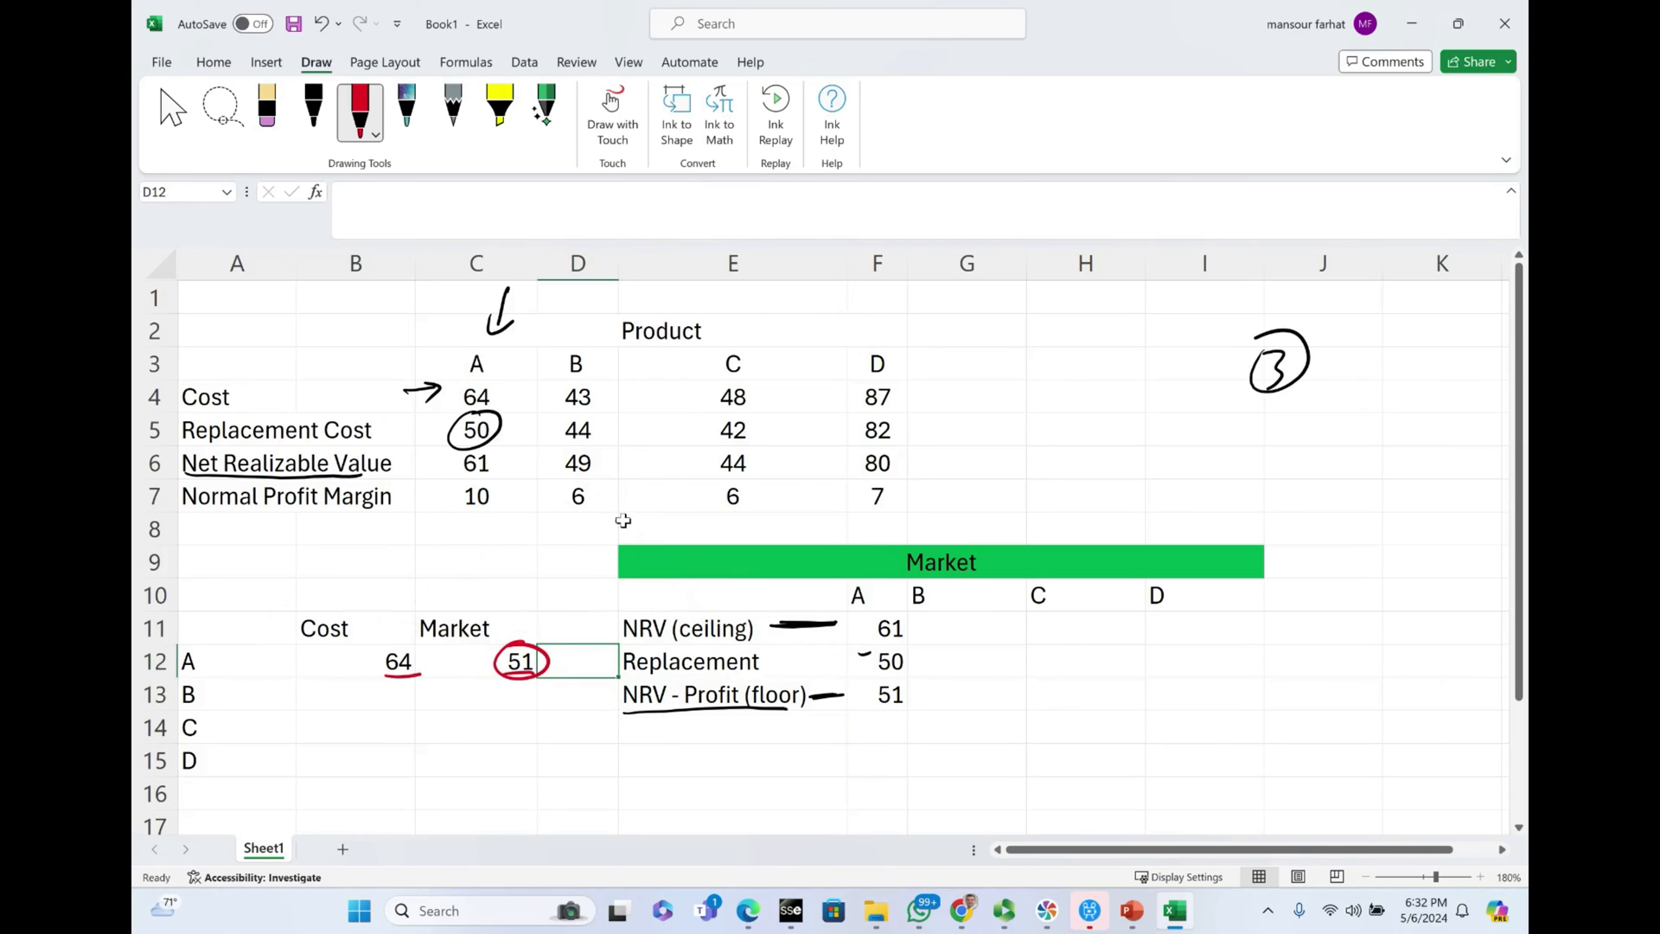
Step: Fill product B's ceiling 49, replacement 44 and floor 43
left_click(965, 627)
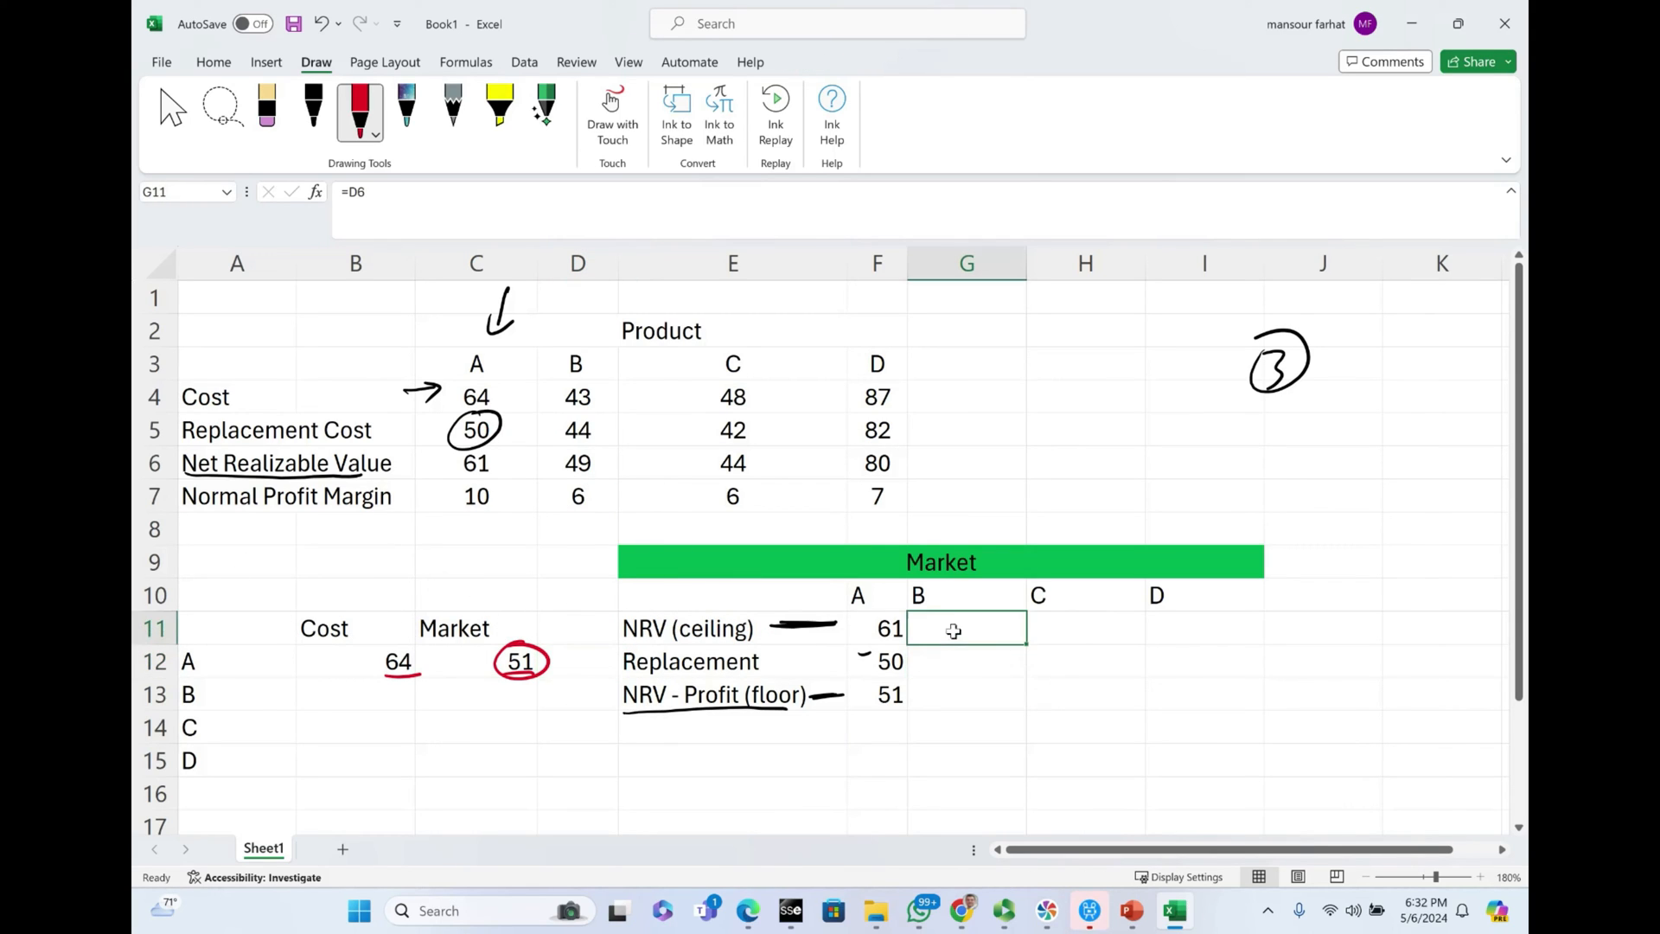
left_click(213, 63)
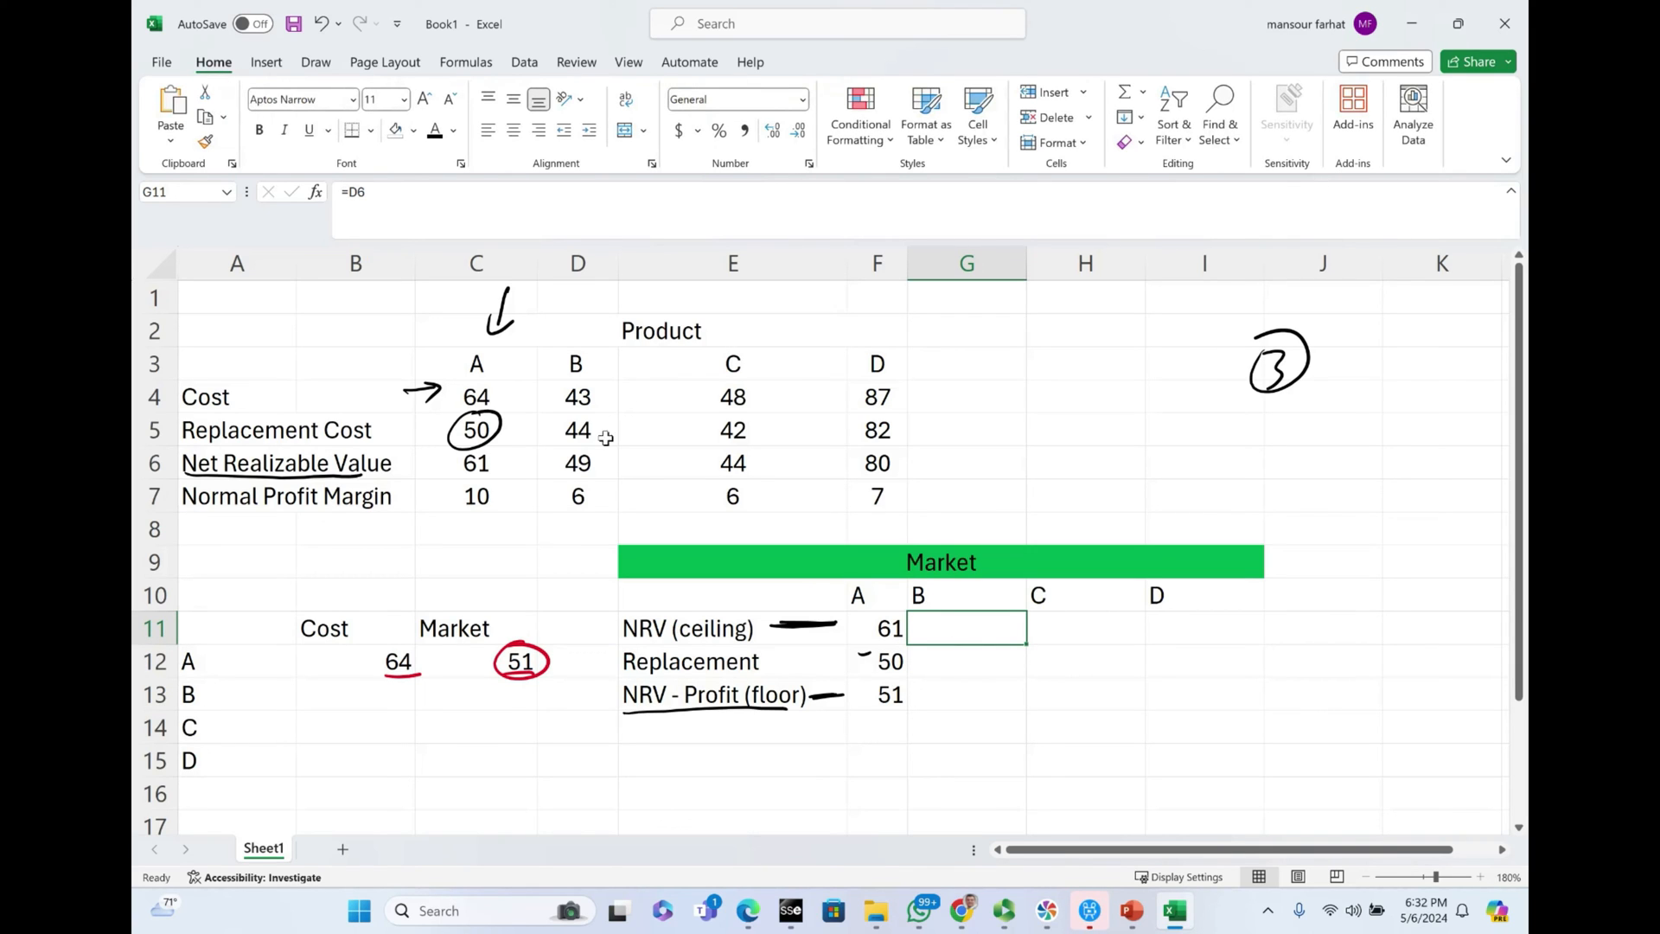
type("49")
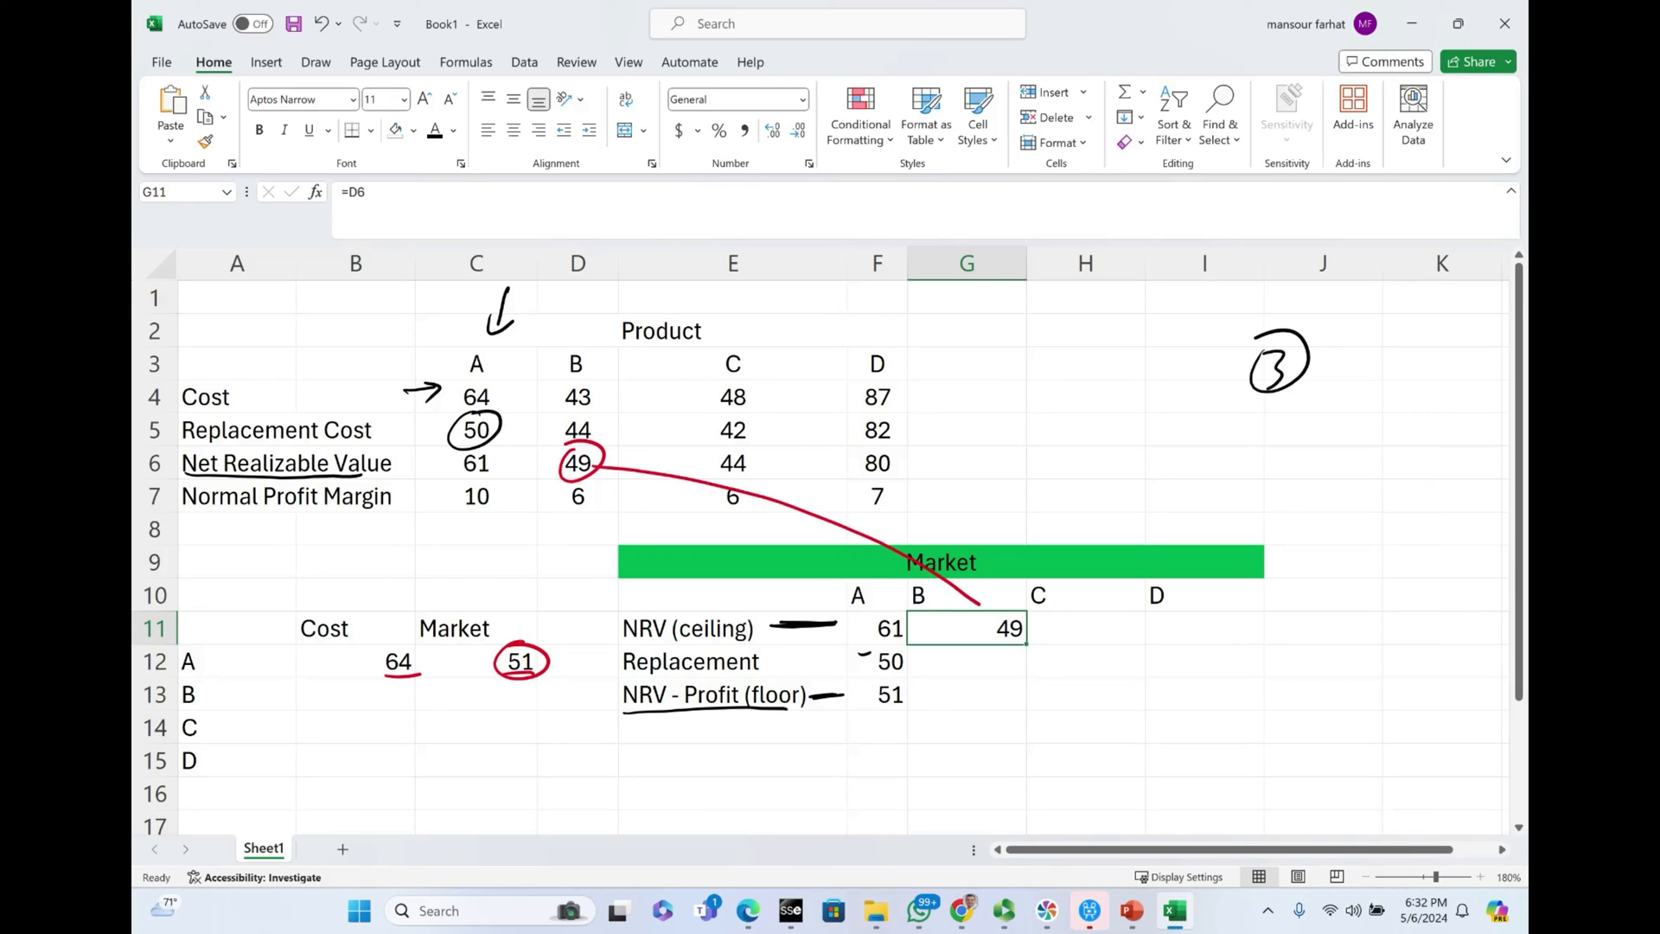
left_click(965, 660)
type("=D5")
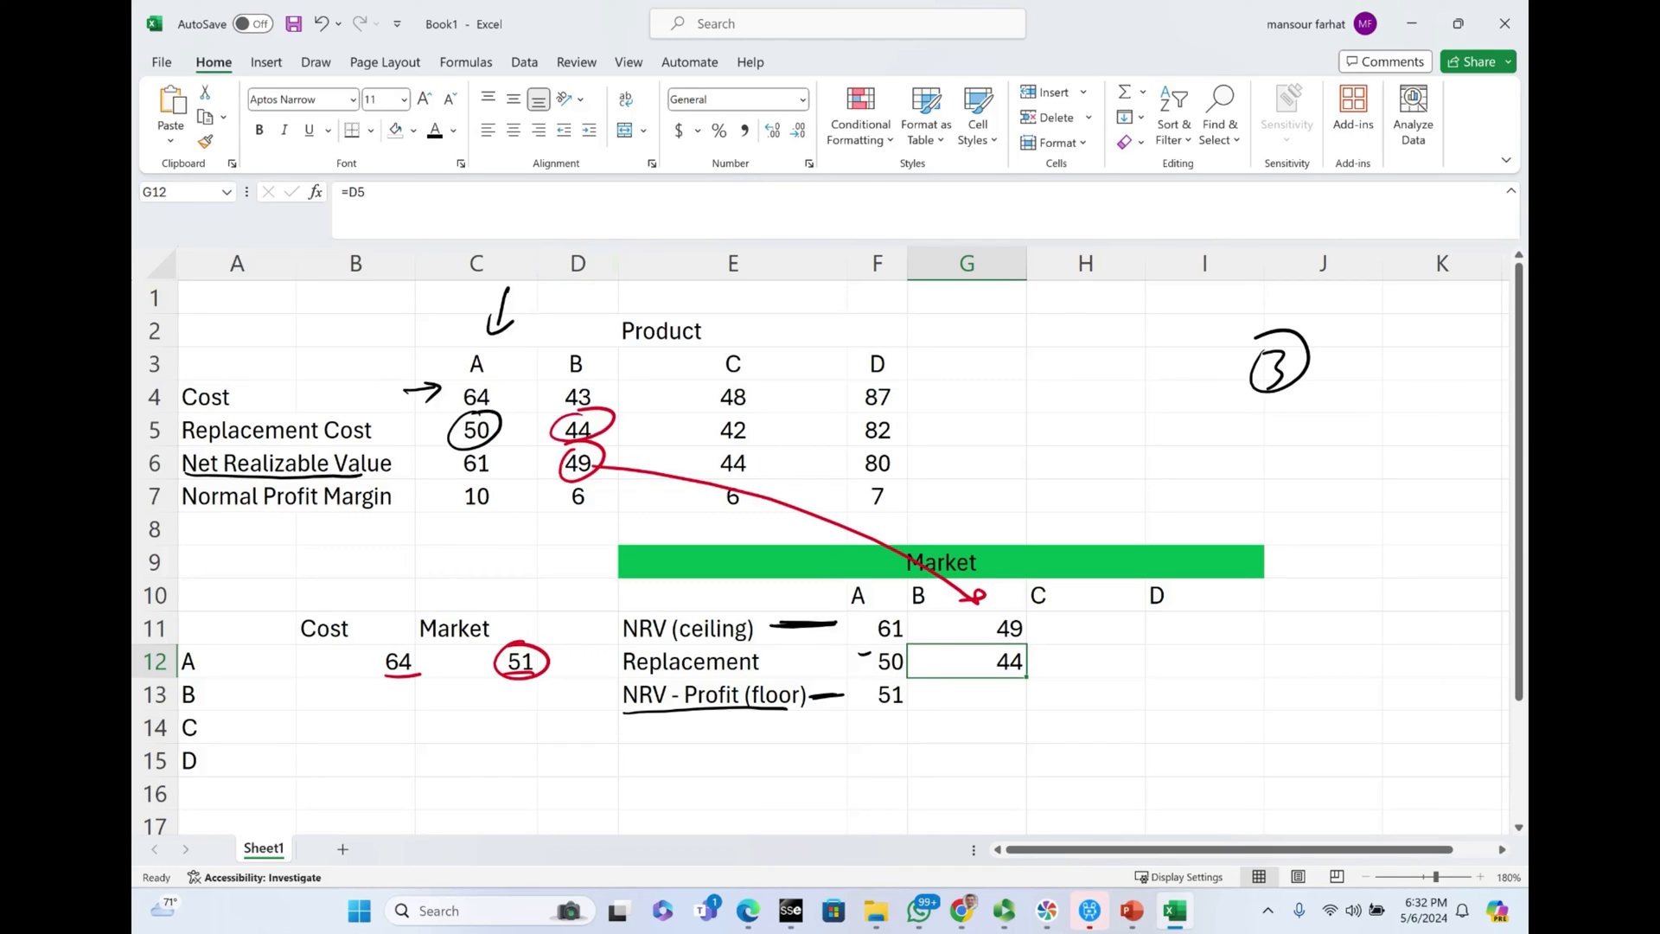
left_click(965, 693)
type("=D6-D7")
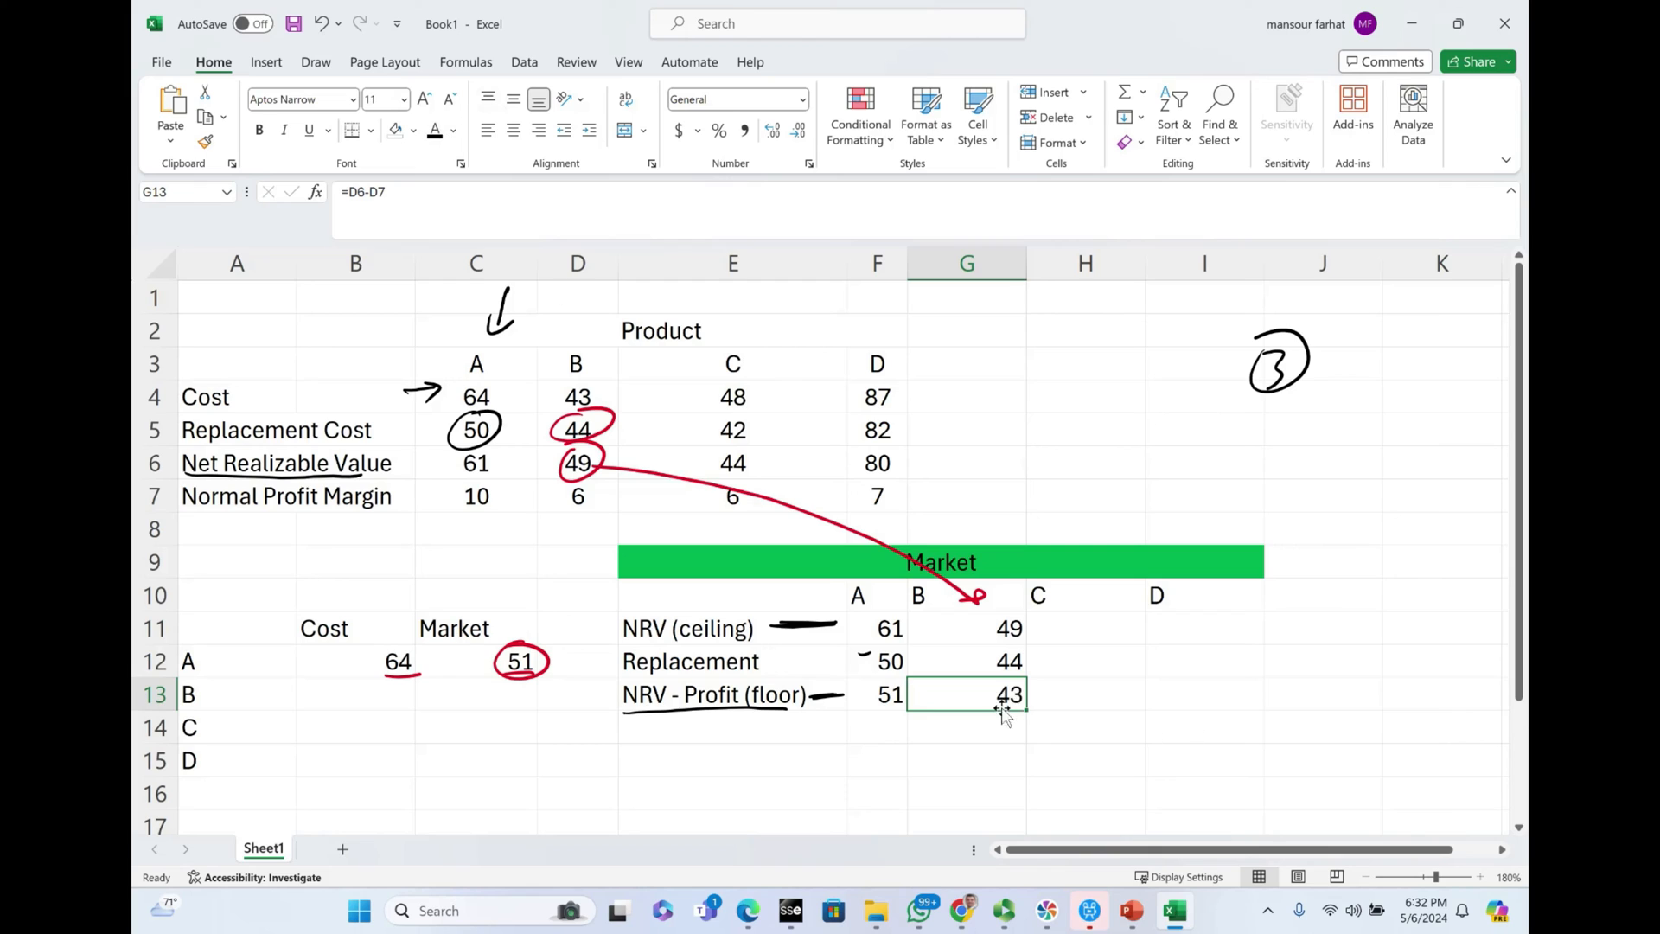
double_click(965, 695)
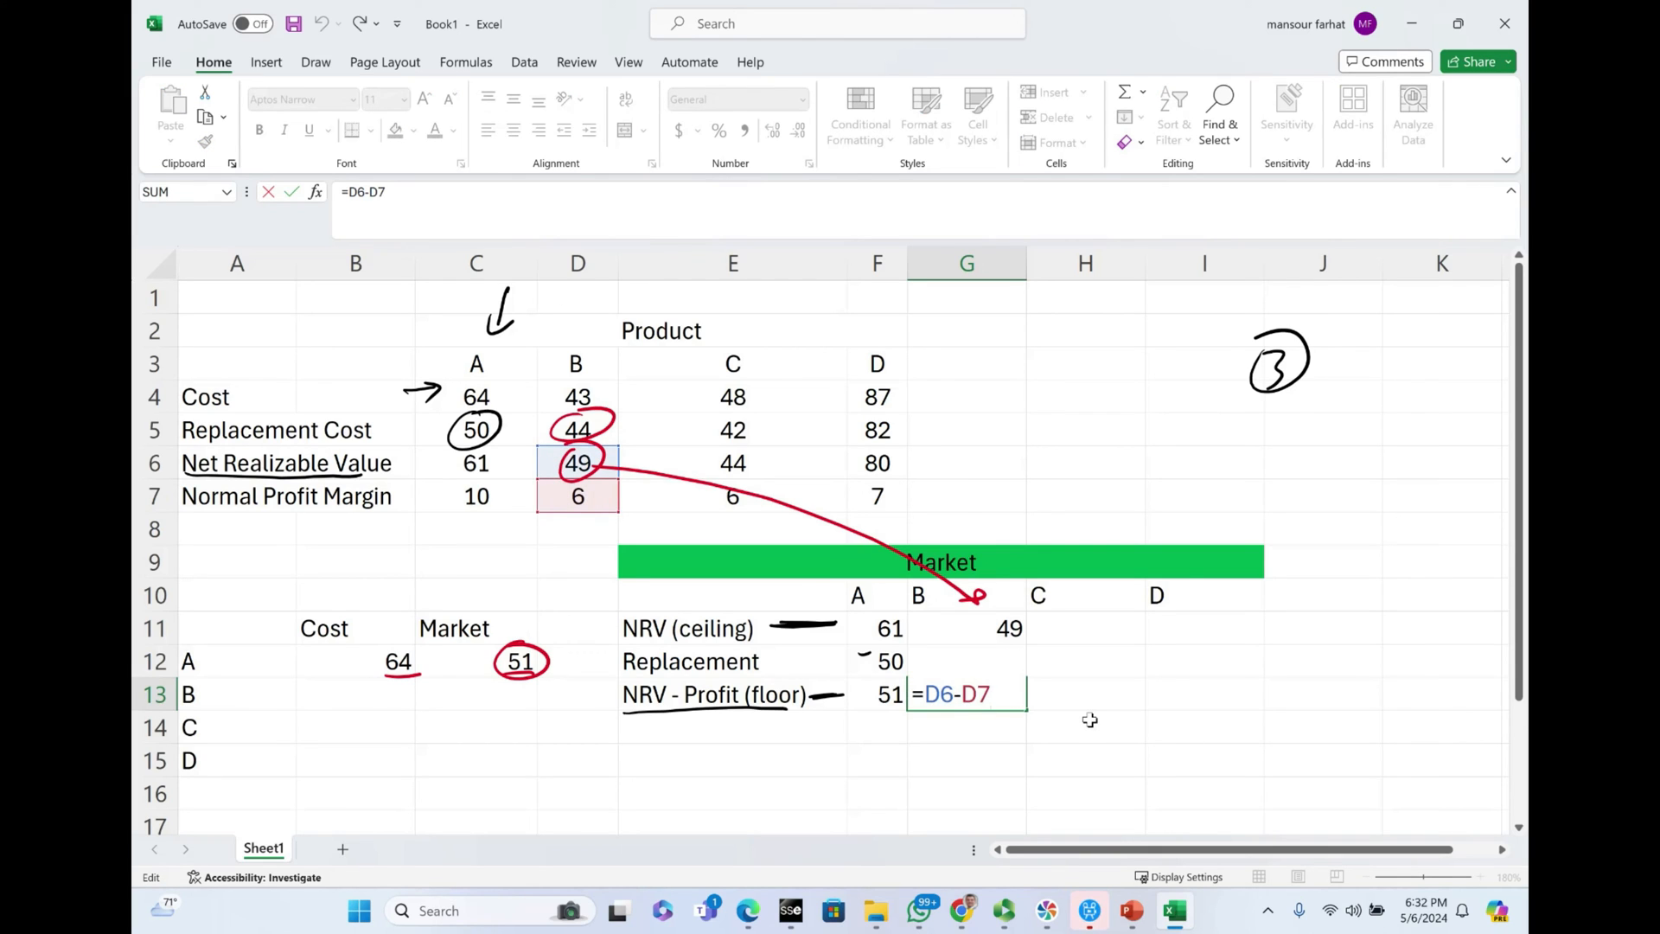
key("Return")
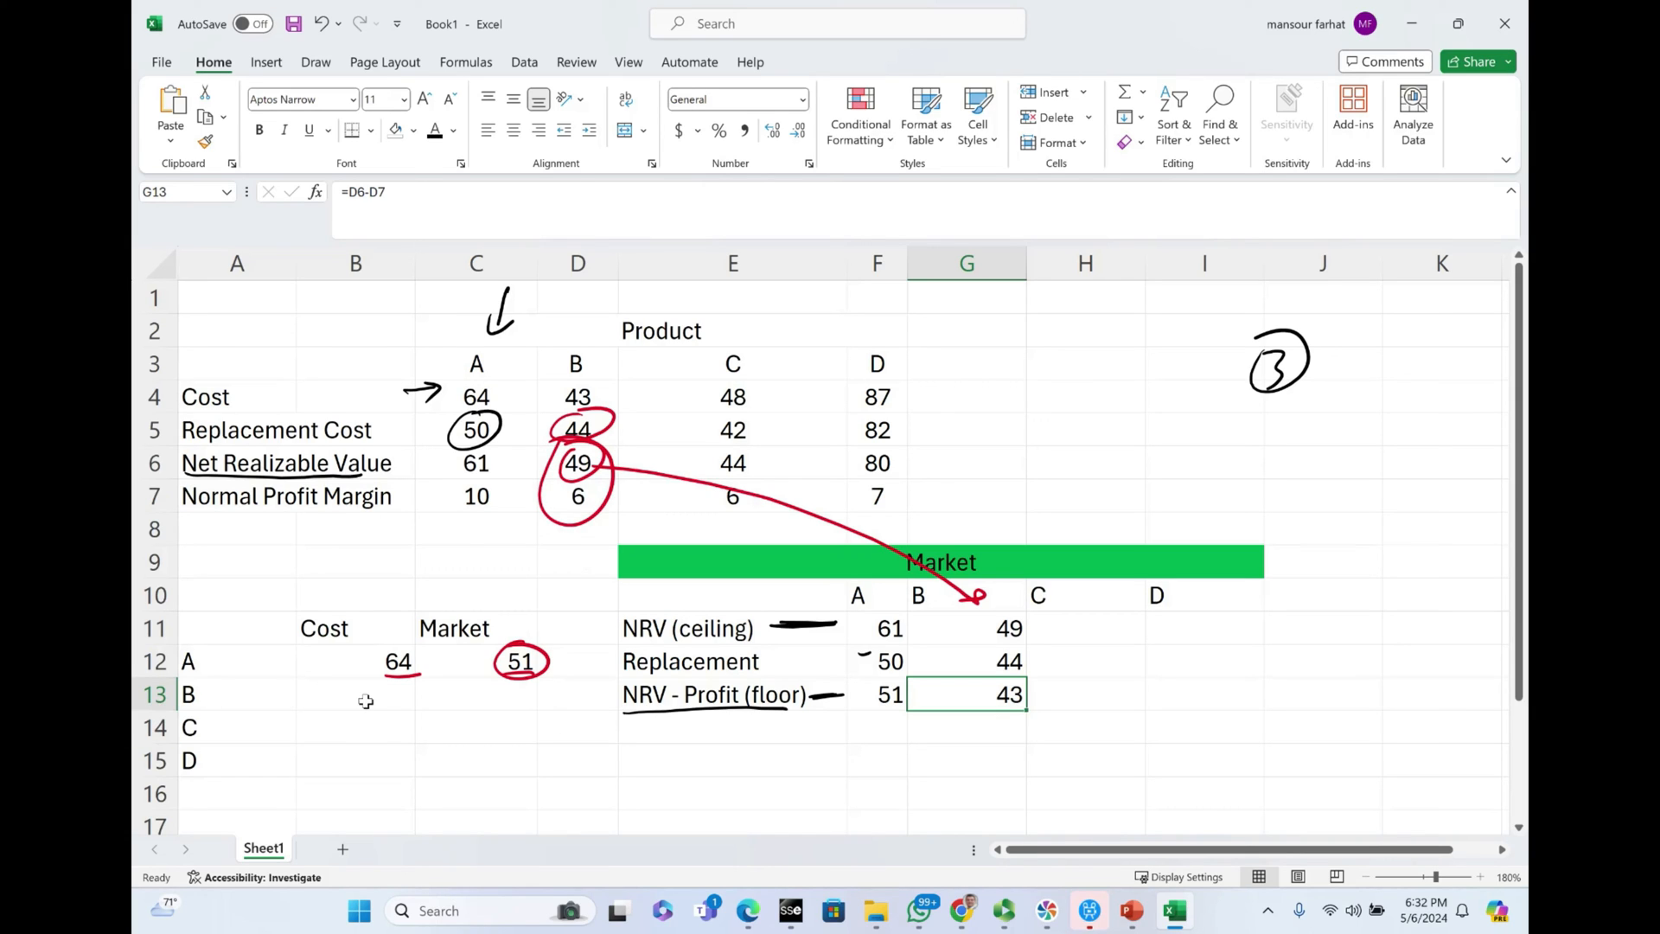
Step: Record product B's cost 43 with recoloured text and its market value 44 in C13
left_click(355, 693)
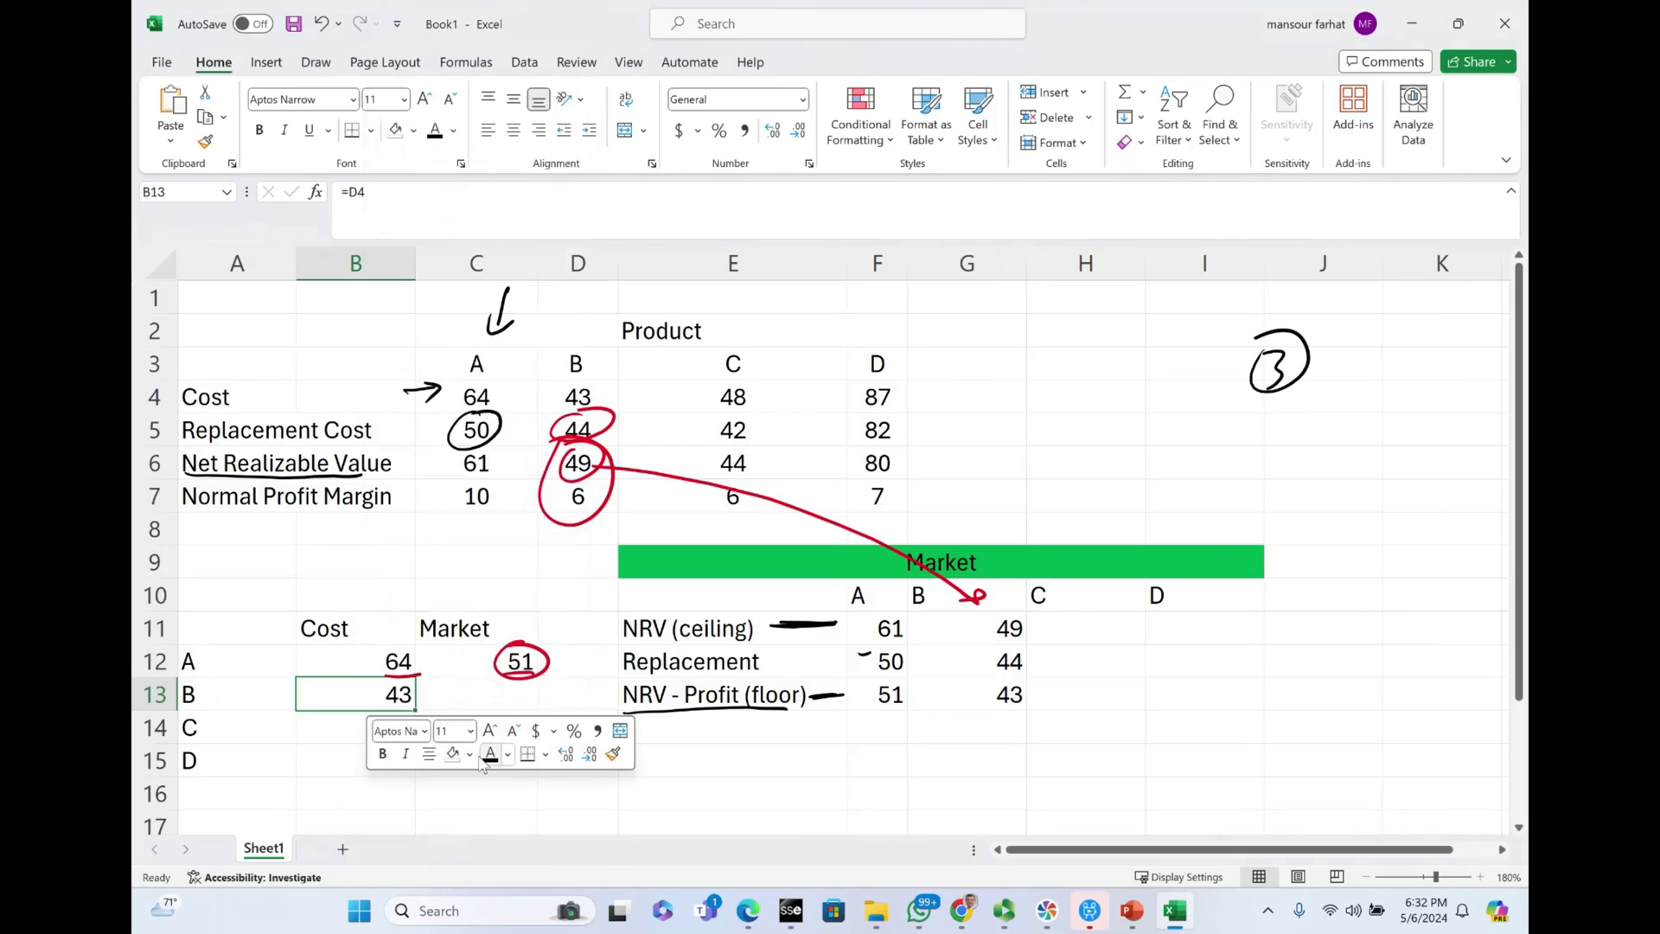
left_click(354, 793)
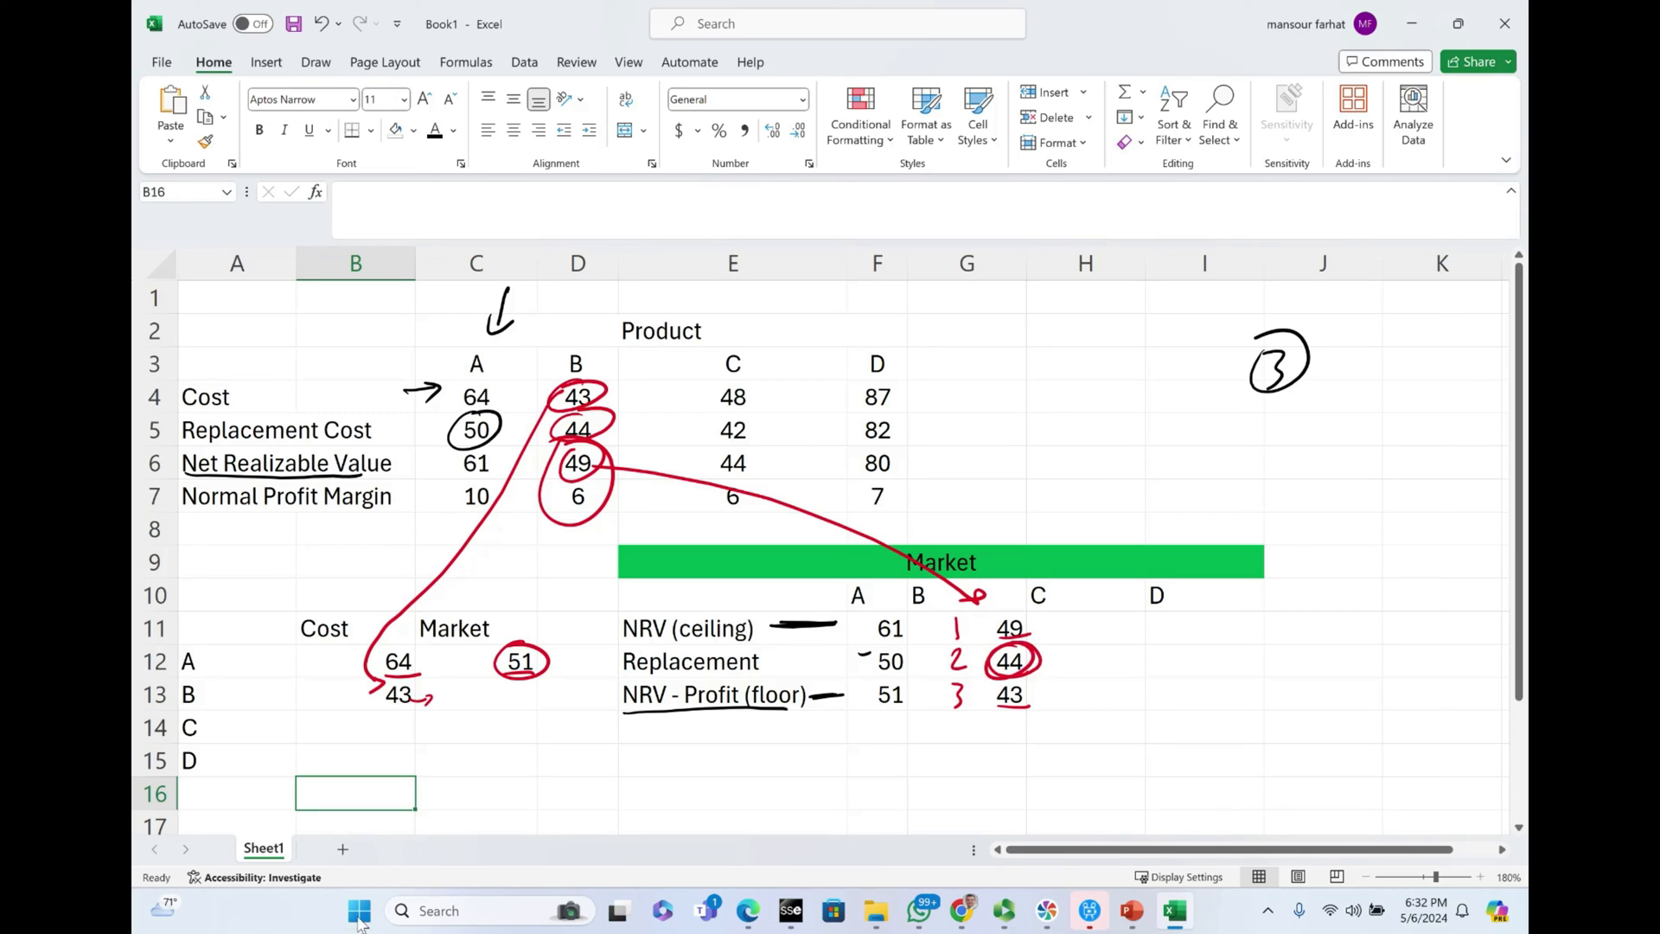
left_click(475, 695)
type("44")
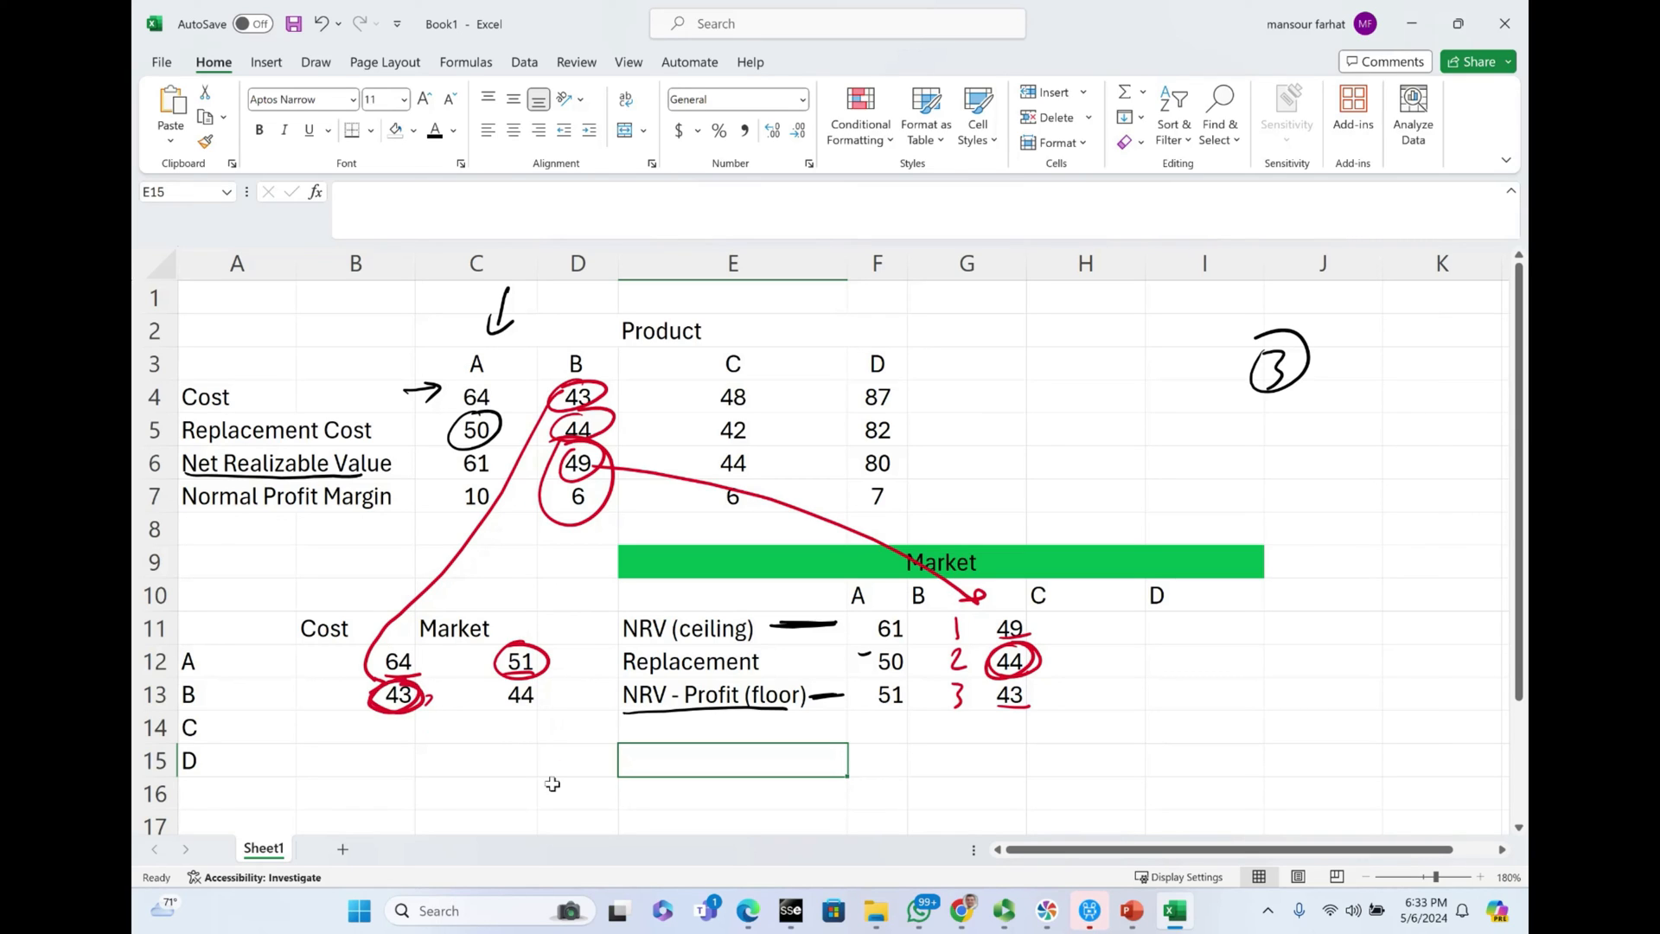
mouse_move(1081, 624)
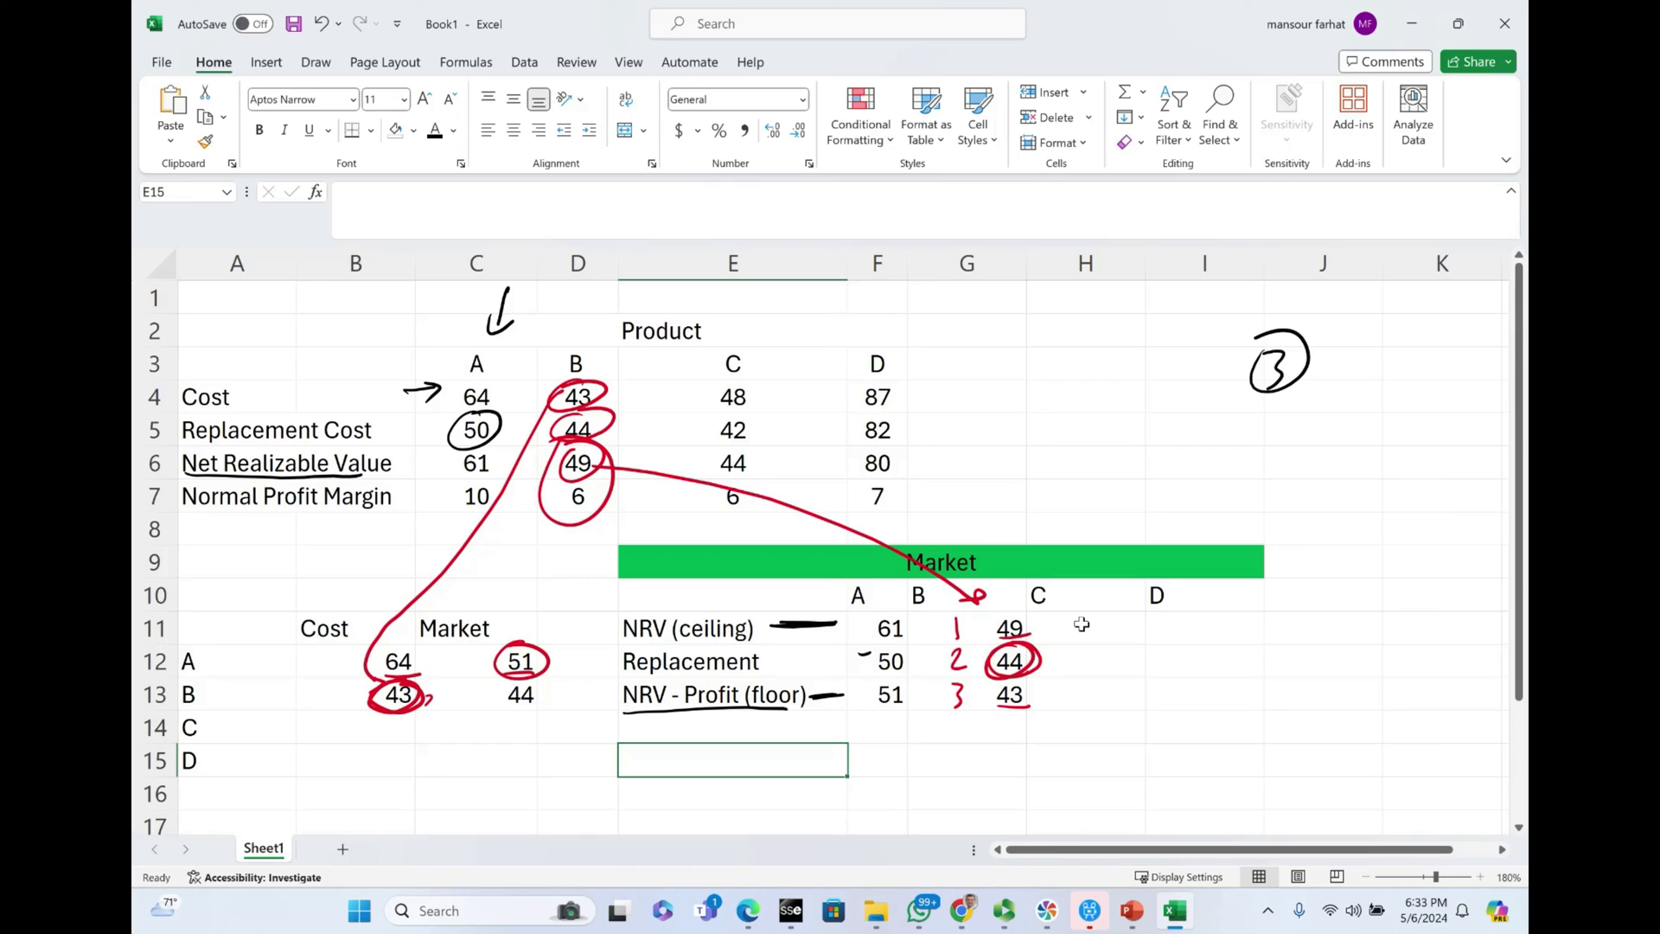
mouse_move(380, 728)
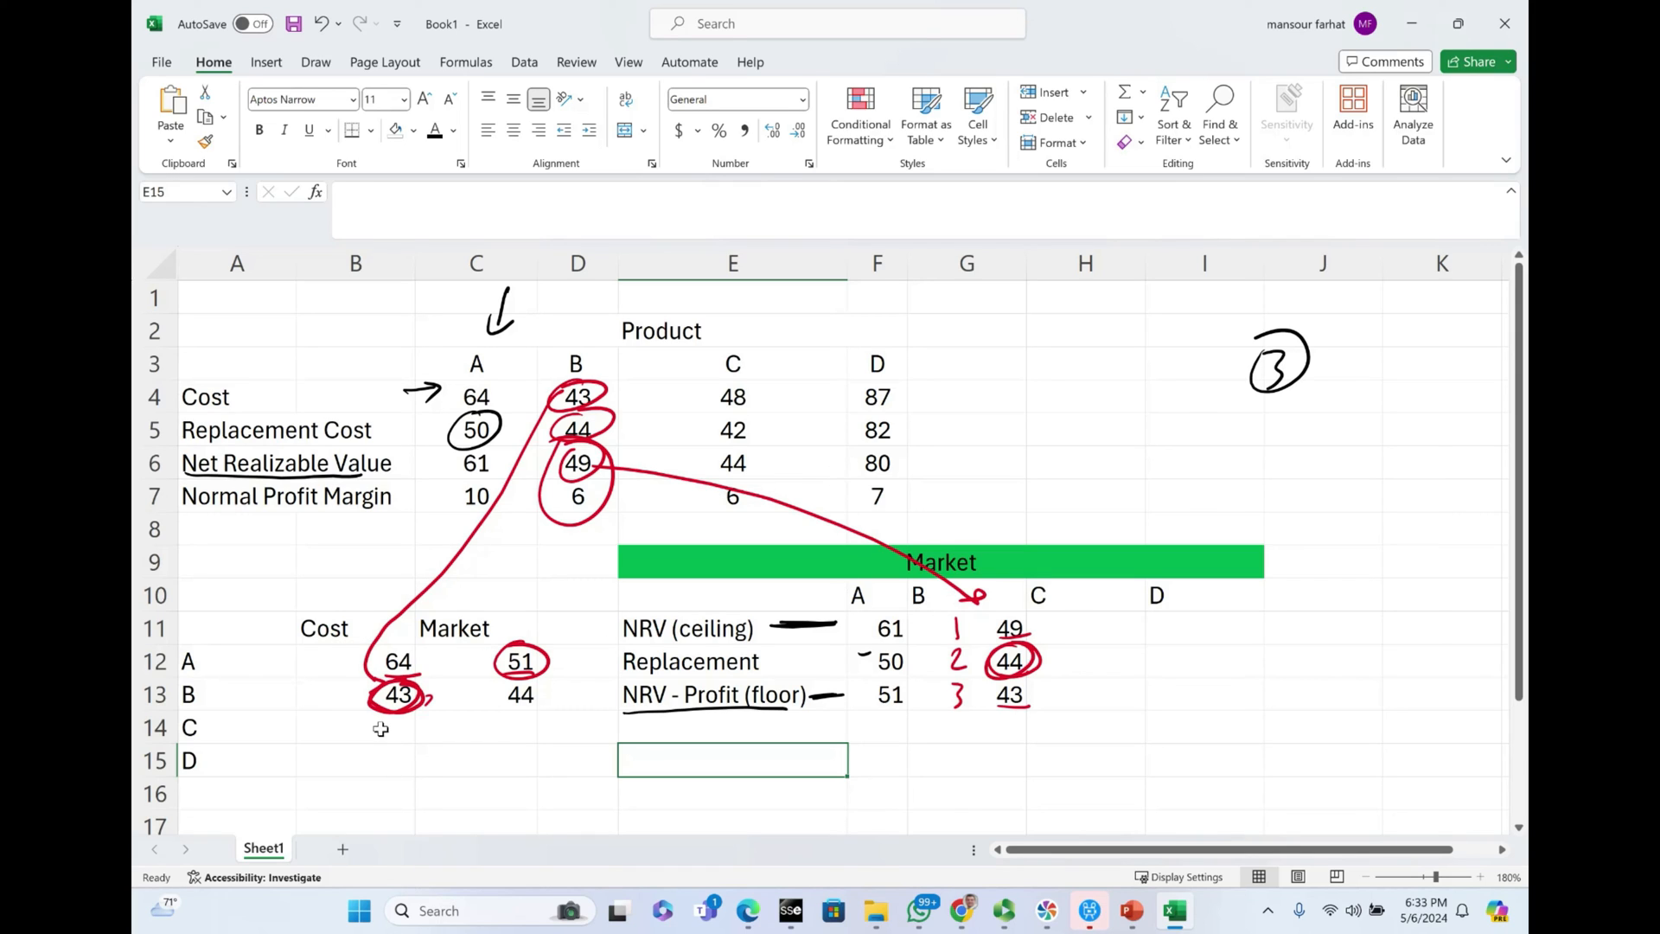
Step: Link product C's cost 48 and fill its ceiling 44, replacement 42 and floor 38
left_click(354, 728)
type("=E4")
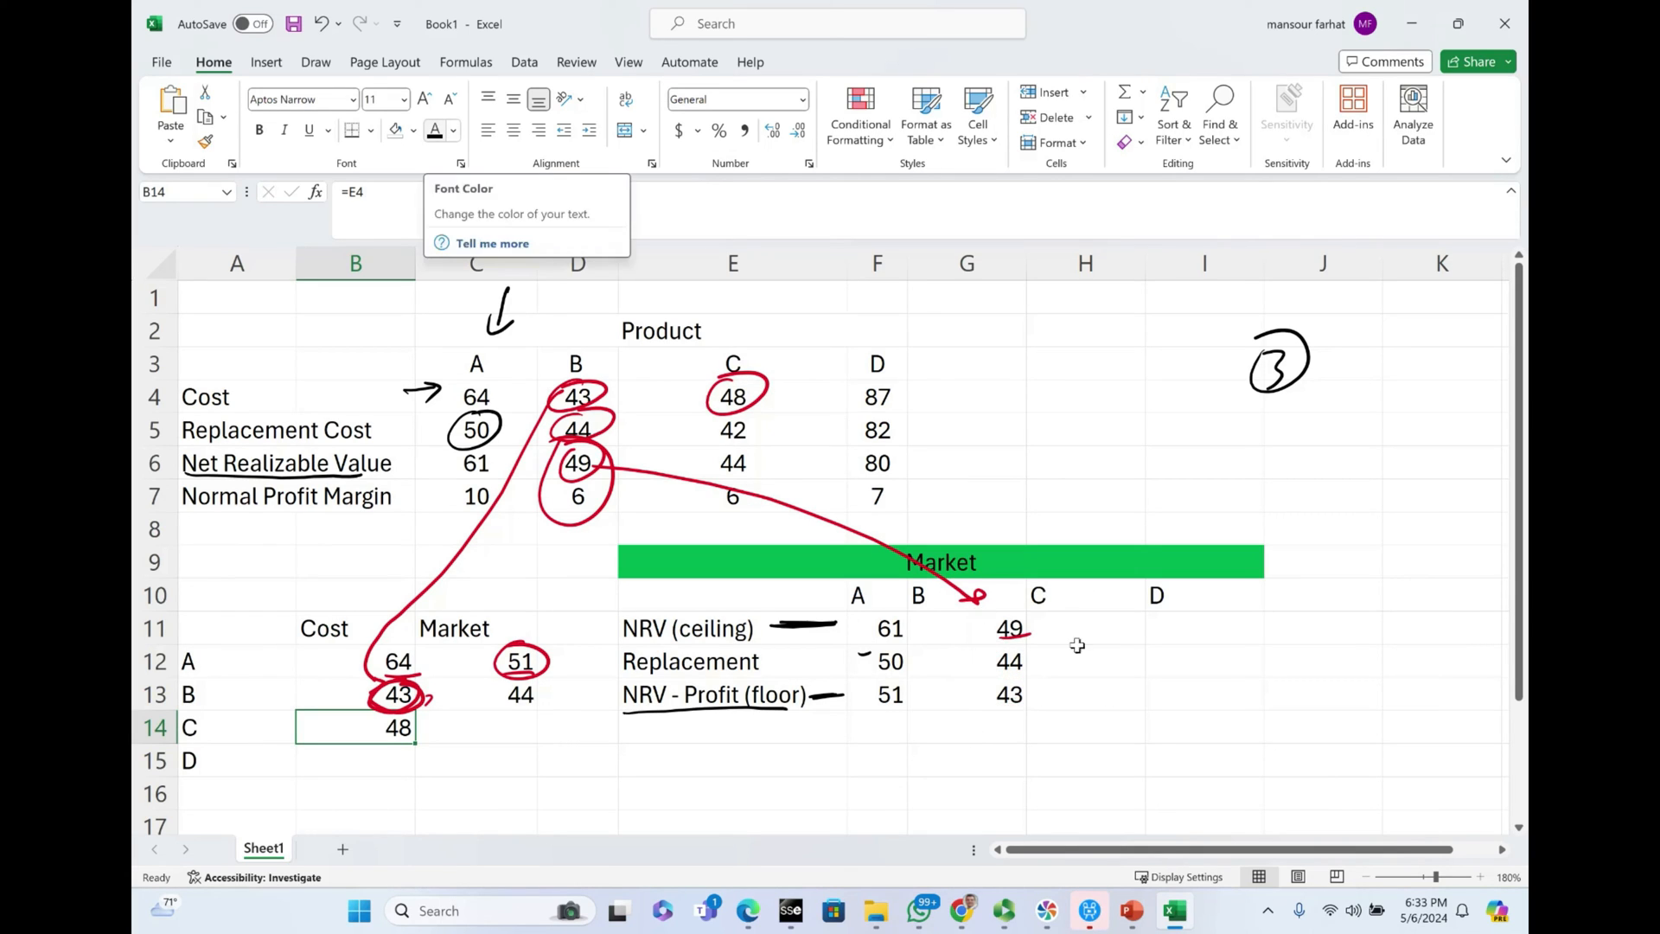
right_click(1053, 628)
type("=E6")
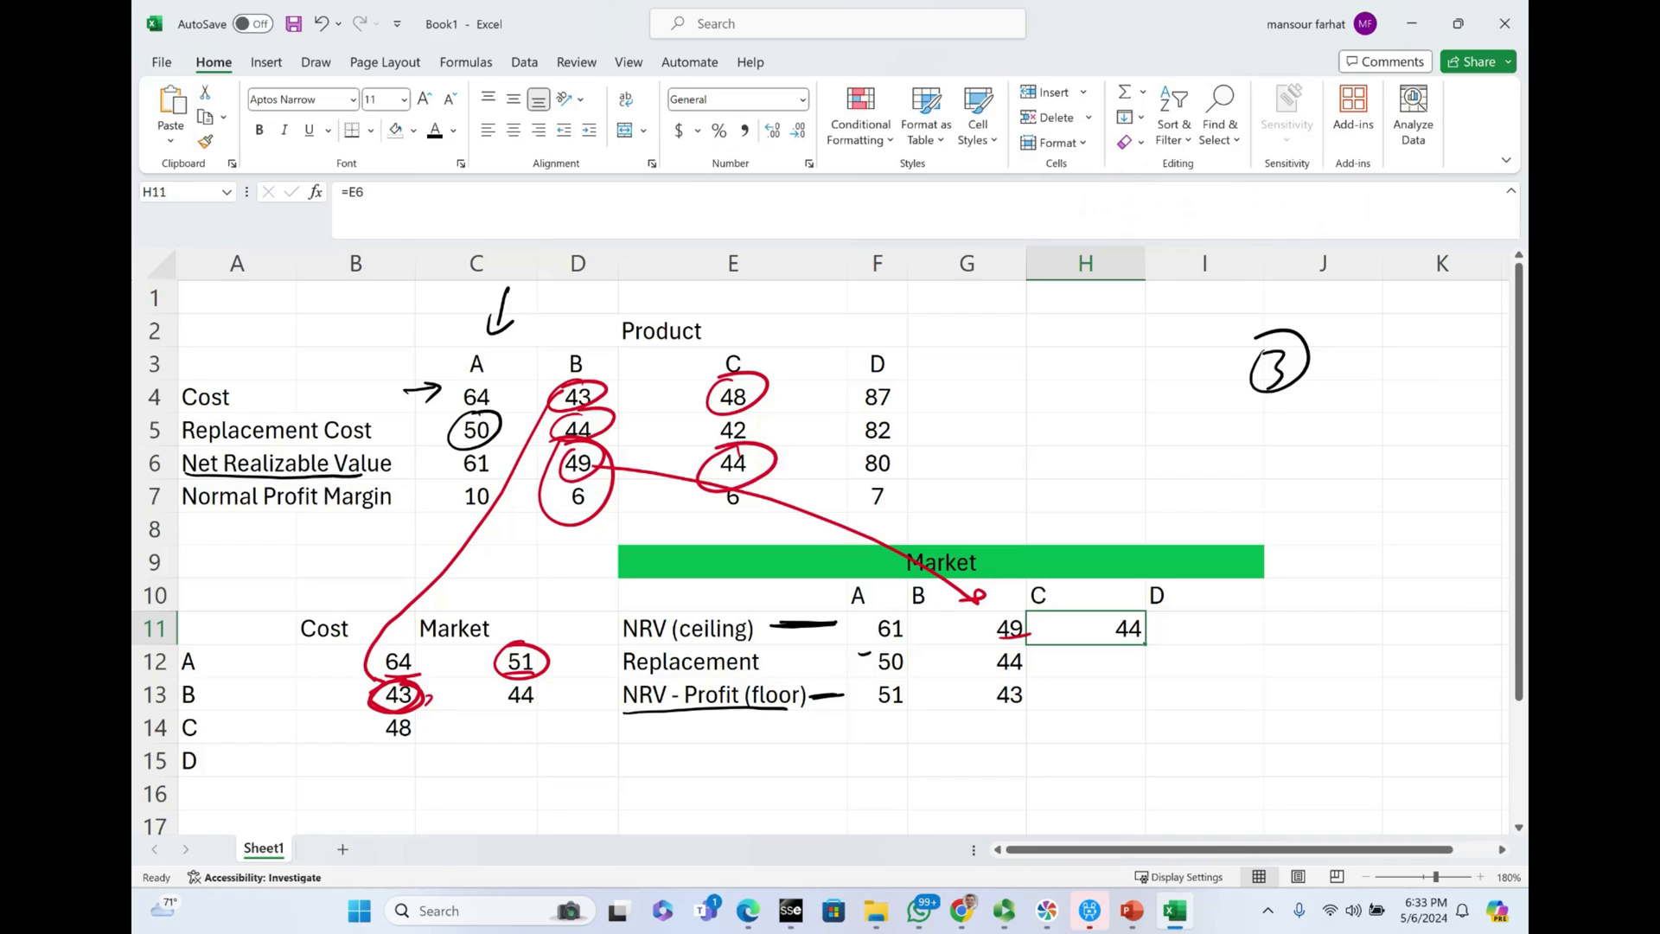
mouse_move(1049, 658)
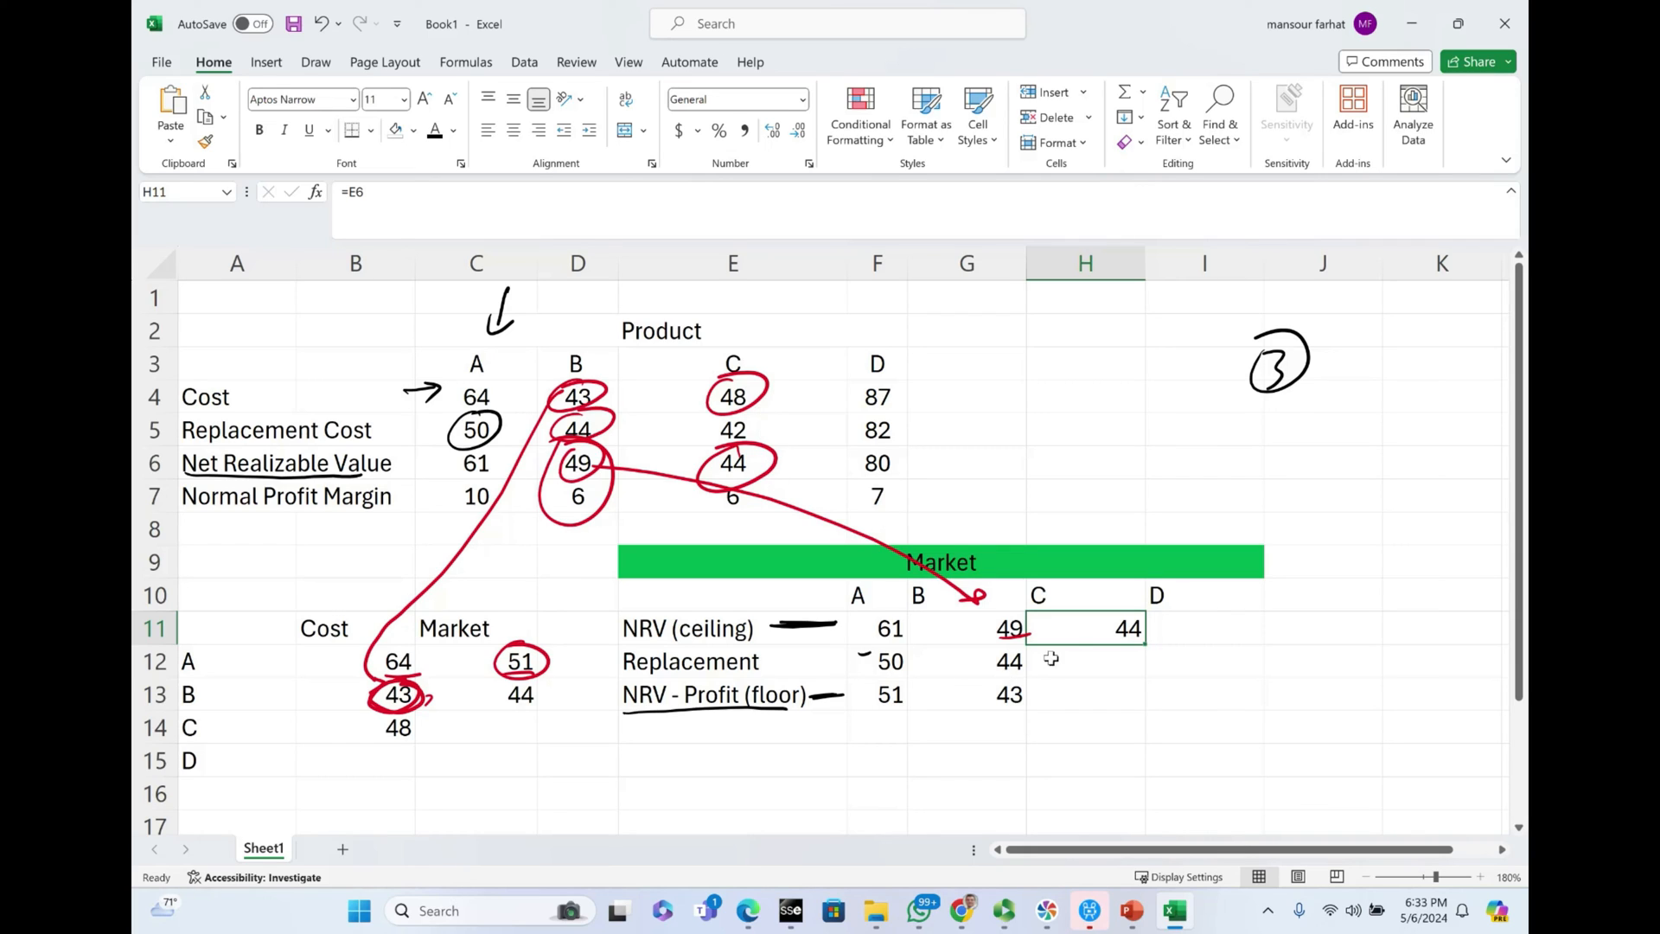
left_click(1084, 660)
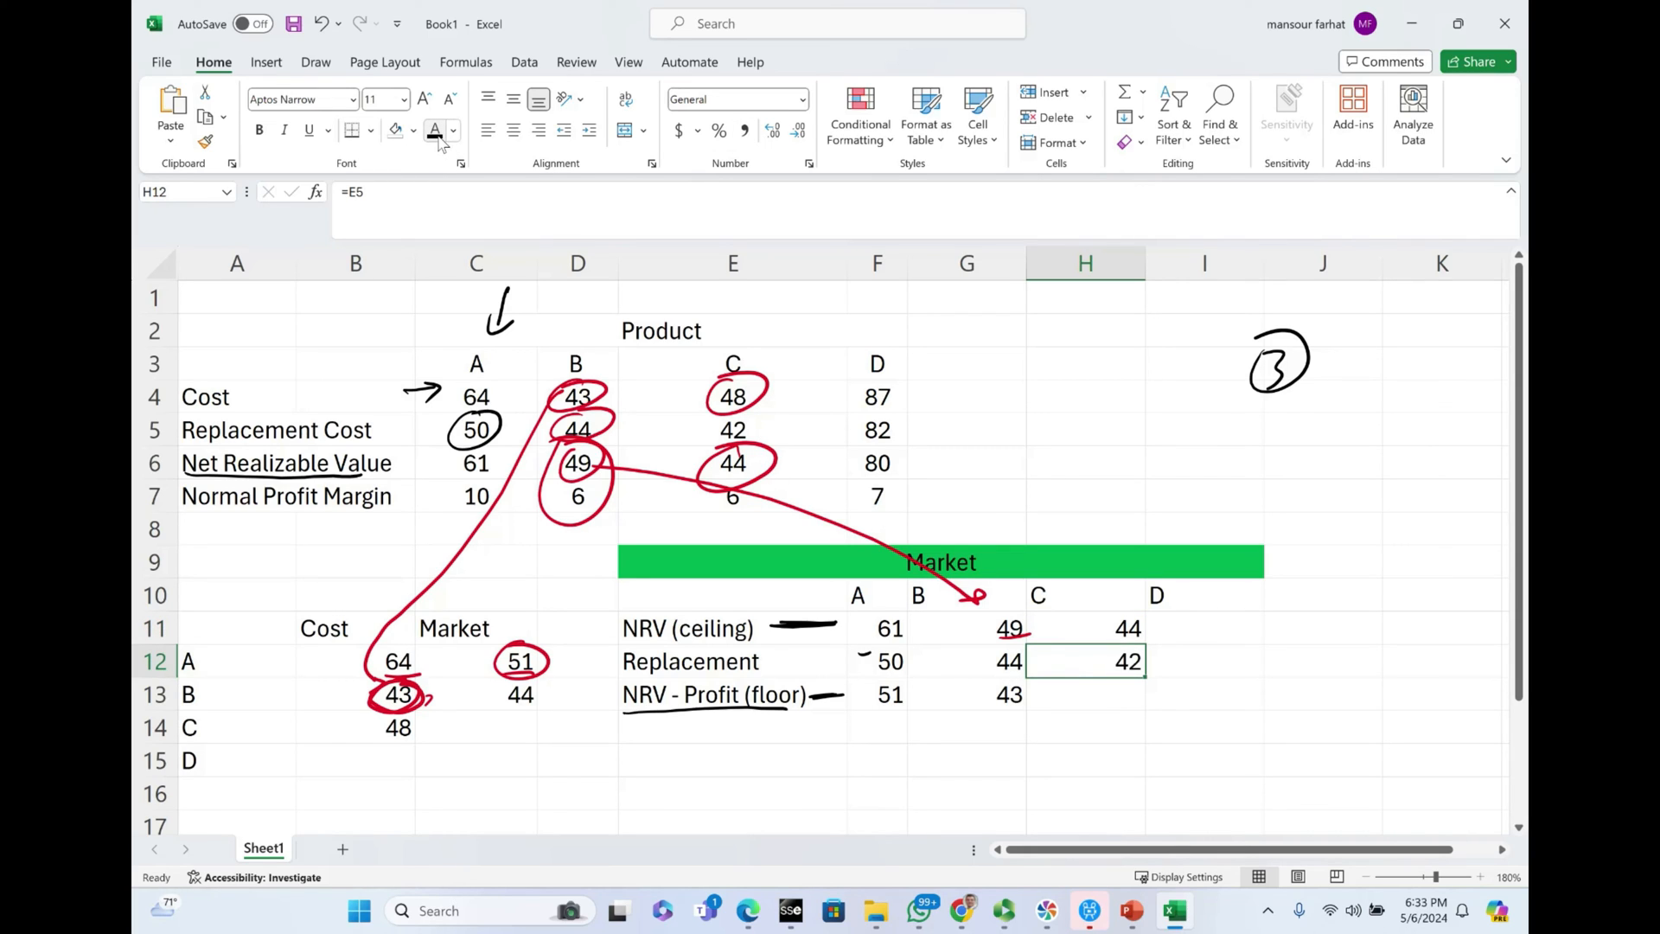
left_click(1084, 695)
type("=E6-E7")
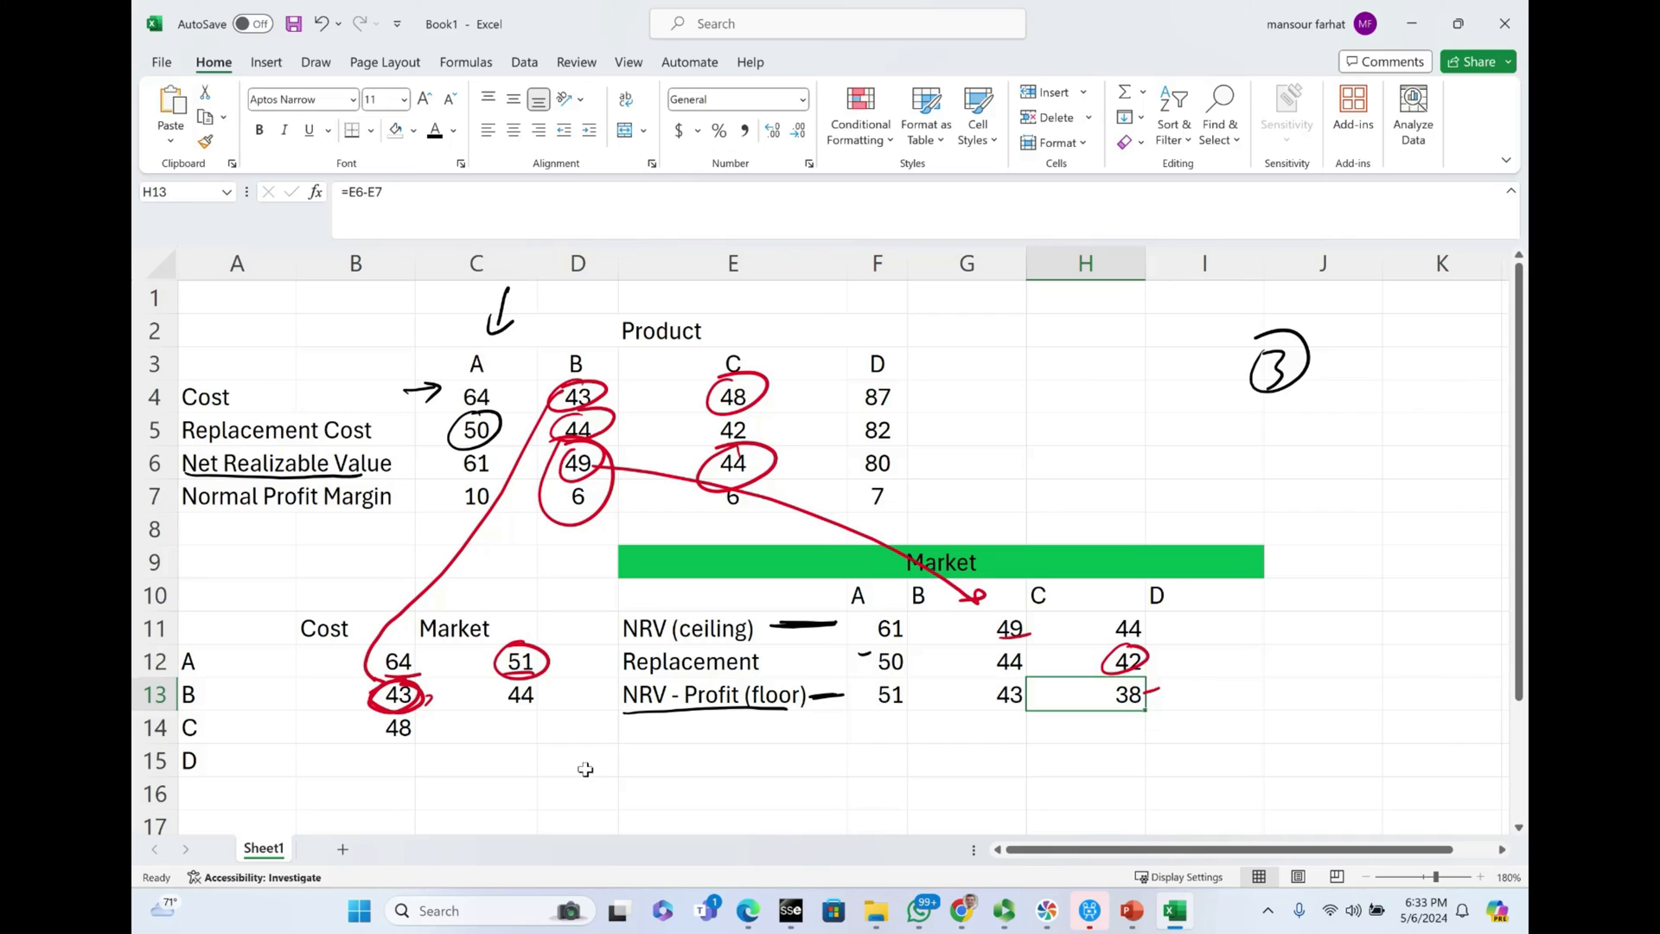
Step: Record product C's market value of 42 beside its cost
left_click(476, 728)
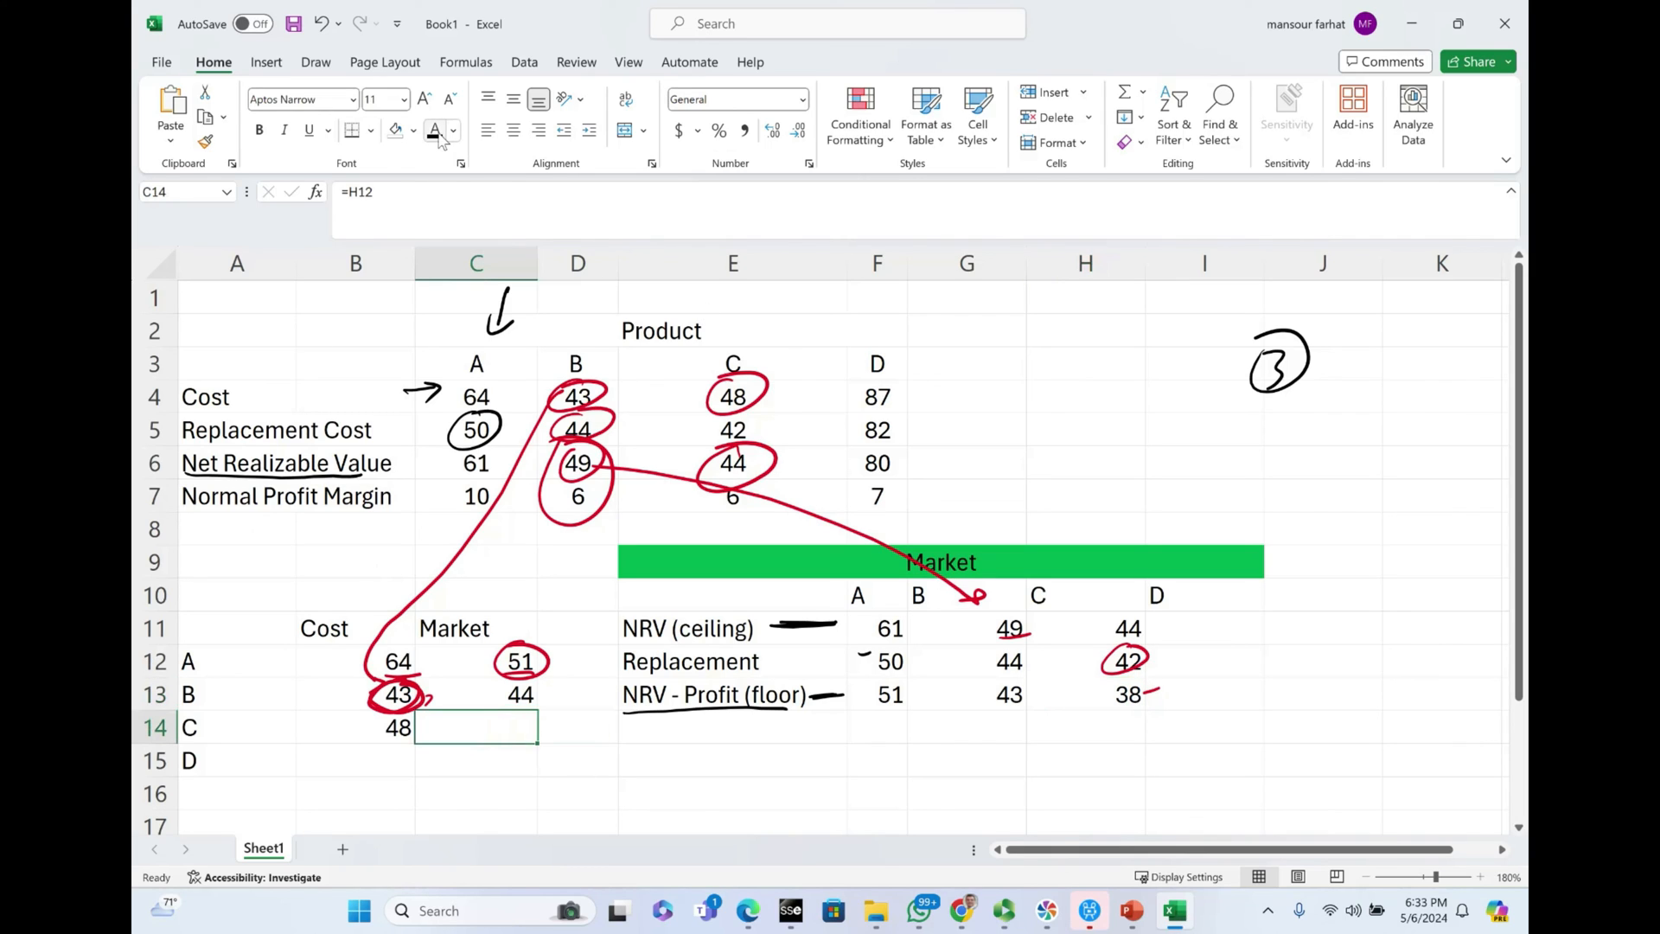
type("42")
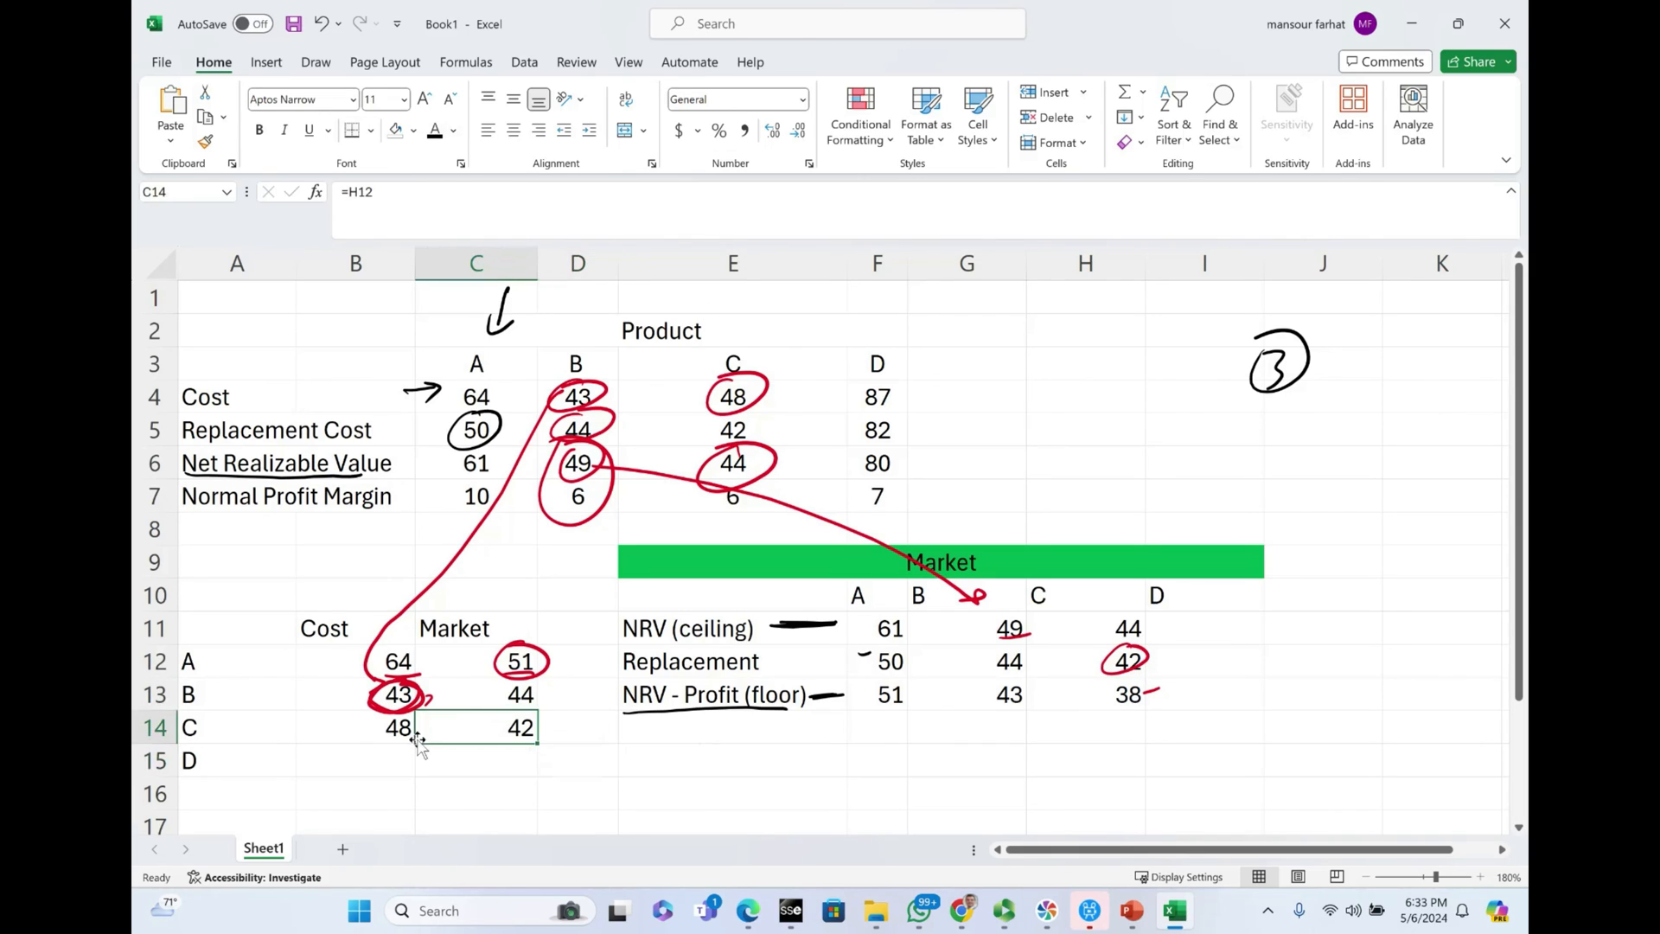
left_click(578, 793)
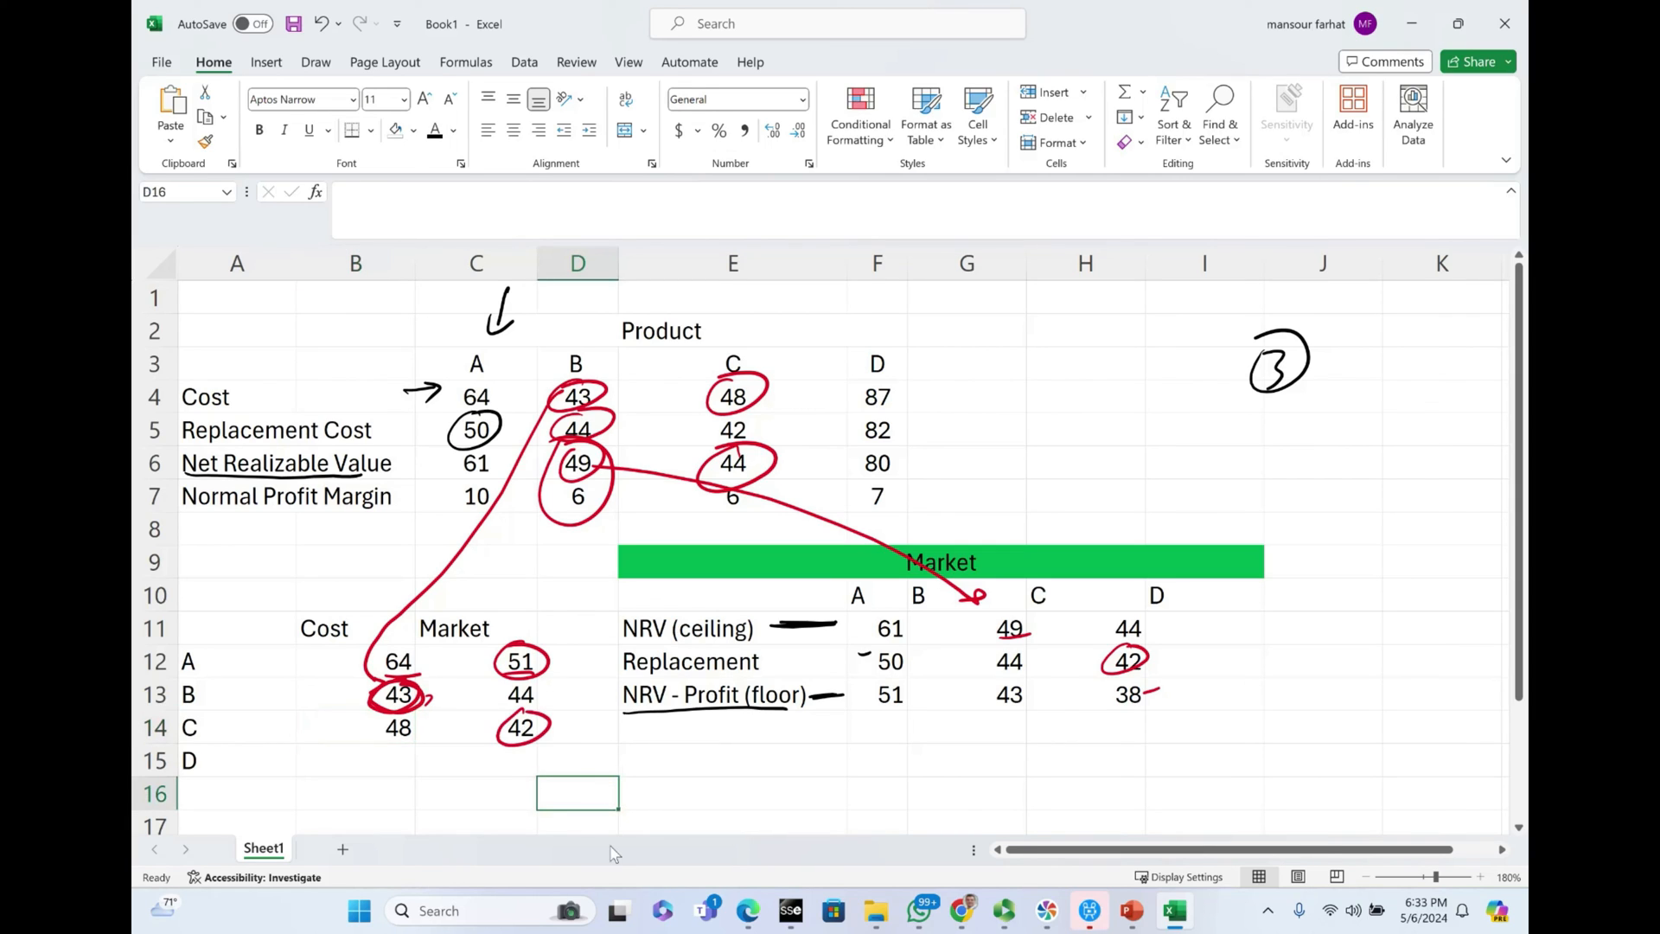
mouse_move(434, 807)
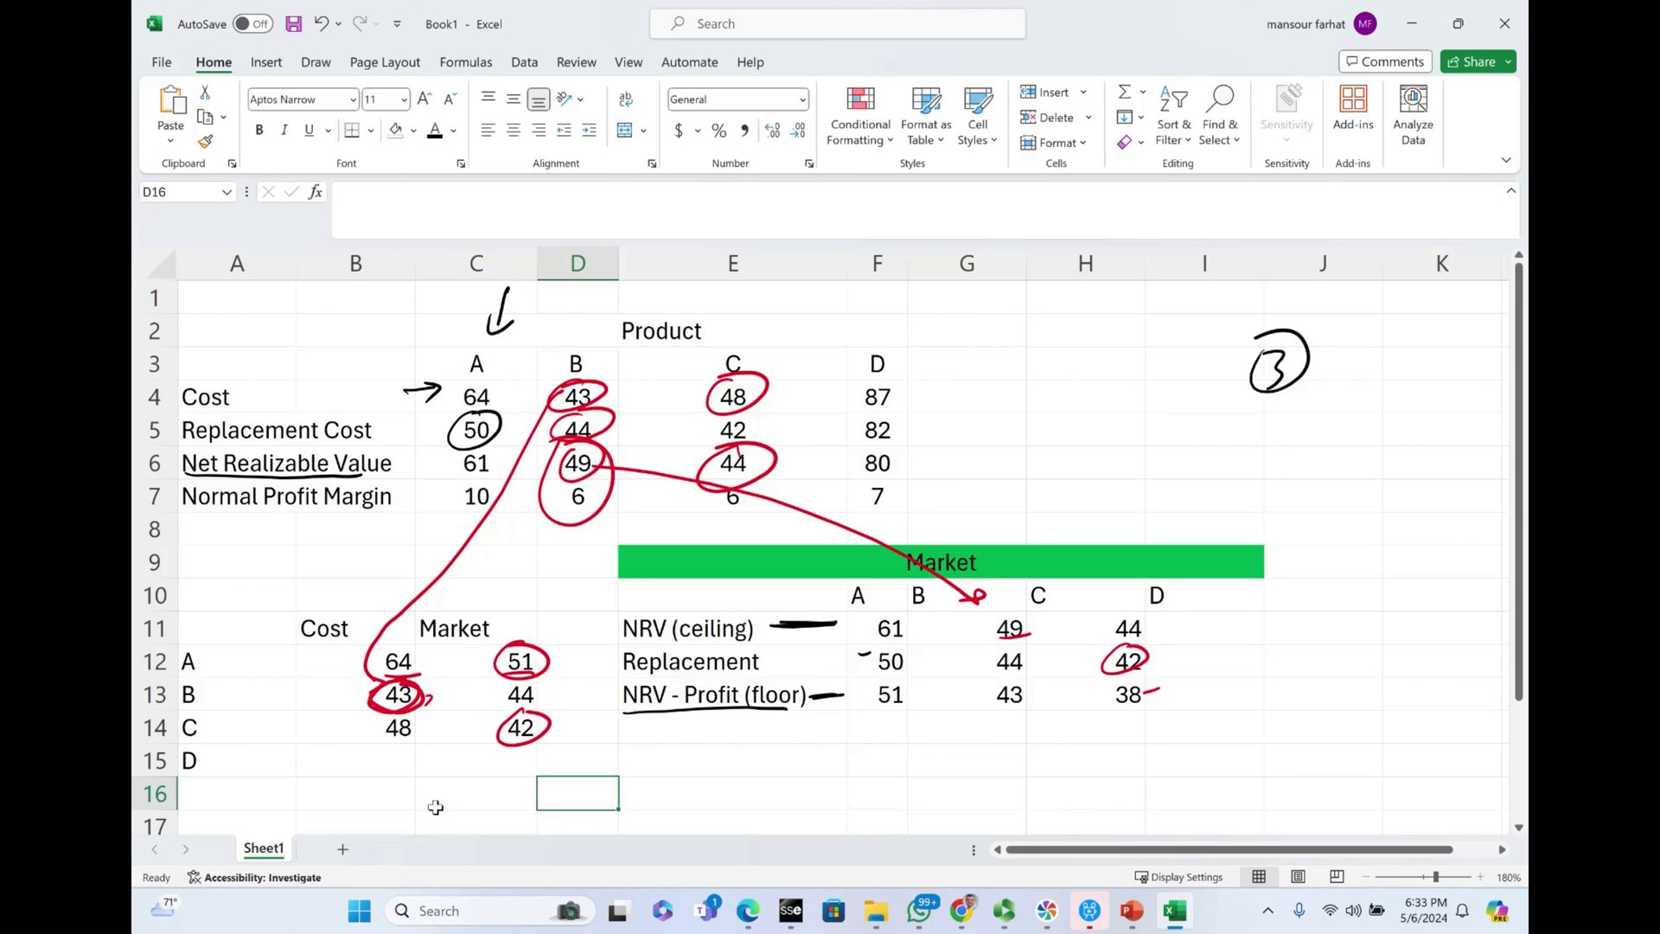
mouse_move(1182, 631)
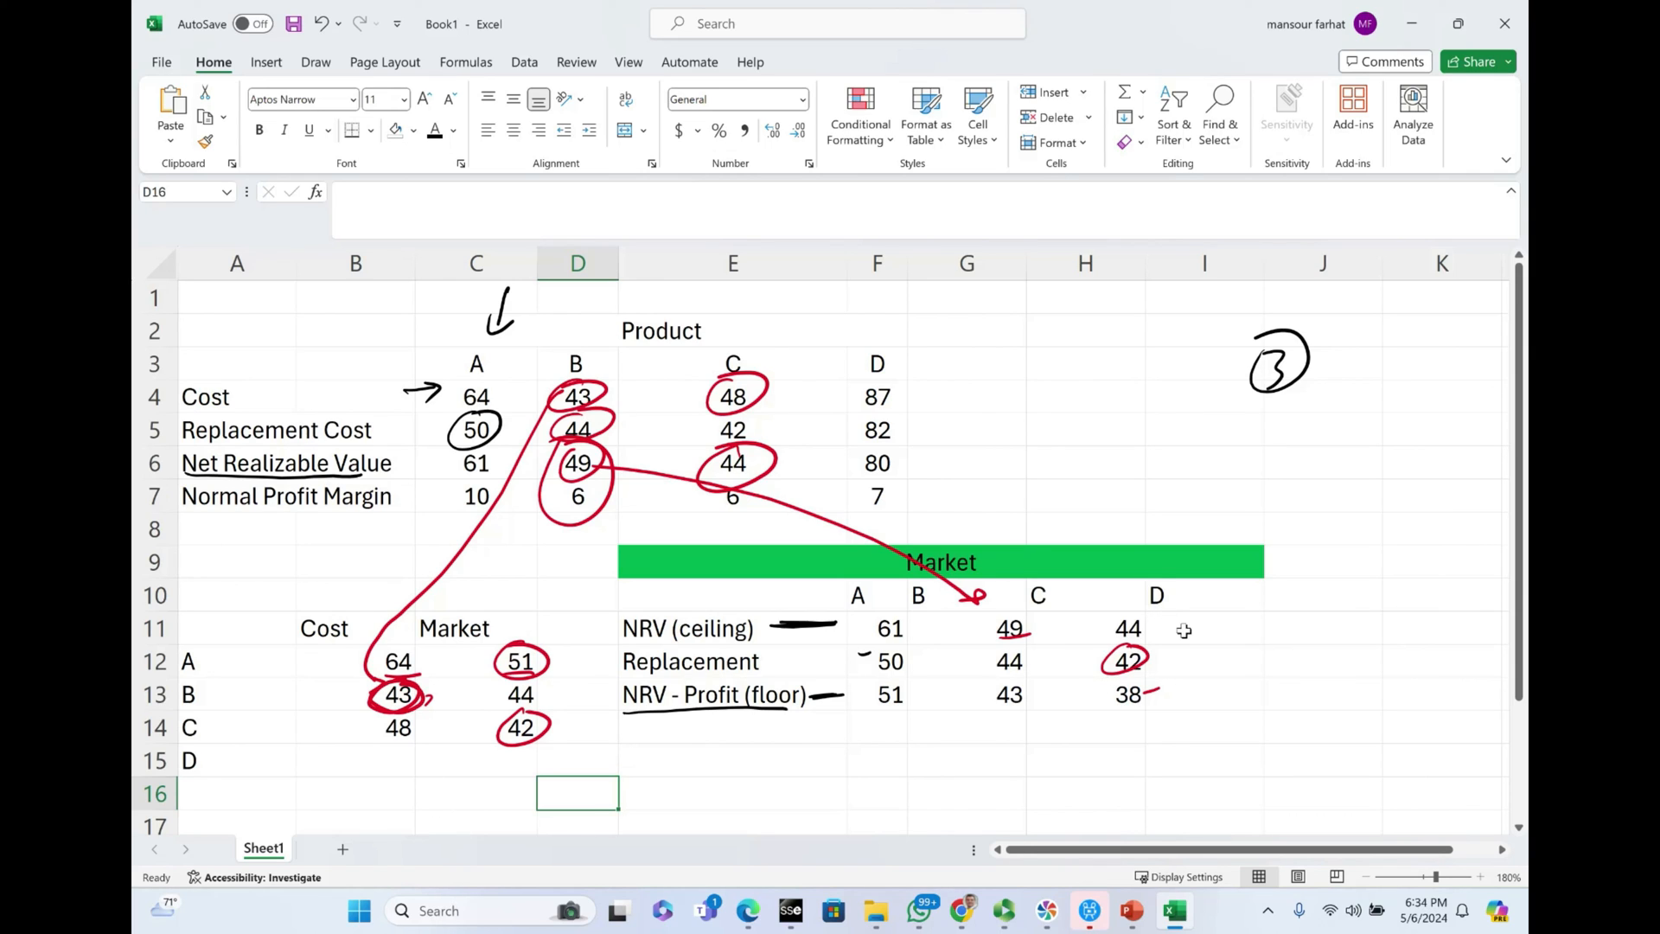
Step: Link product D's cost 87 into B15 and enter its ceiling value 80
left_click(1203, 627)
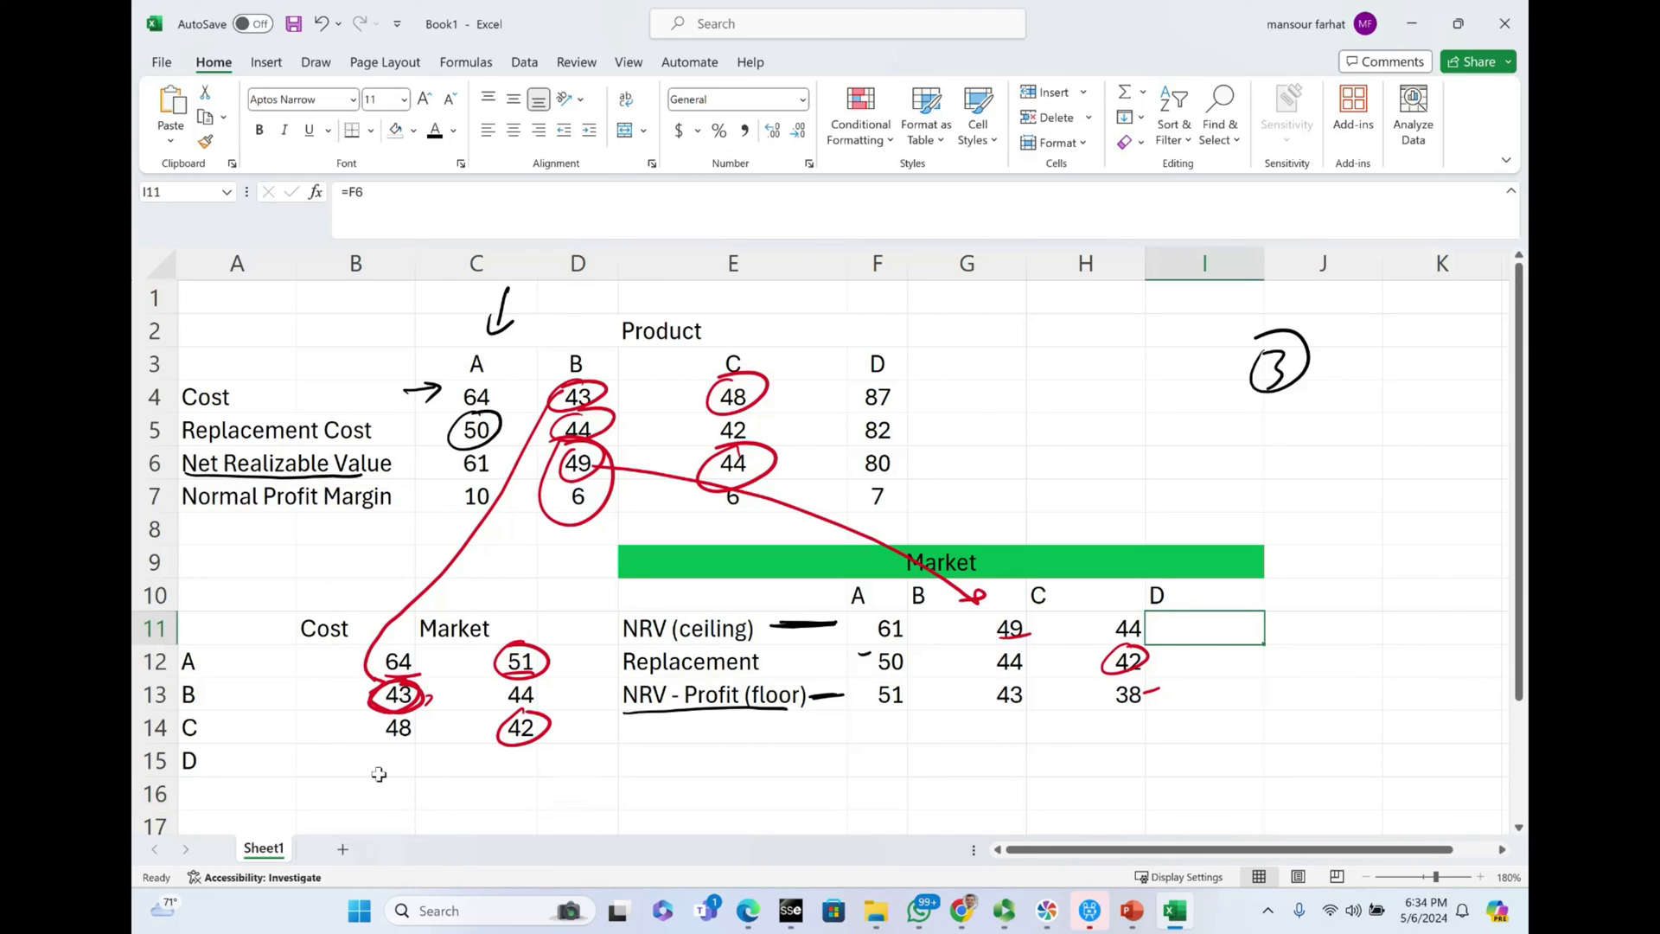
left_click(355, 761)
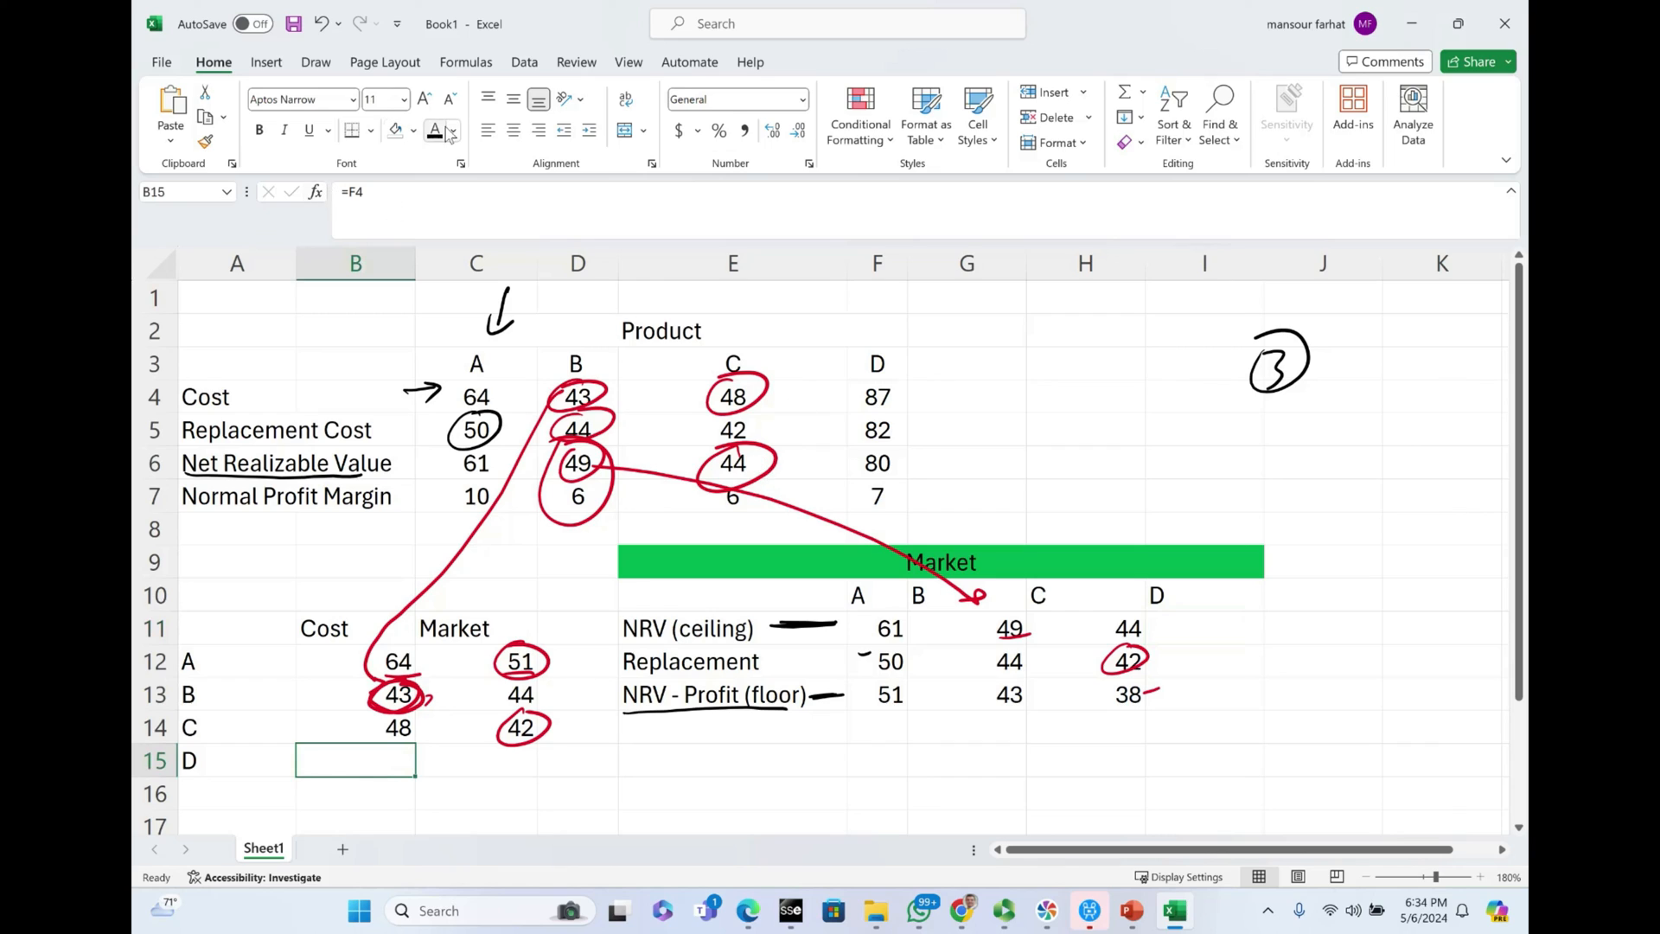
left_click(877, 396)
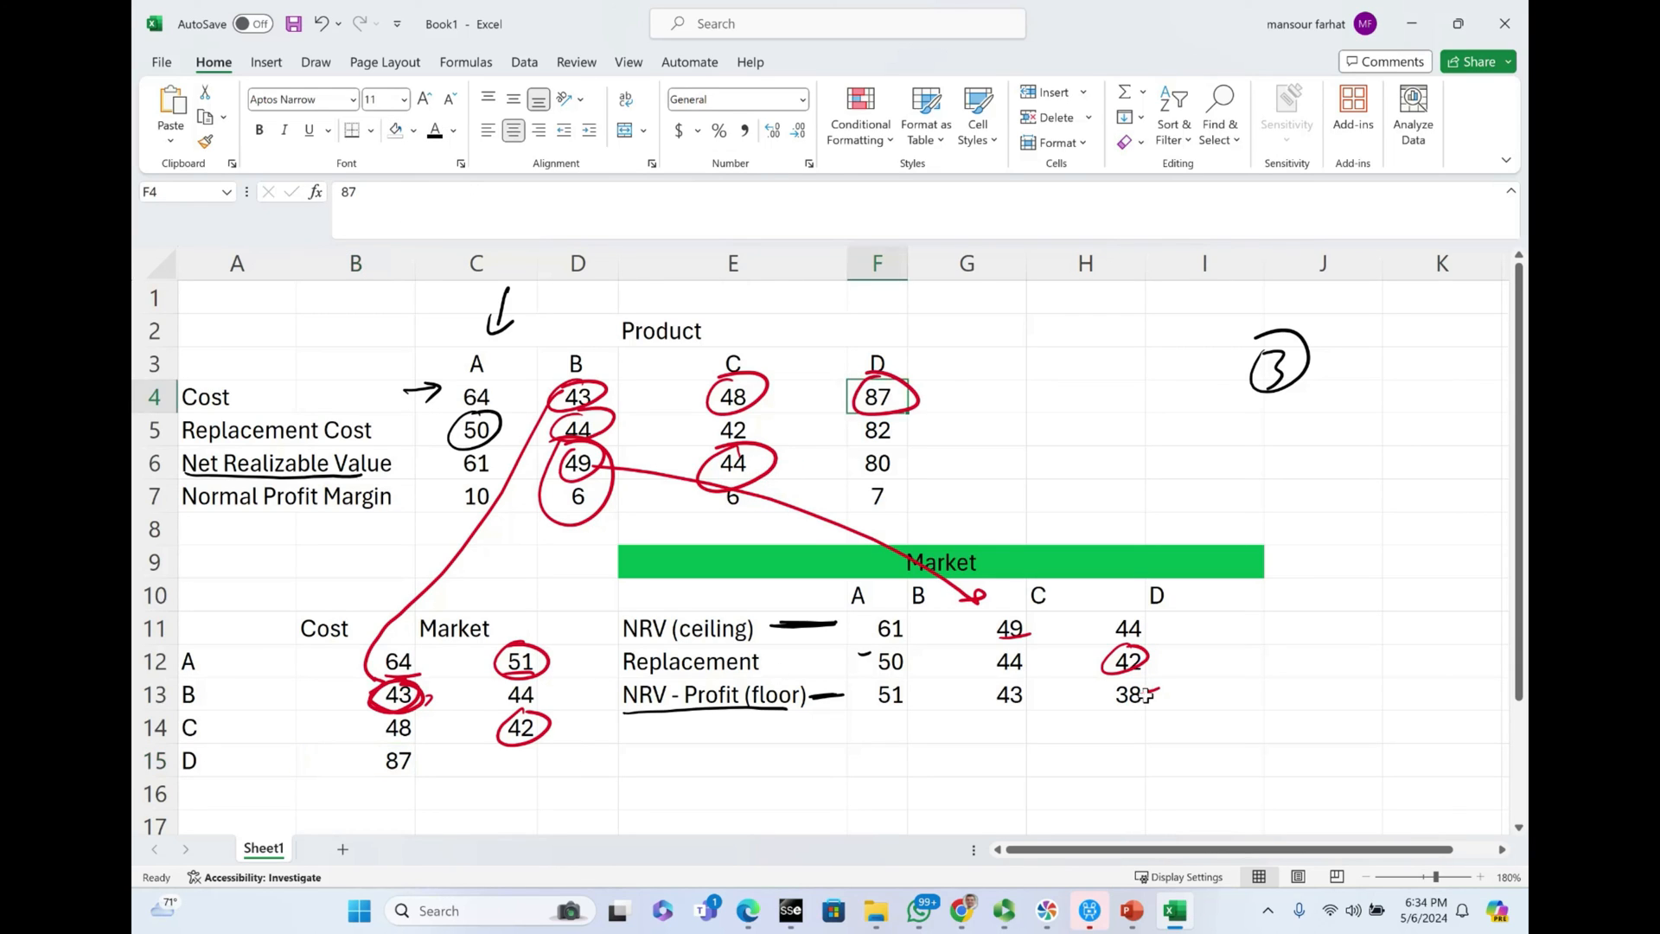
left_click(1203, 628)
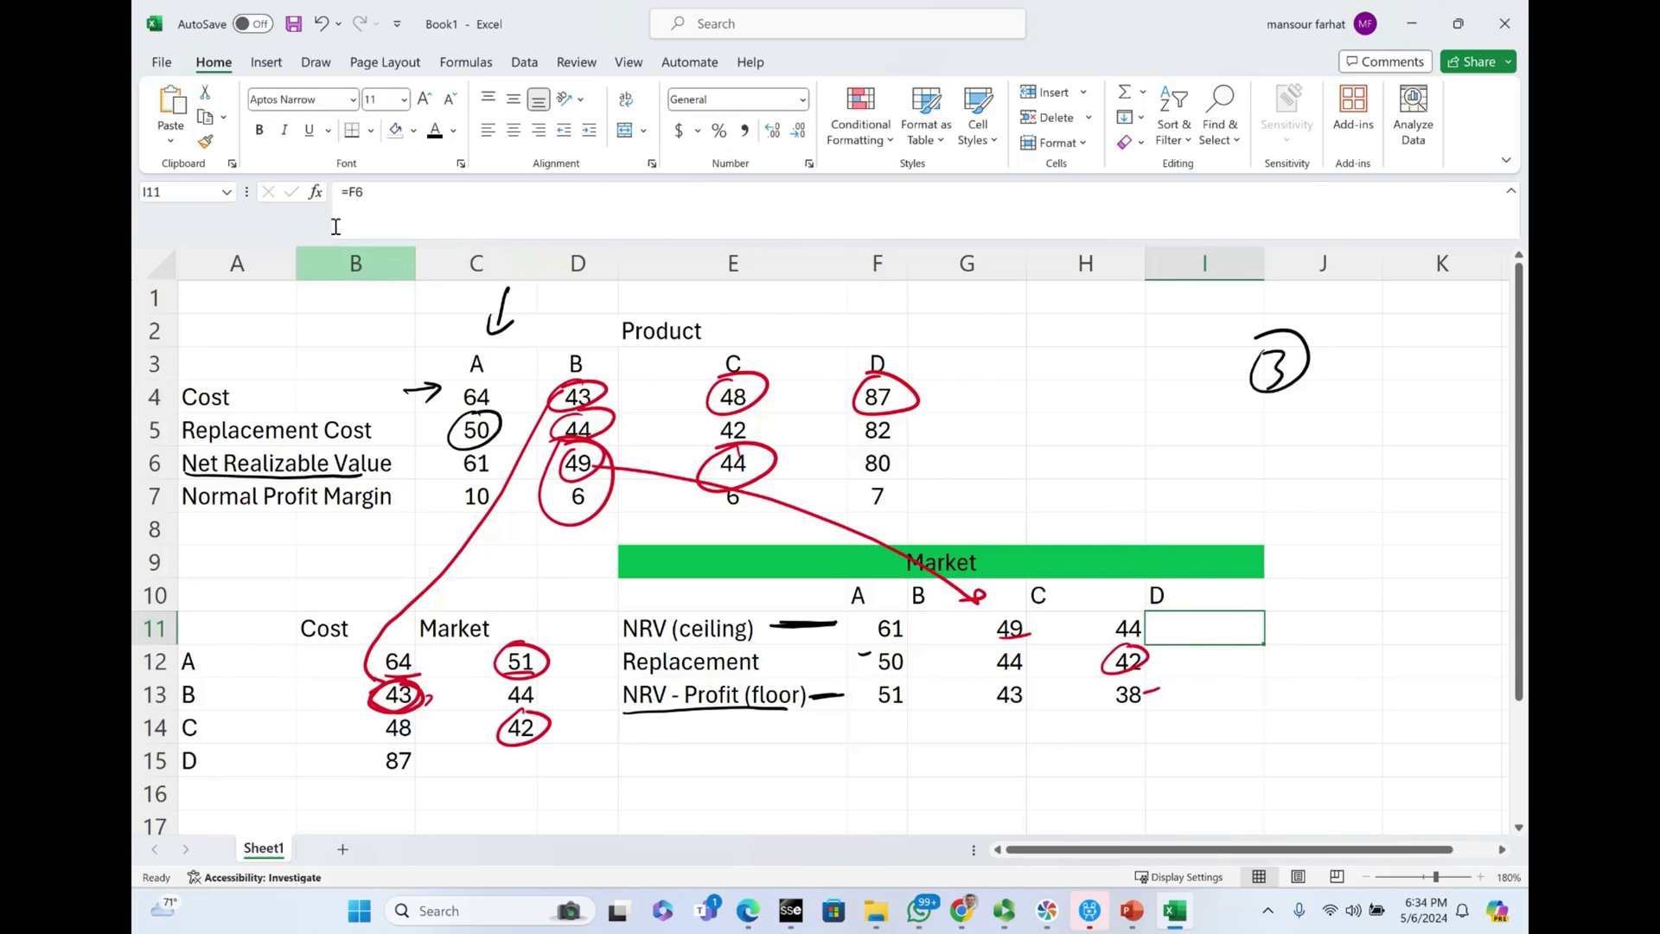
type("80")
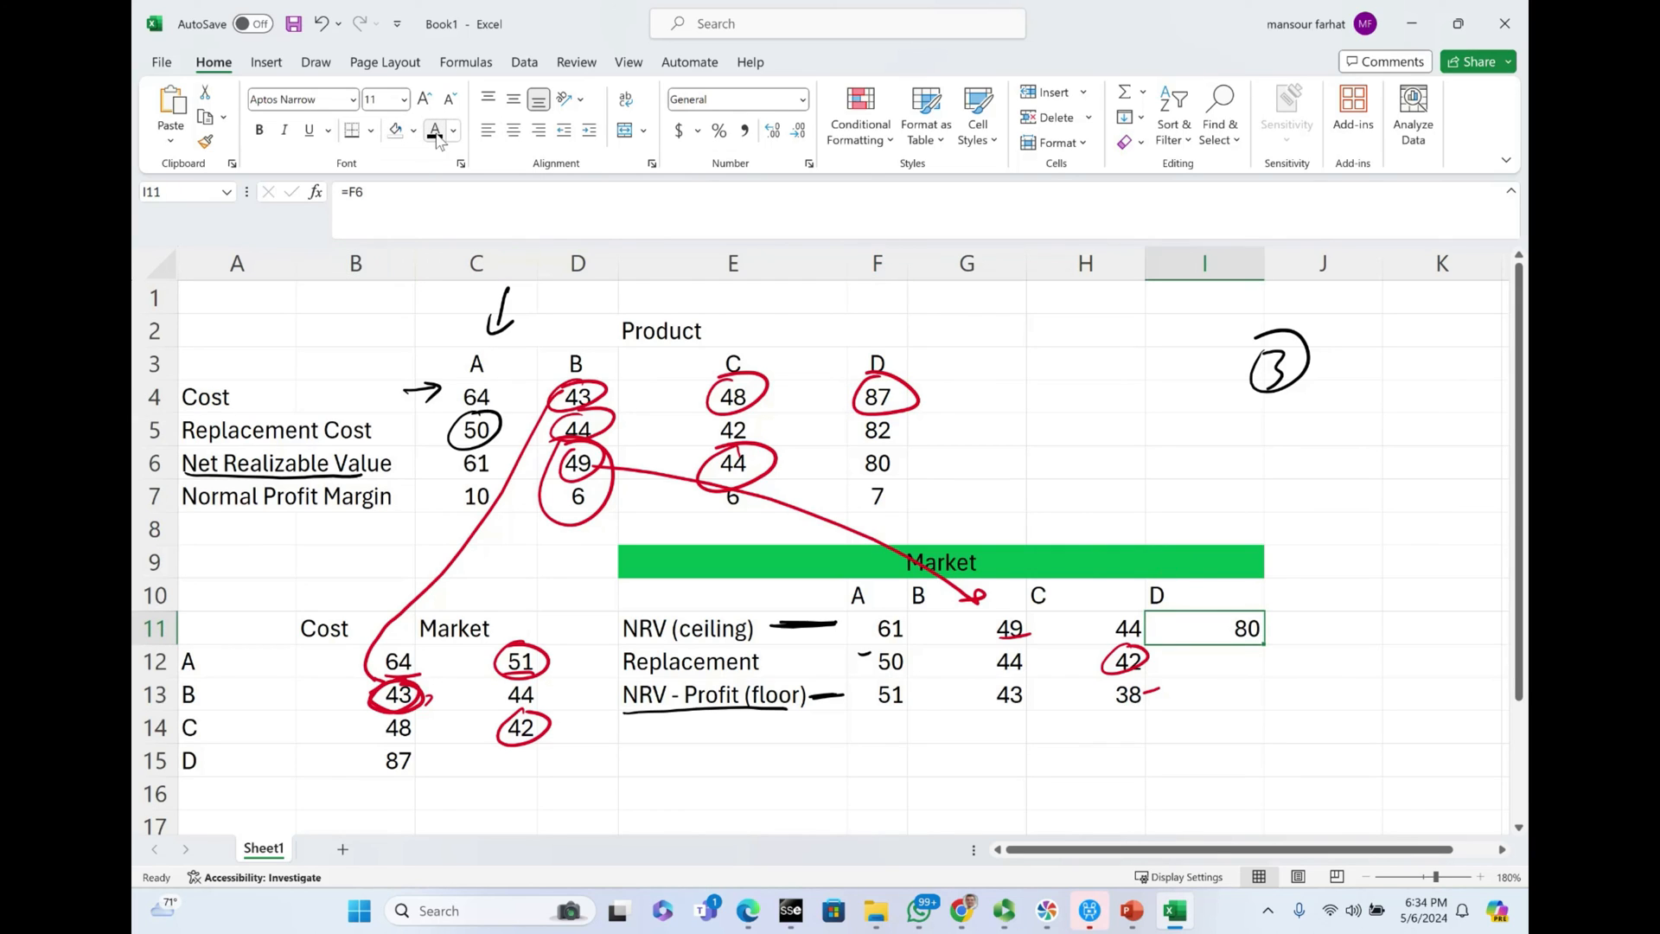
Step: Fill product D's replacement 82 and floor 73, then set its market value to 80
left_click(1204, 661)
type("=F5")
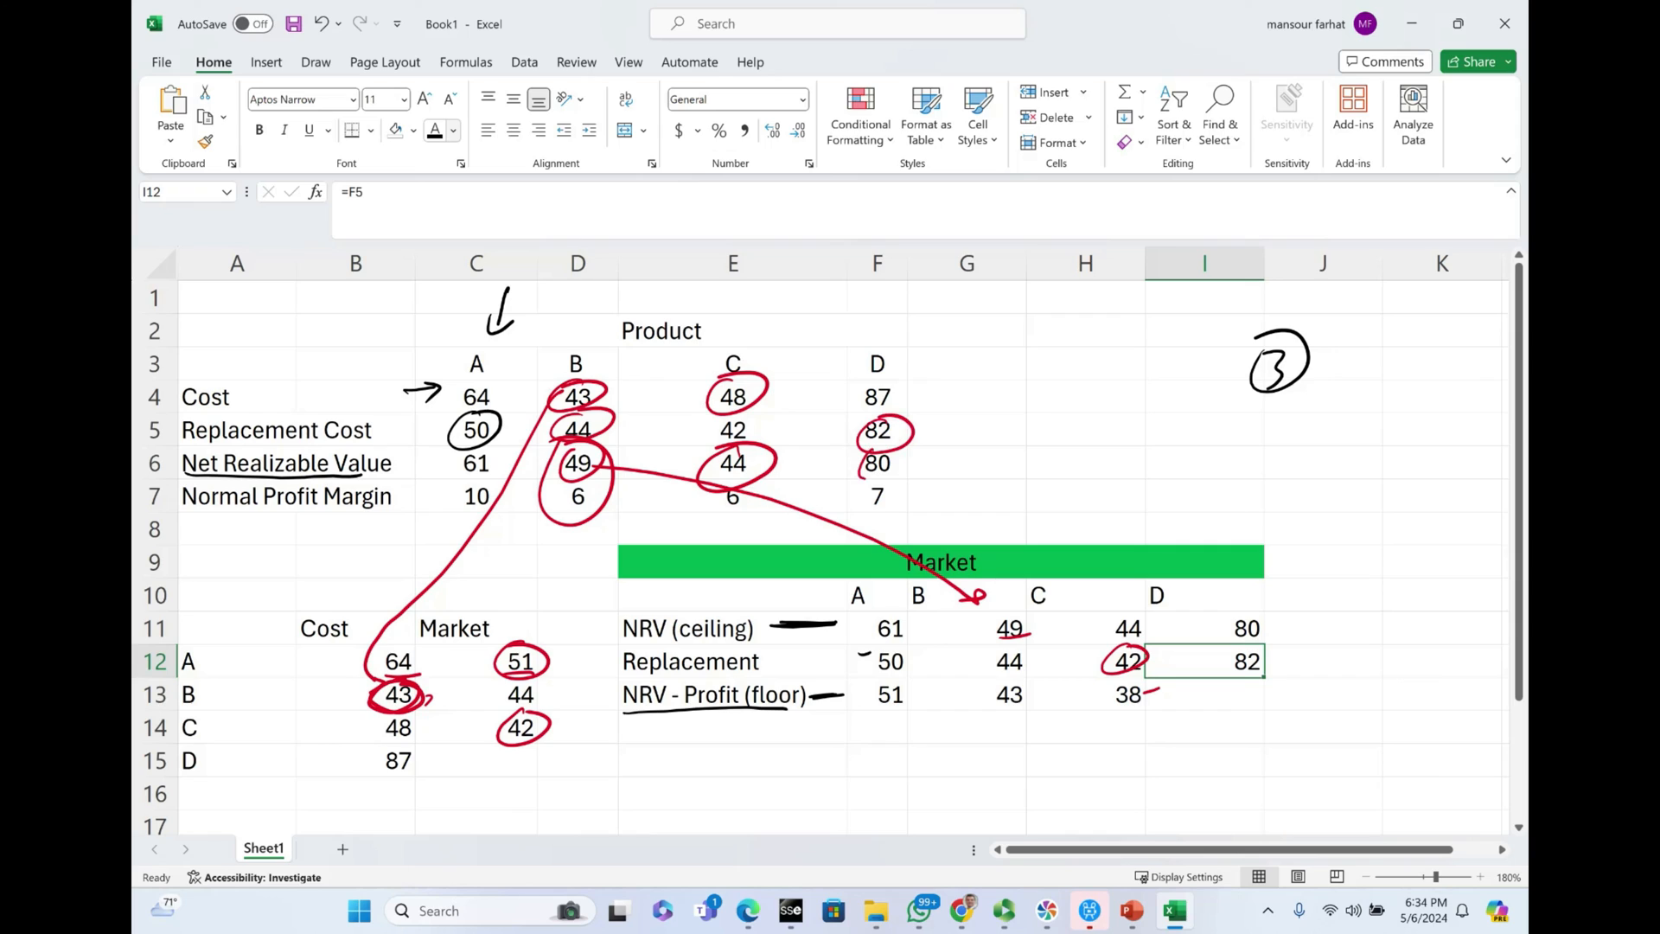
left_click(1203, 695)
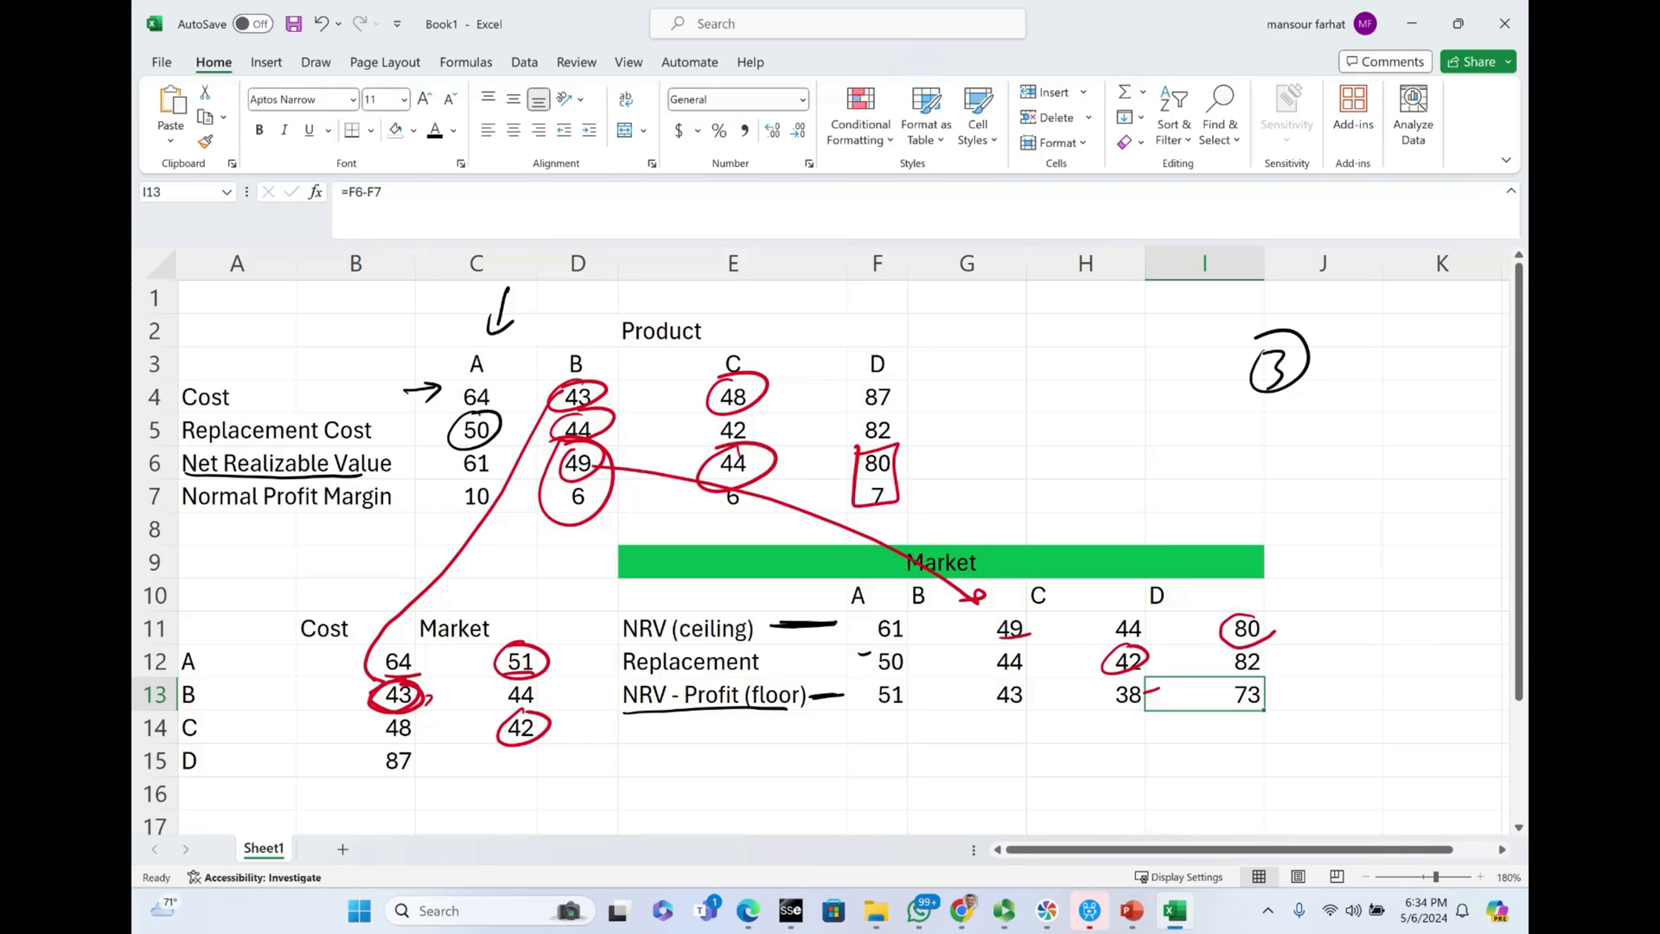
mouse_move(511, 762)
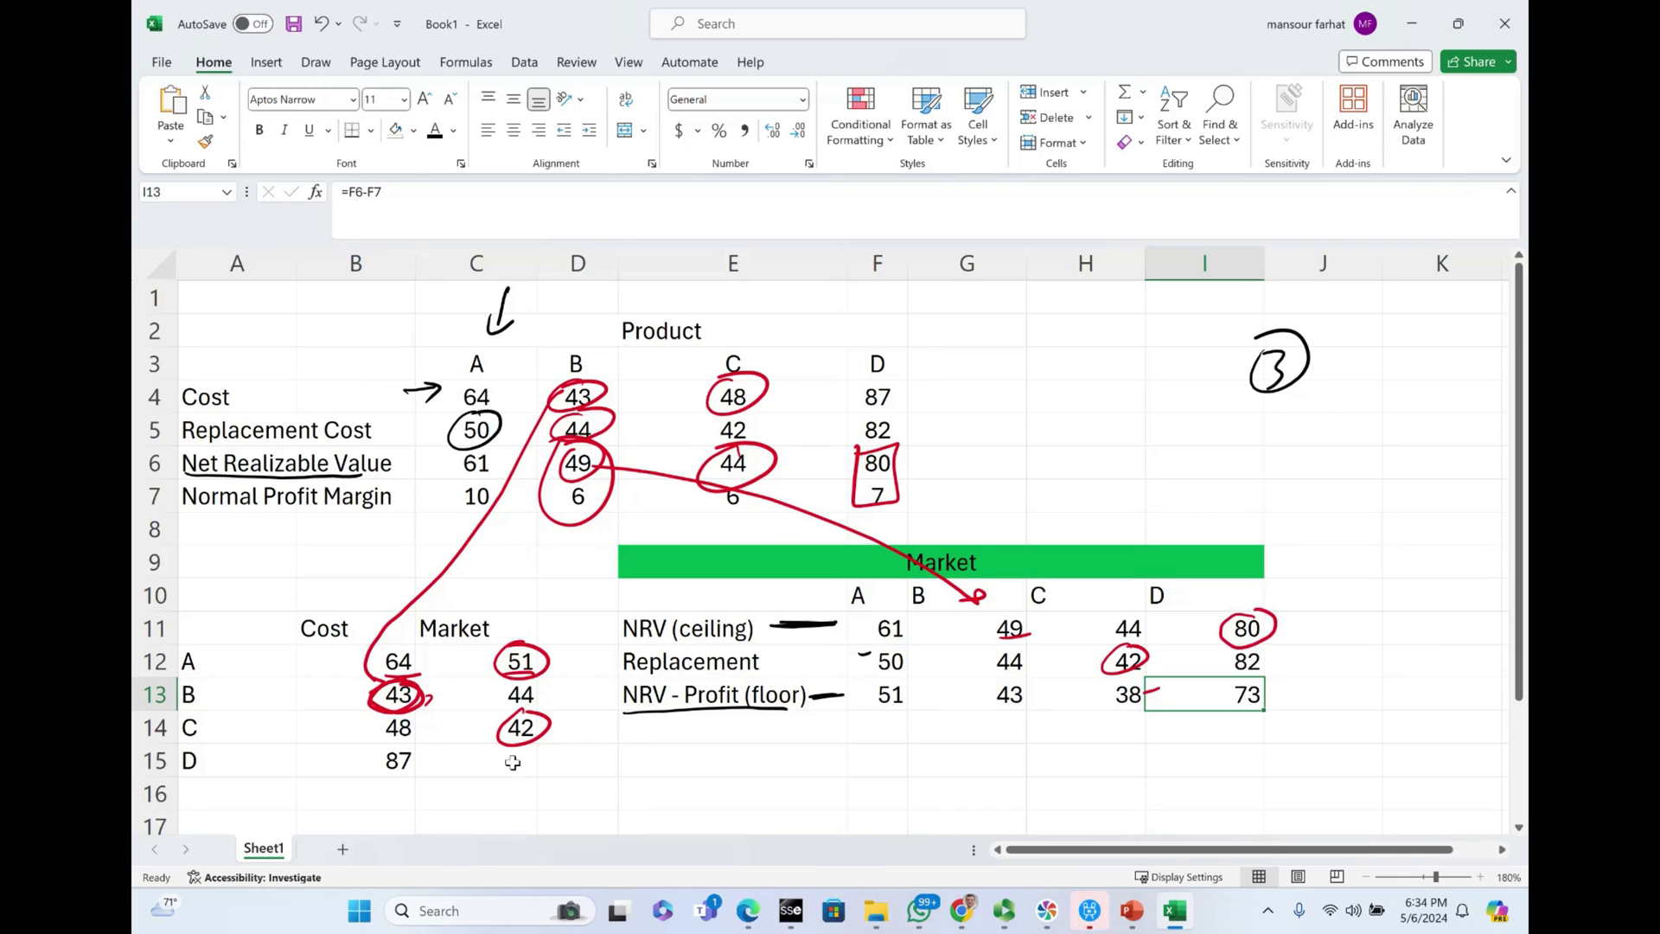
left_click(476, 761)
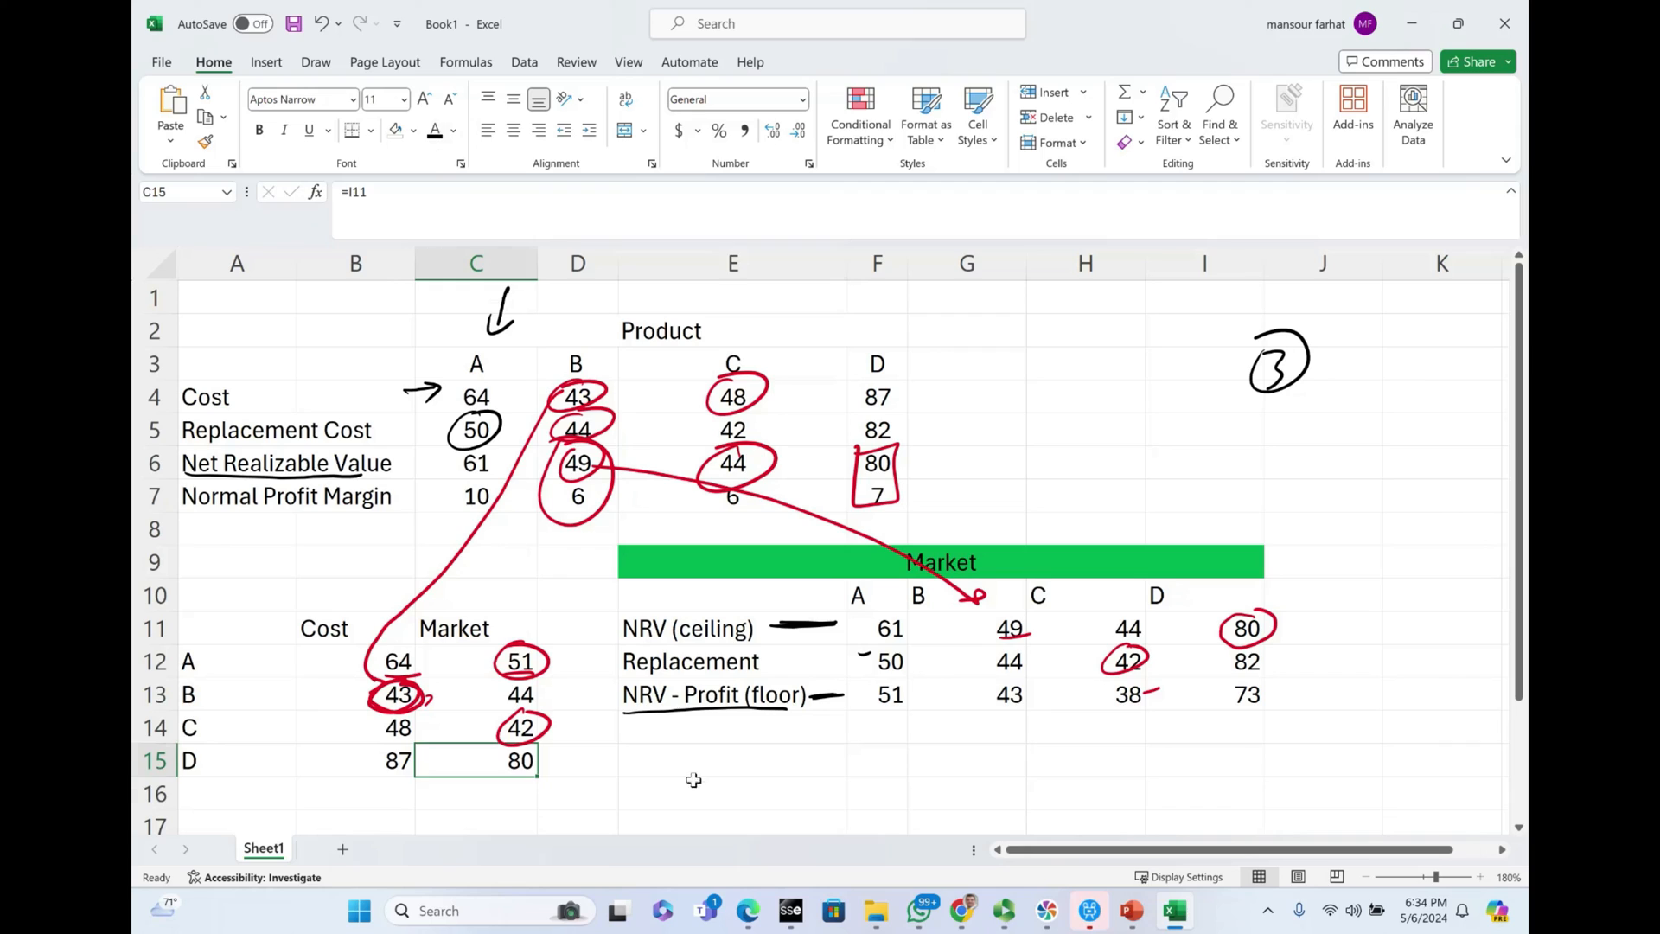
left_click(733, 793)
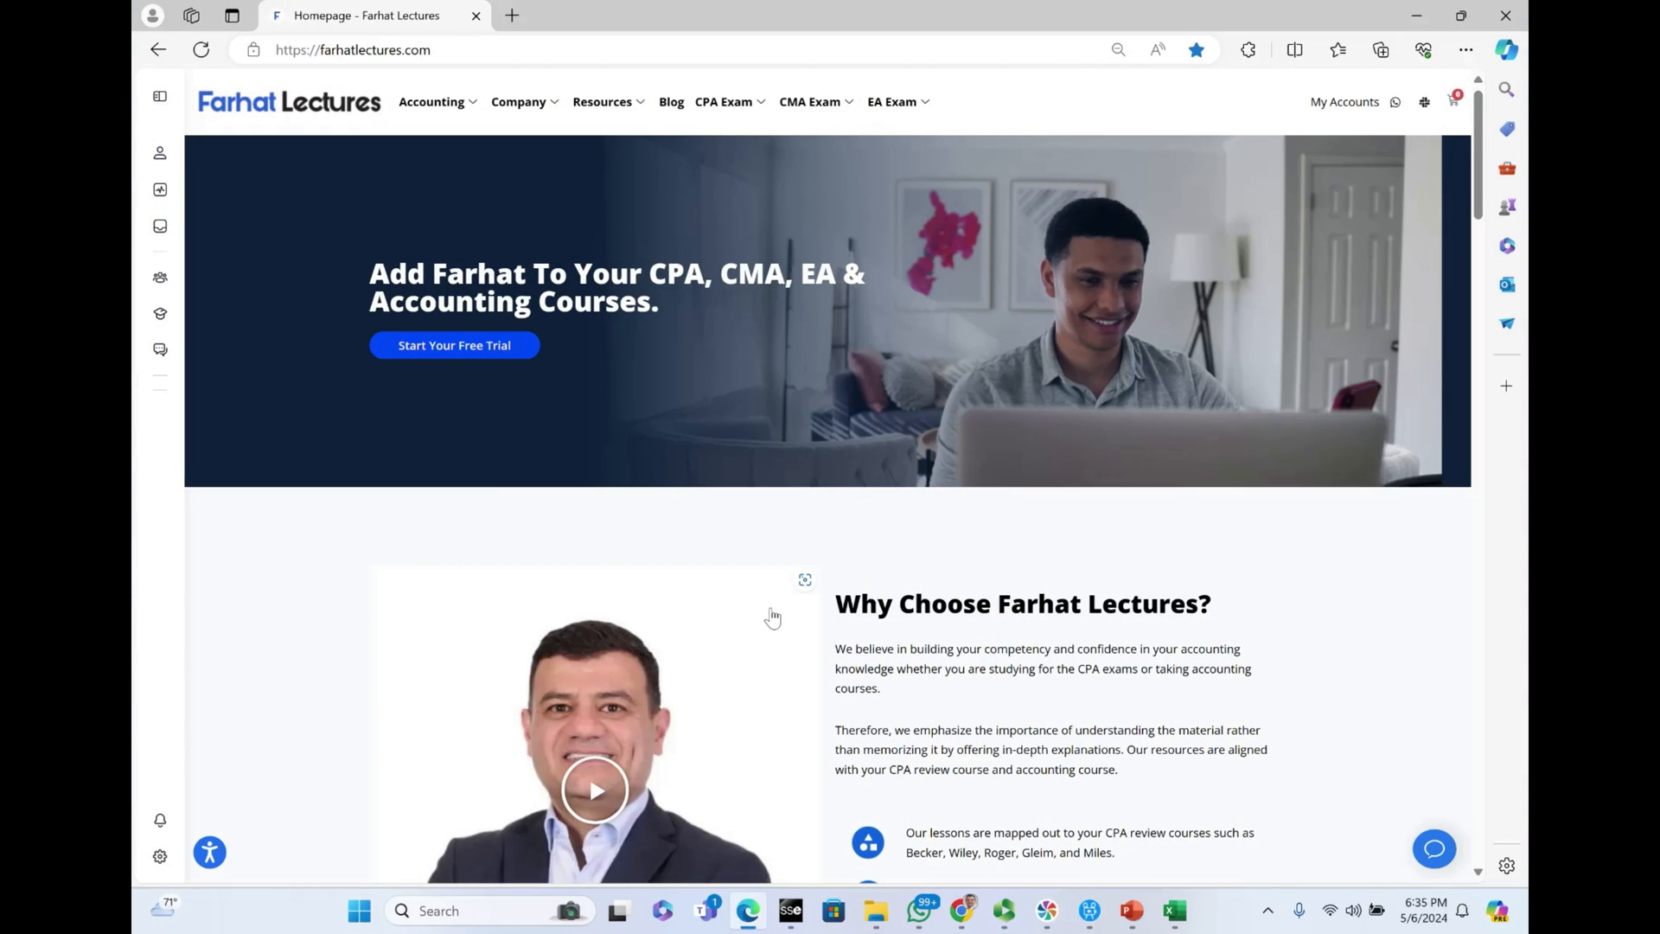
Step: Expand the CPA Exam menu on the Farhat Lectures site to list review courses
left_click(724, 102)
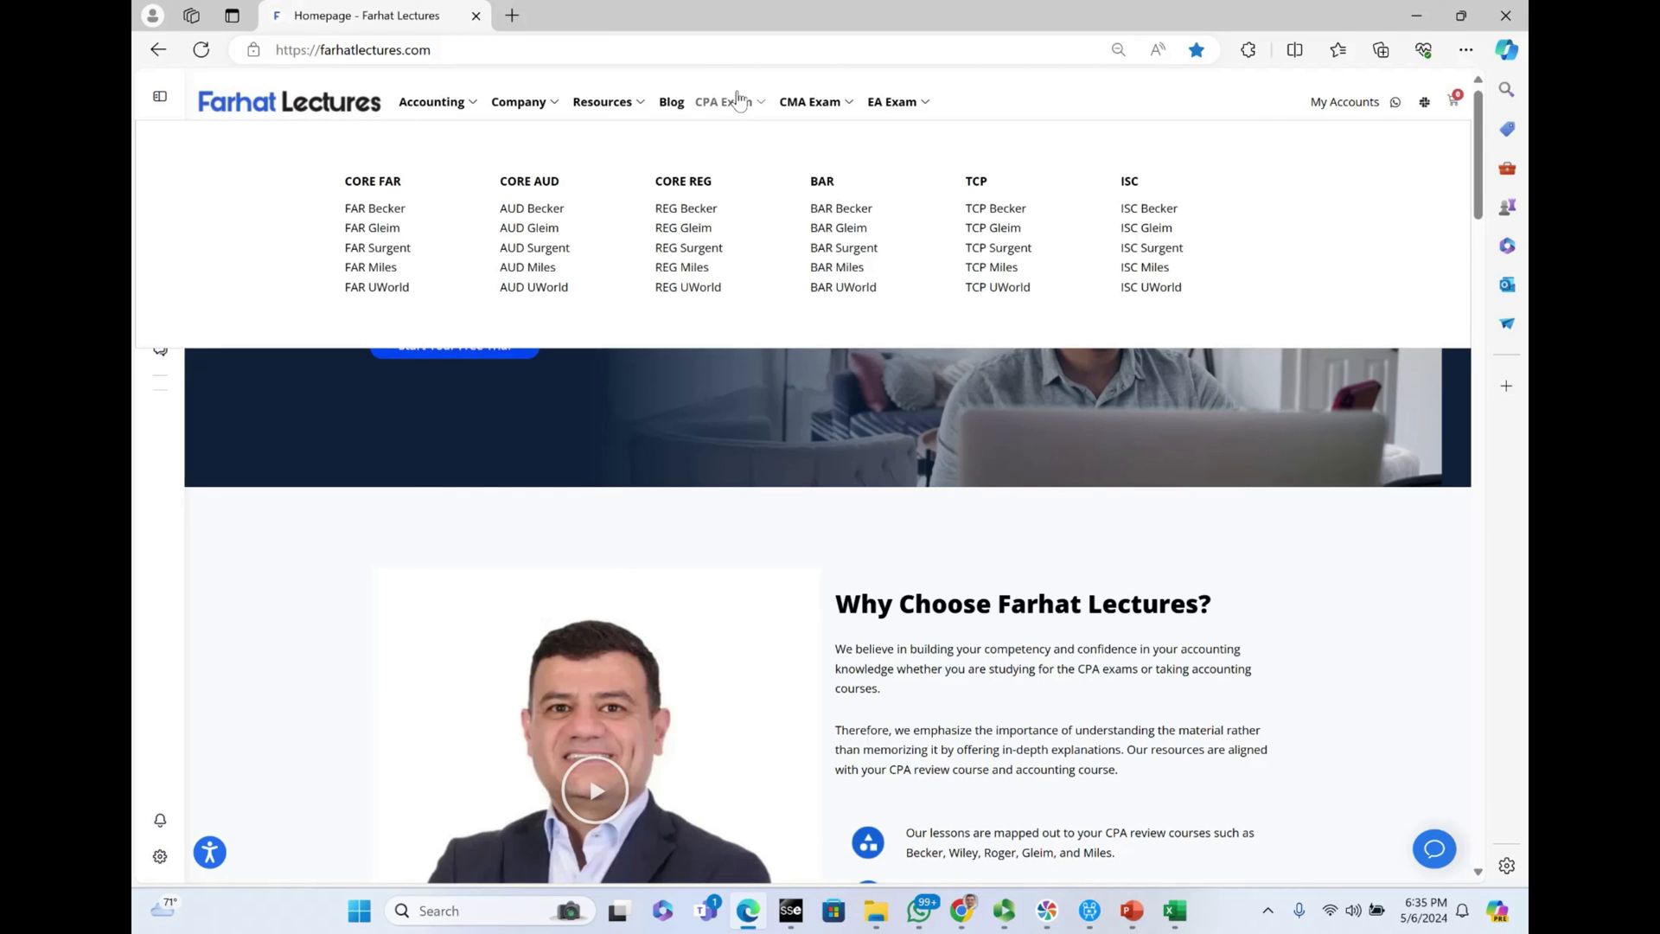
mouse_move(545, 130)
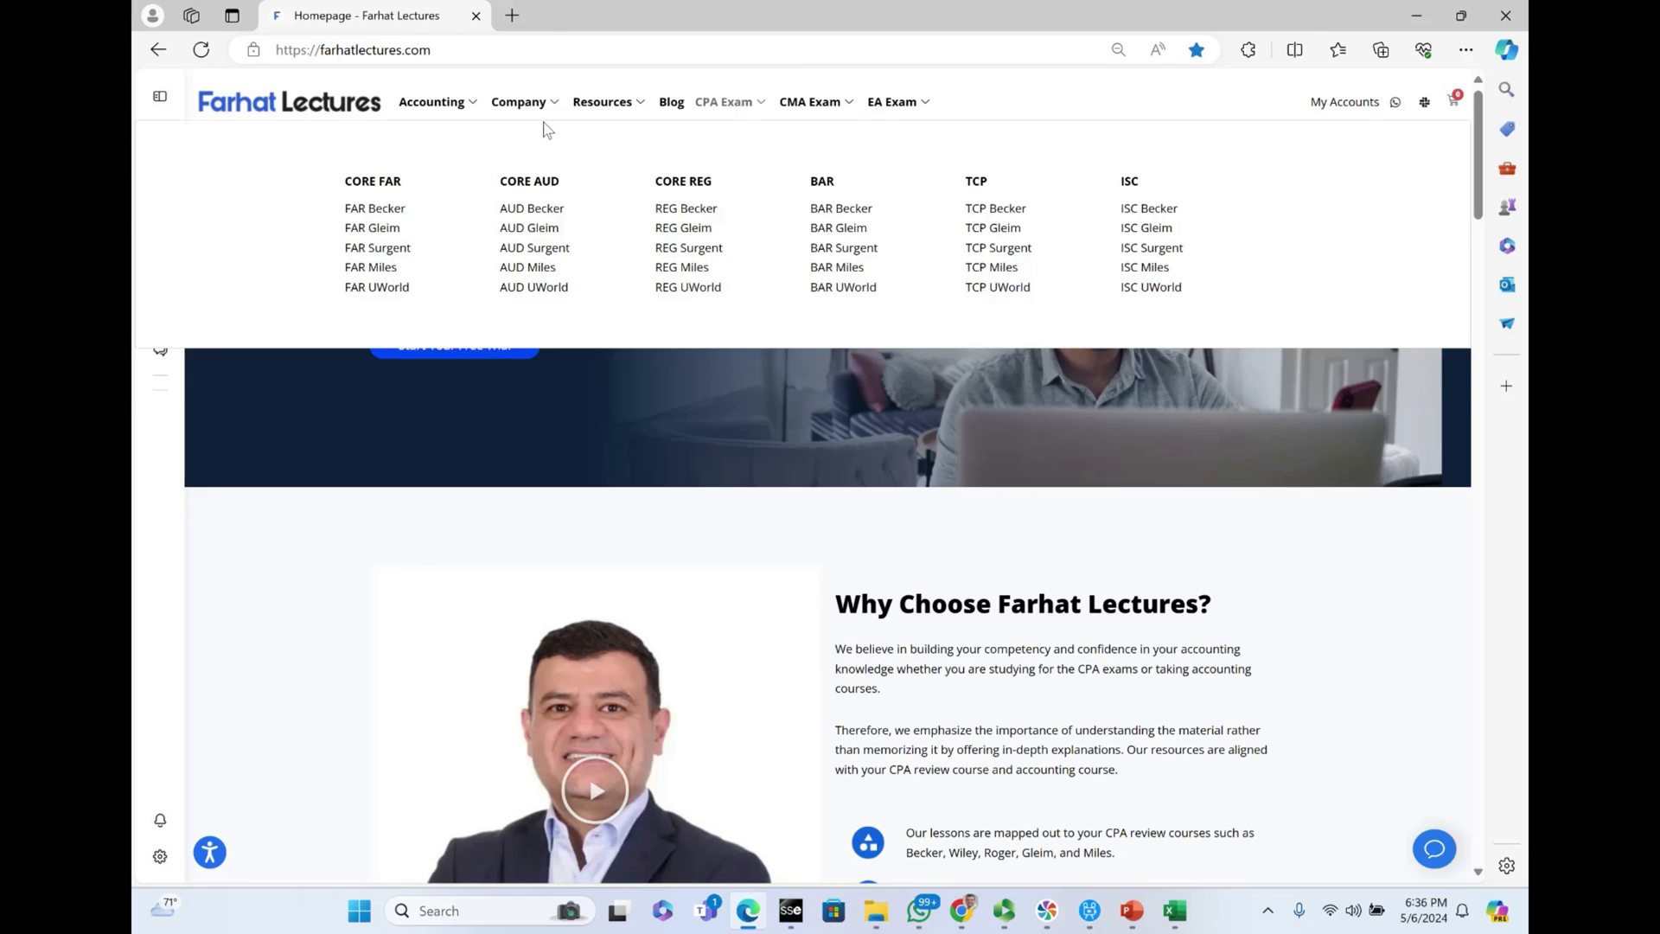